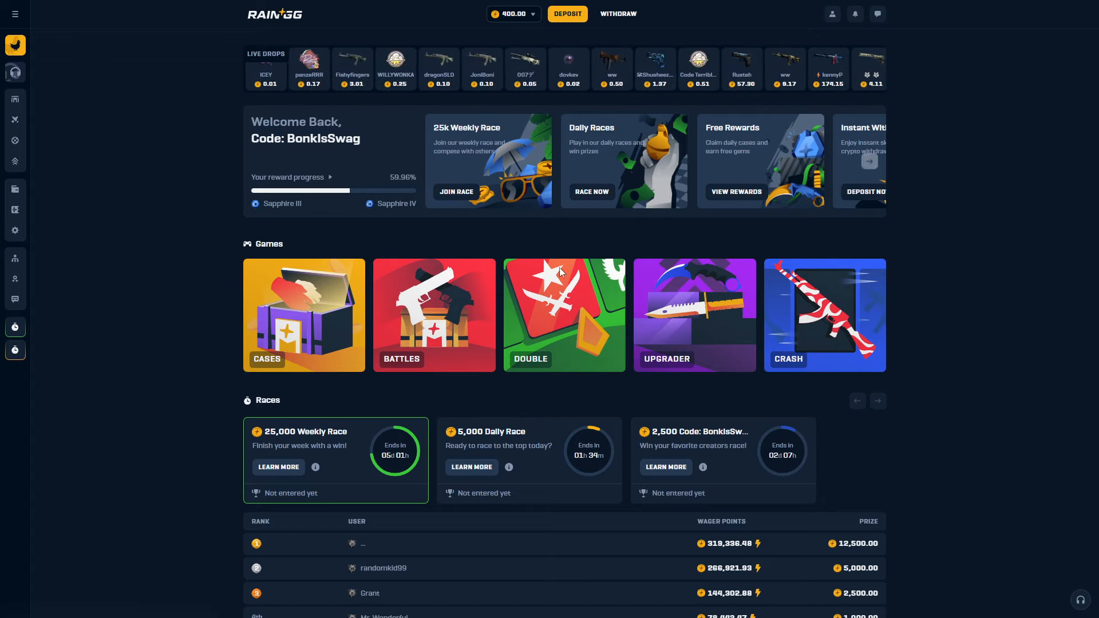
Step: Visit the Double game, then go to the Battles lobby listing active battles
left_click(563, 315)
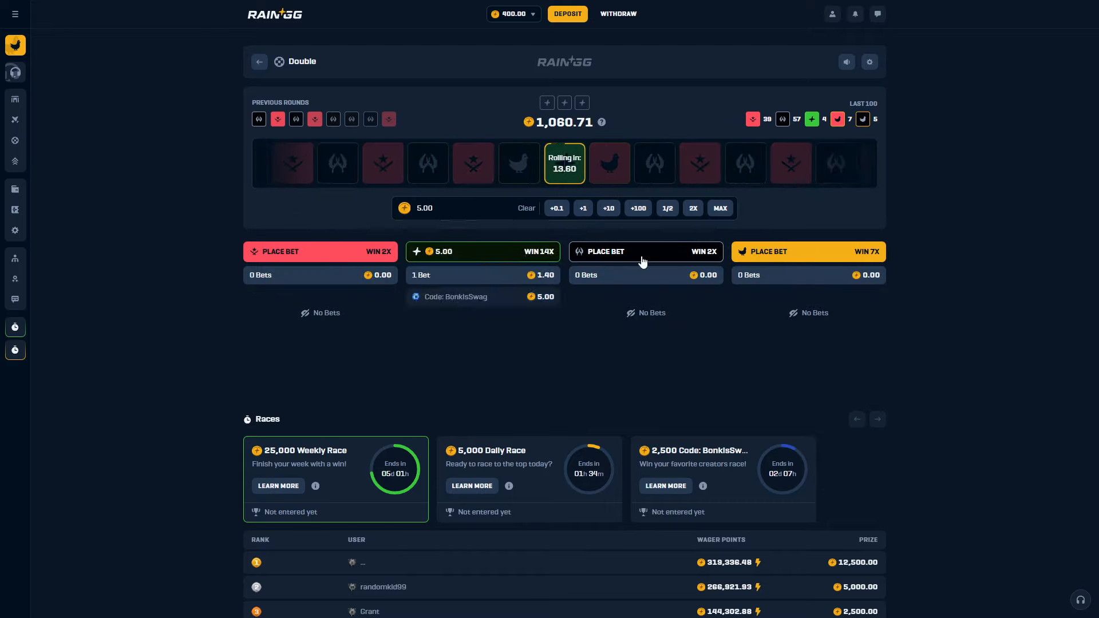
left_click(320, 251)
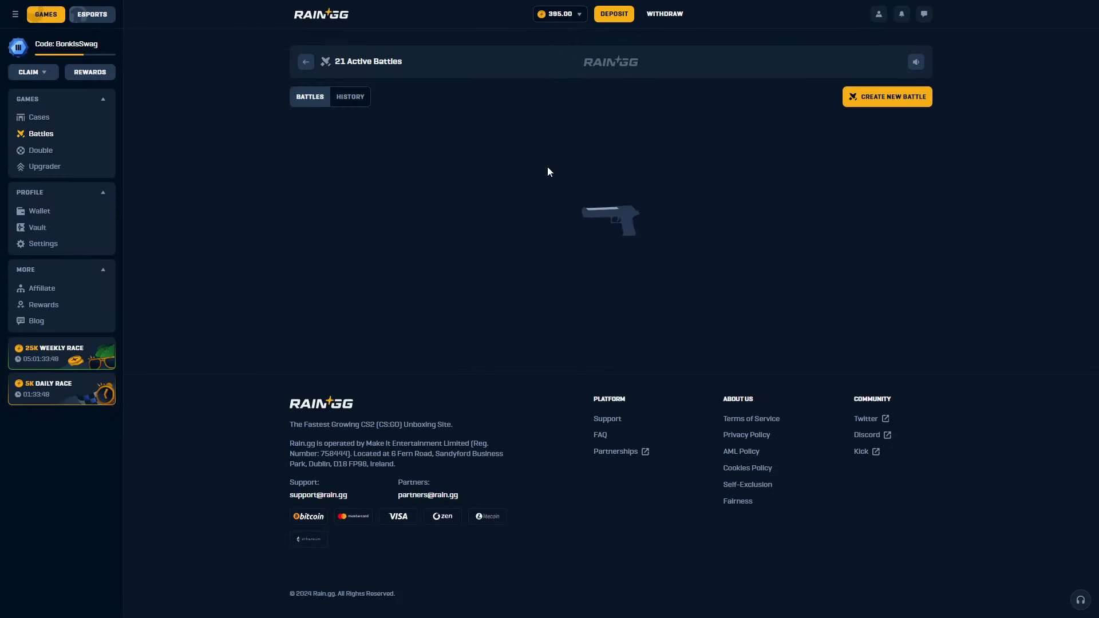
Step: Start a new 3v3 battle and browse the creator case list for cases to add
left_click(886, 97)
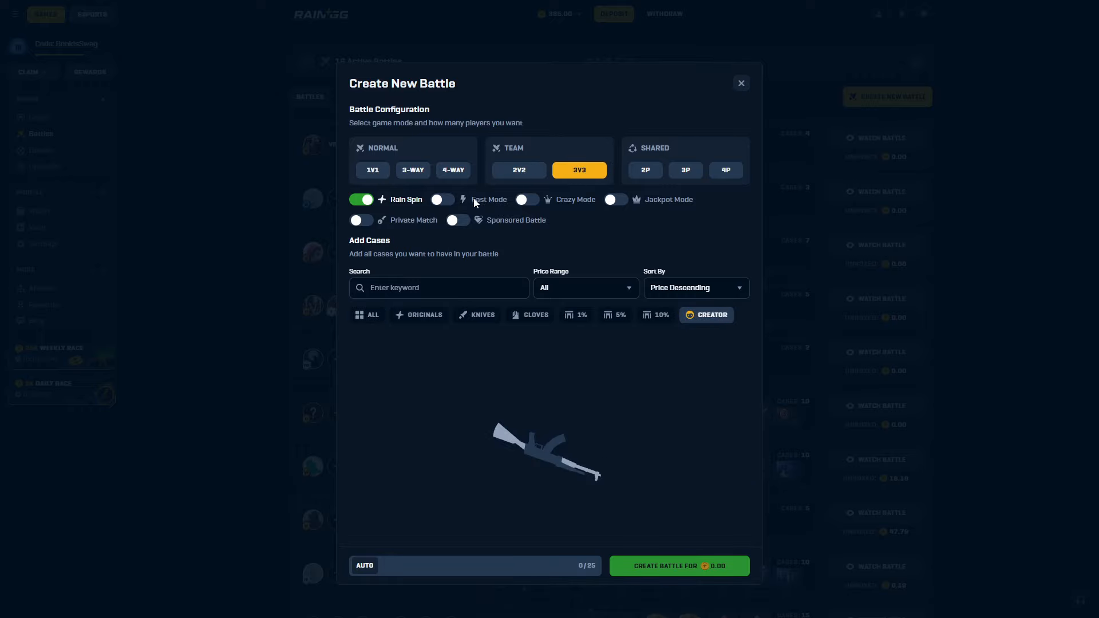
scroll("down", 3)
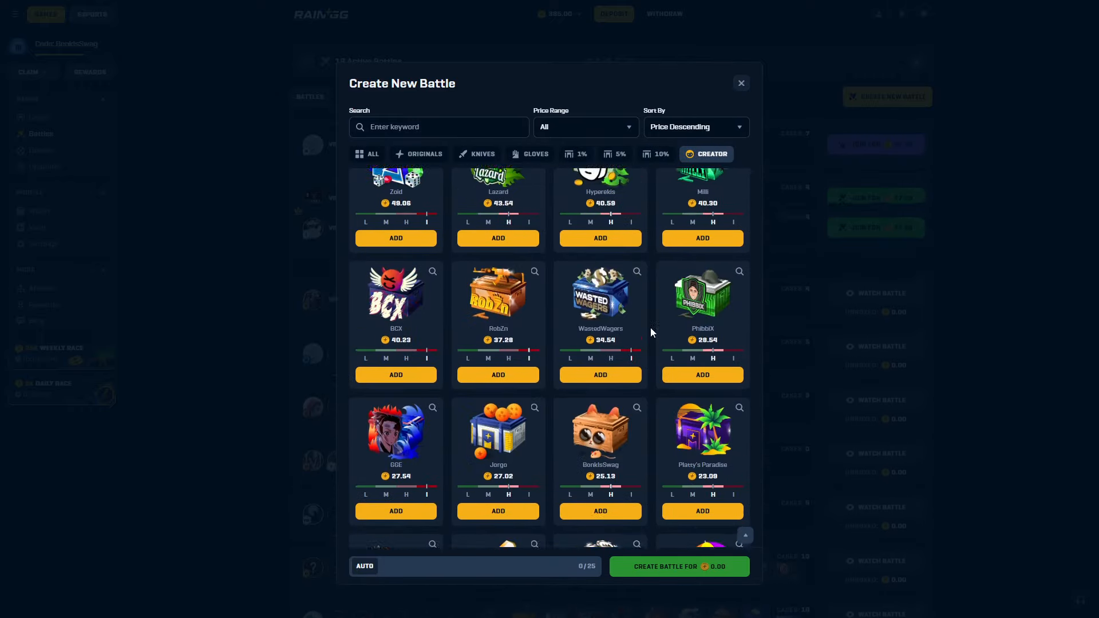
scroll("down", 3)
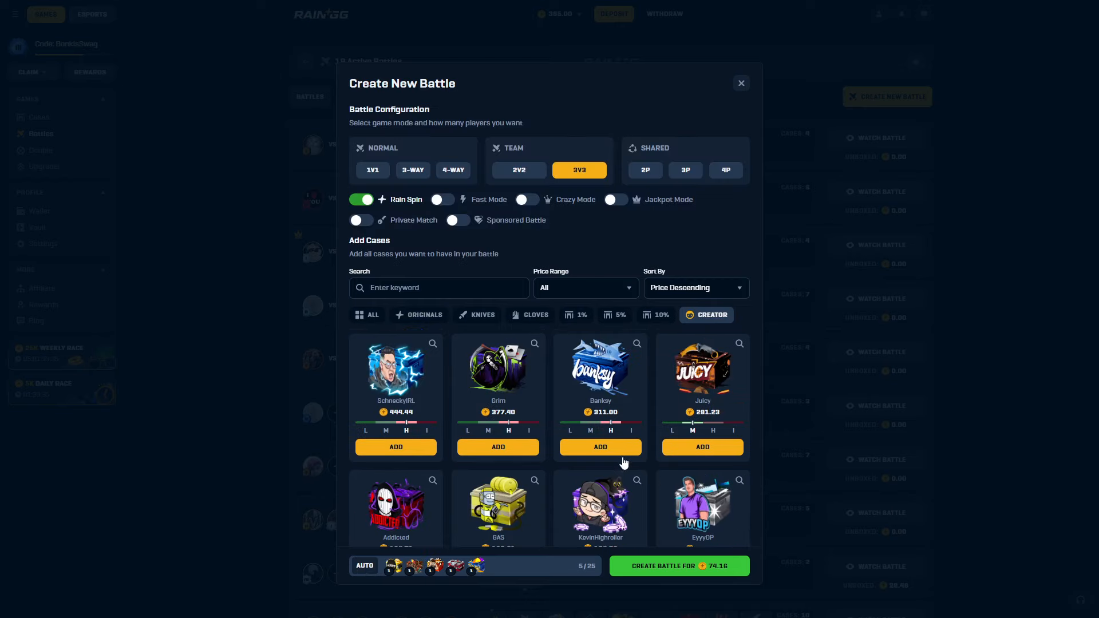
Step: Create the 74.16 3v3 battle and fill both empty seats with bots so the rounds spin
left_click(741, 82)
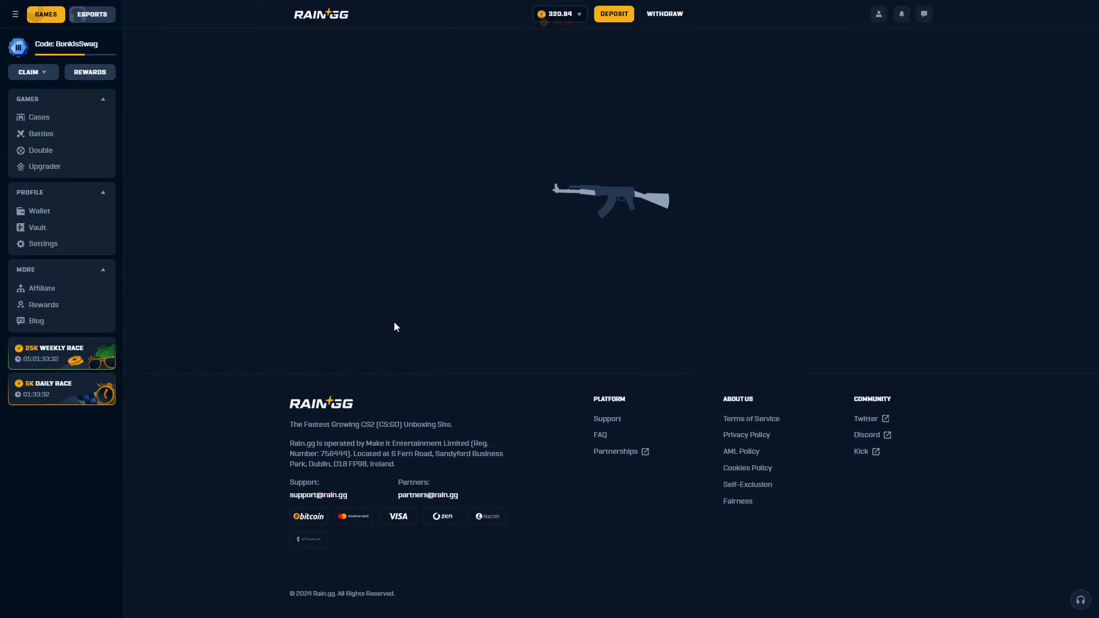
left_click(42, 132)
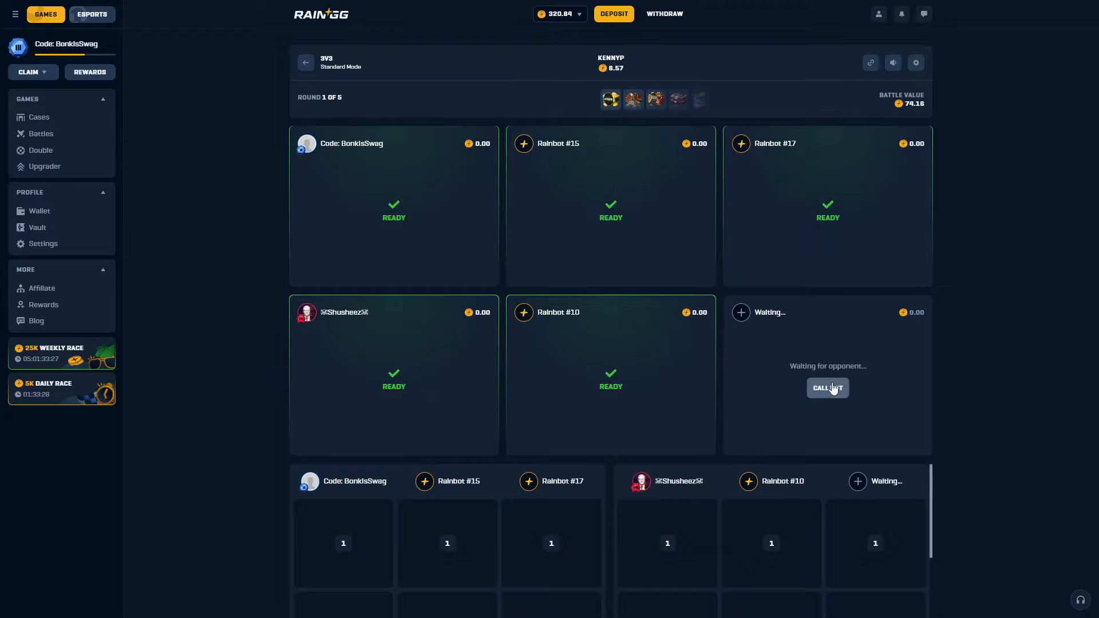
left_click(827, 388)
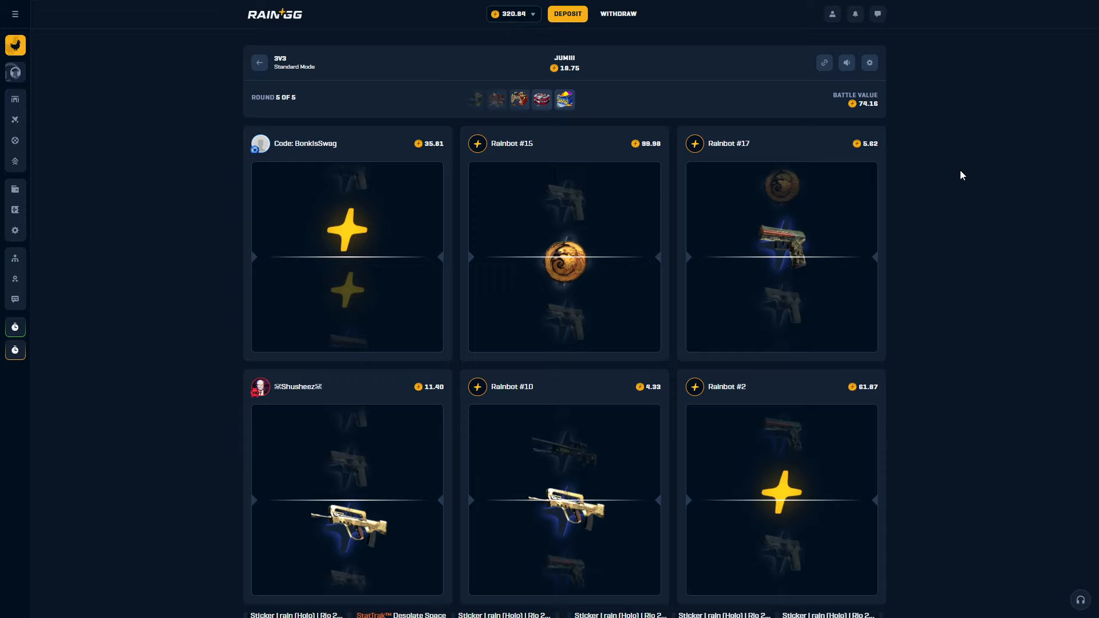
Step: Inspect the items inside the Jumiii case and dismiss its contents popup
left_click(564, 99)
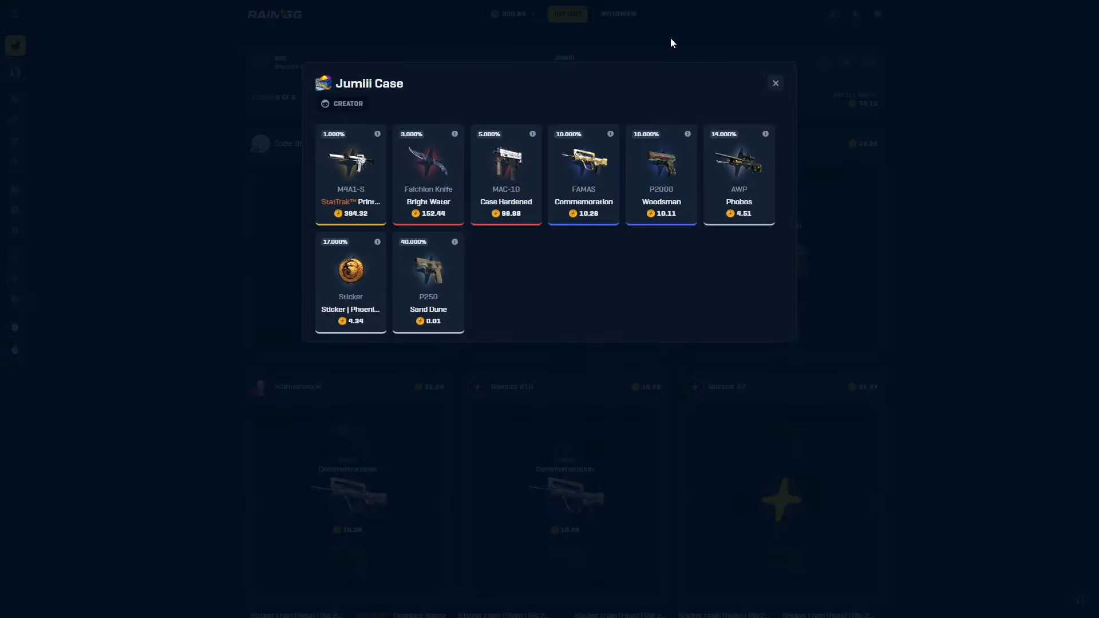
left_click(775, 83)
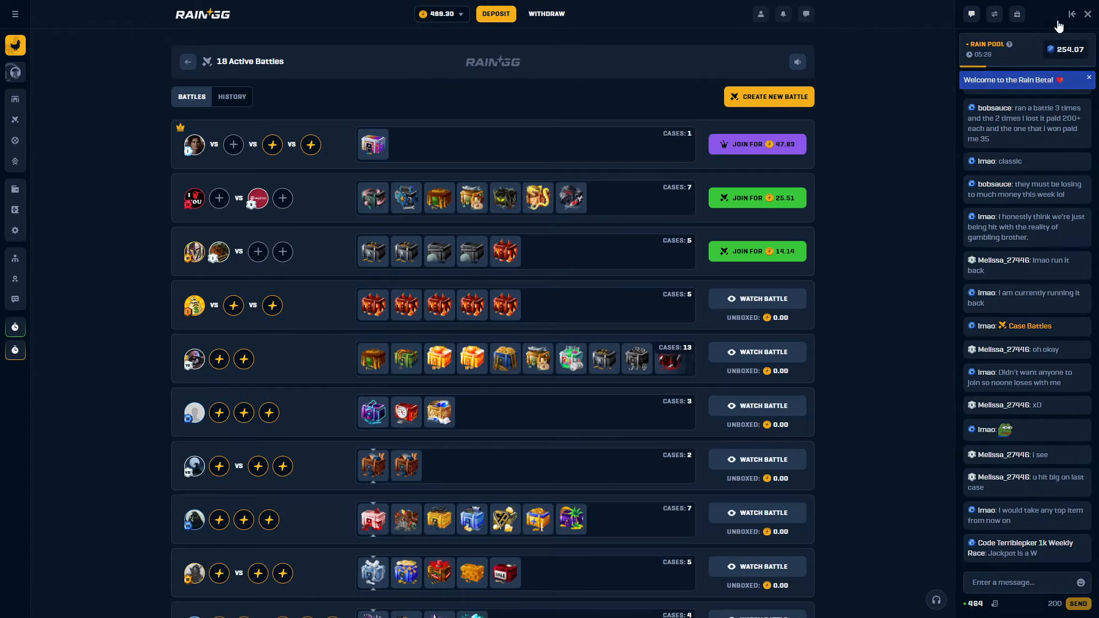
Step: Start a new 3v3 Crazy Mode battle and add the Hqteful and KingGee creator cases
left_click(768, 97)
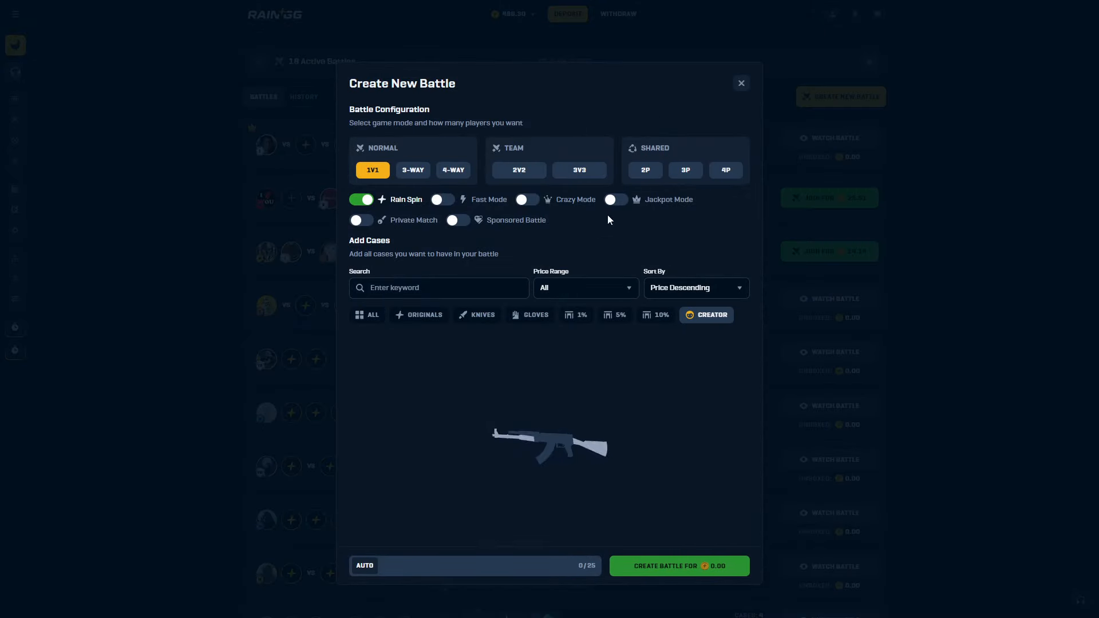
scroll("down", 3)
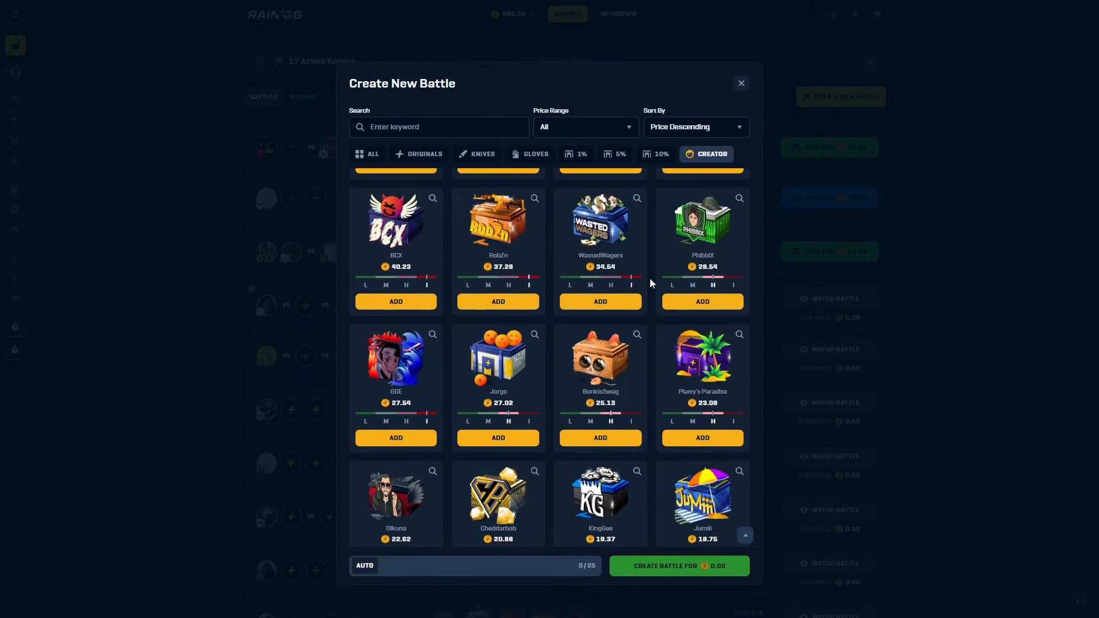
scroll("down", 3)
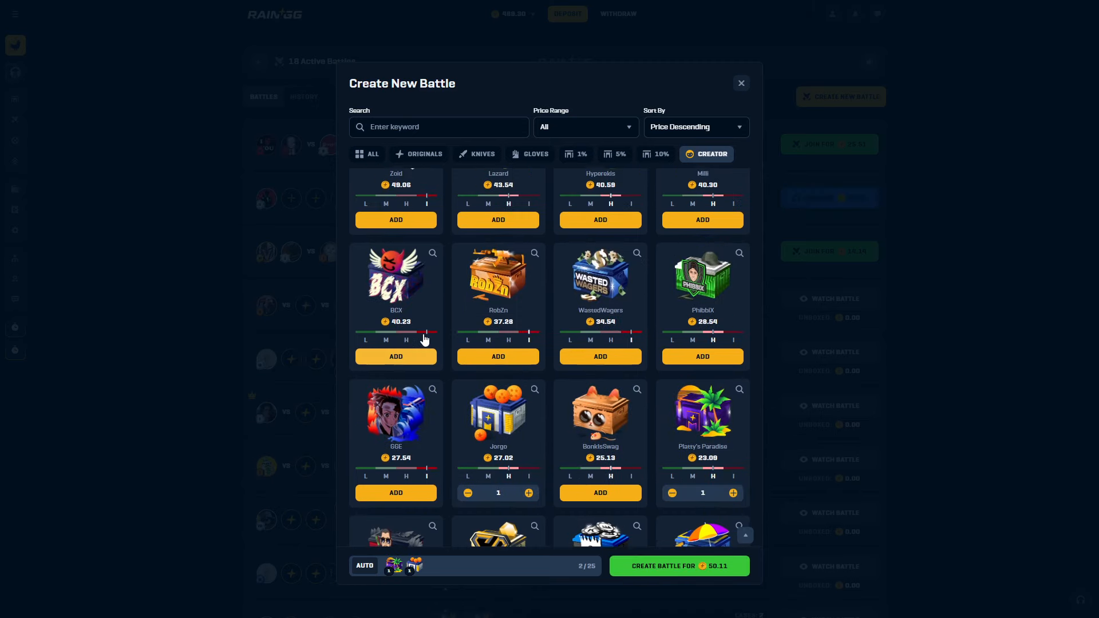
scroll("down", 3)
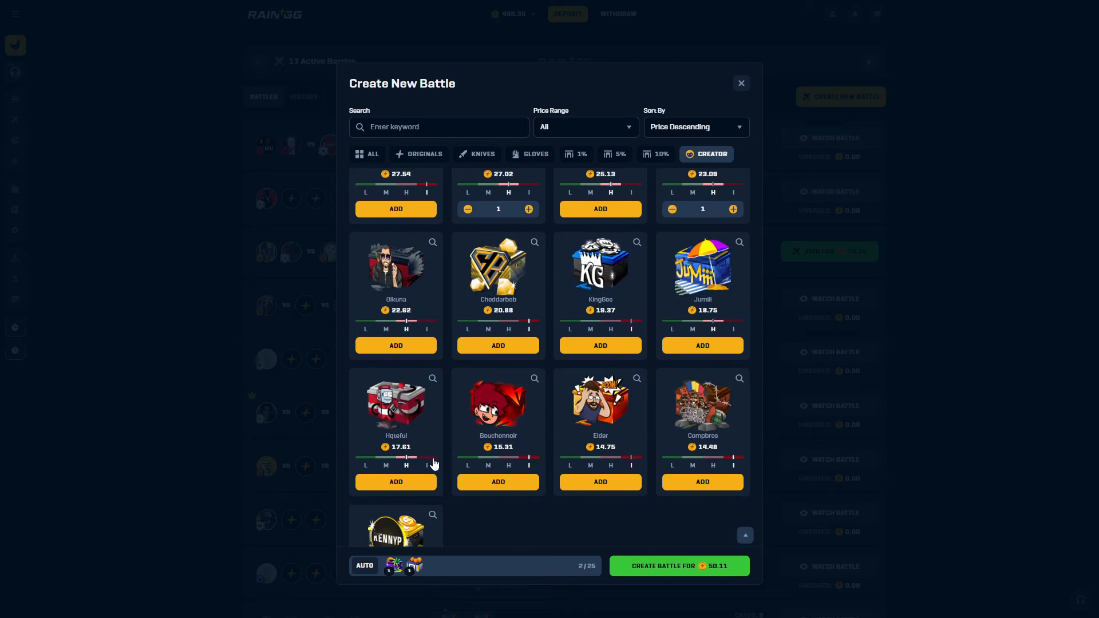
left_click(395, 482)
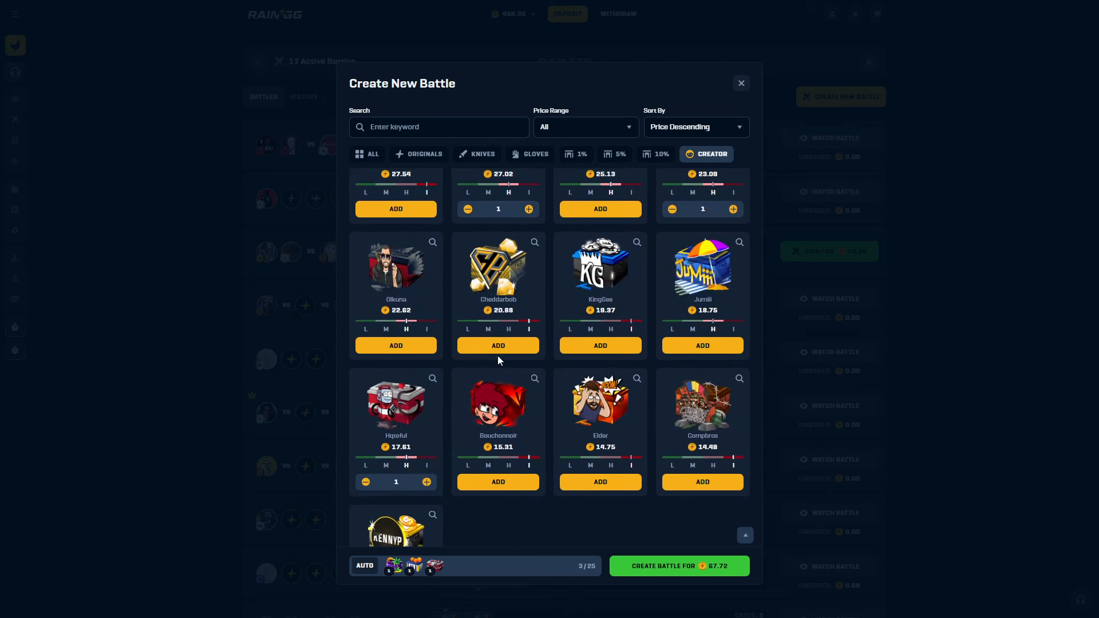
left_click(598, 345)
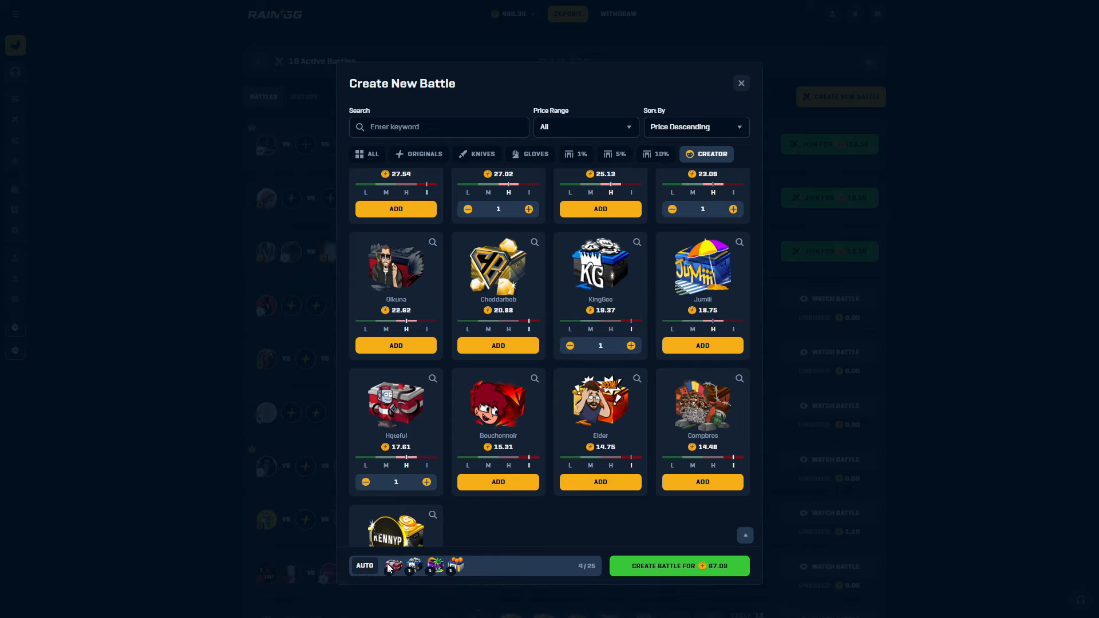
scroll("up", 3)
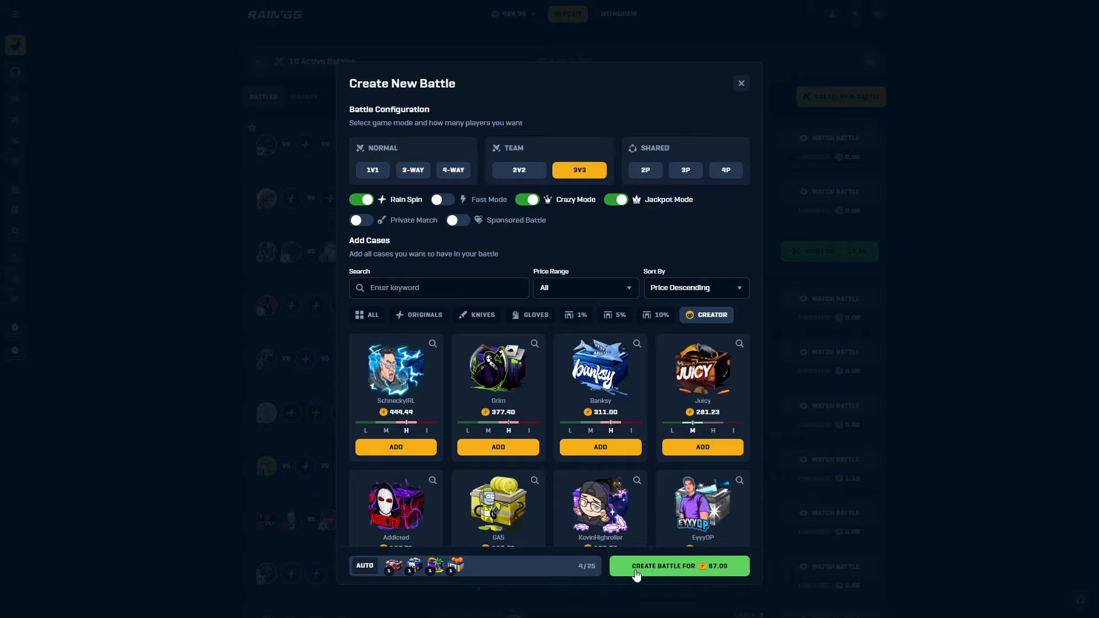
Step: Create the 87.09 Crazy Mode battle and call a bot into the waiting seat to begin round 1
left_click(677, 566)
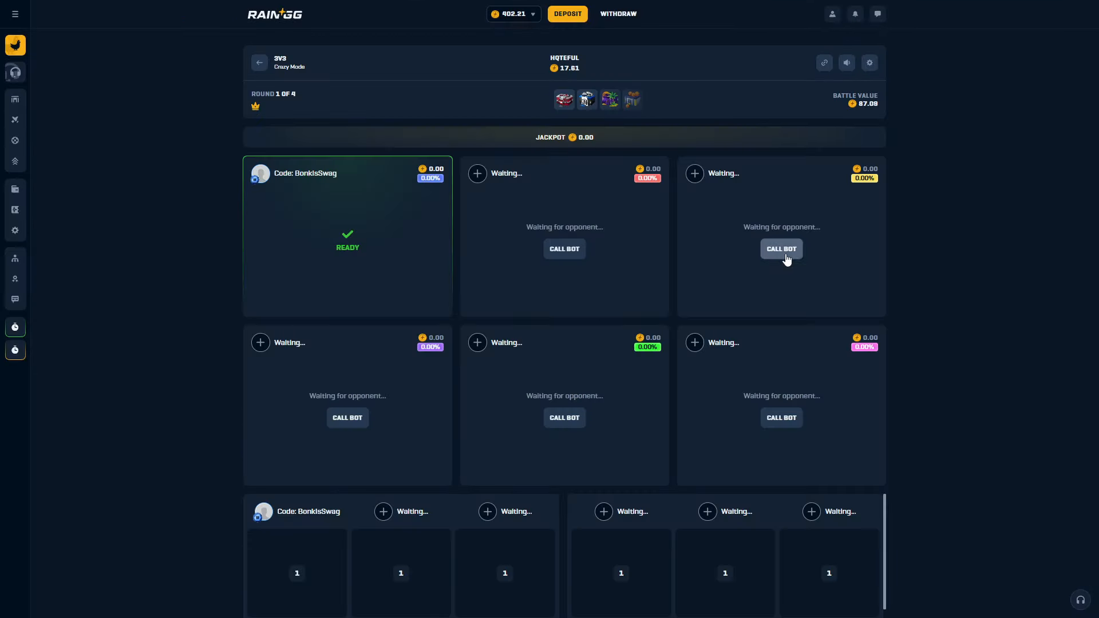
left_click(781, 248)
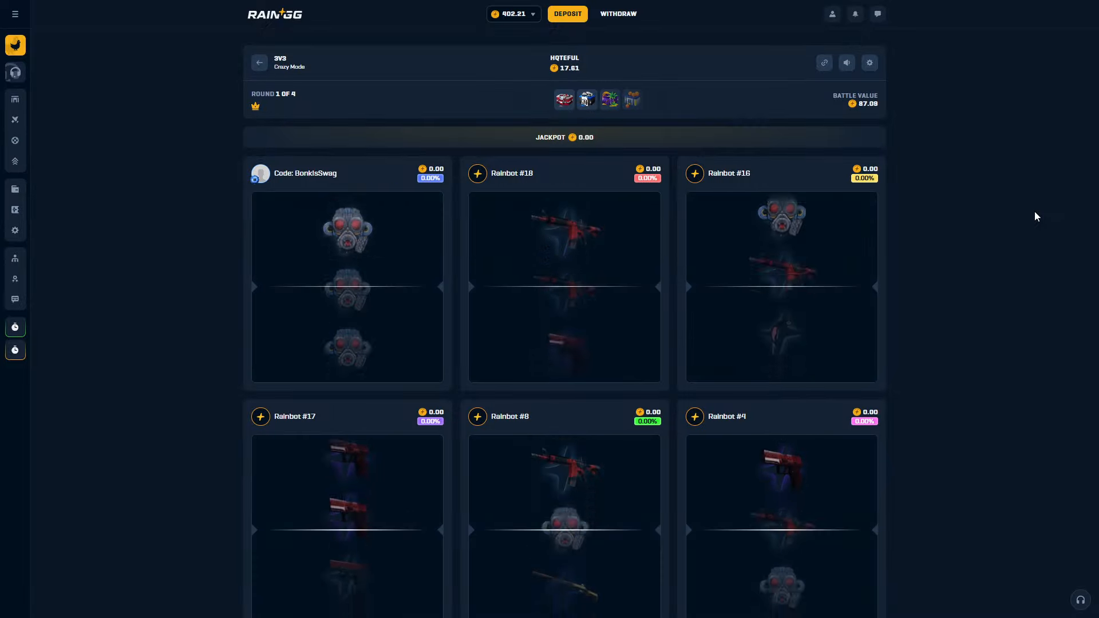
scroll("down", 3)
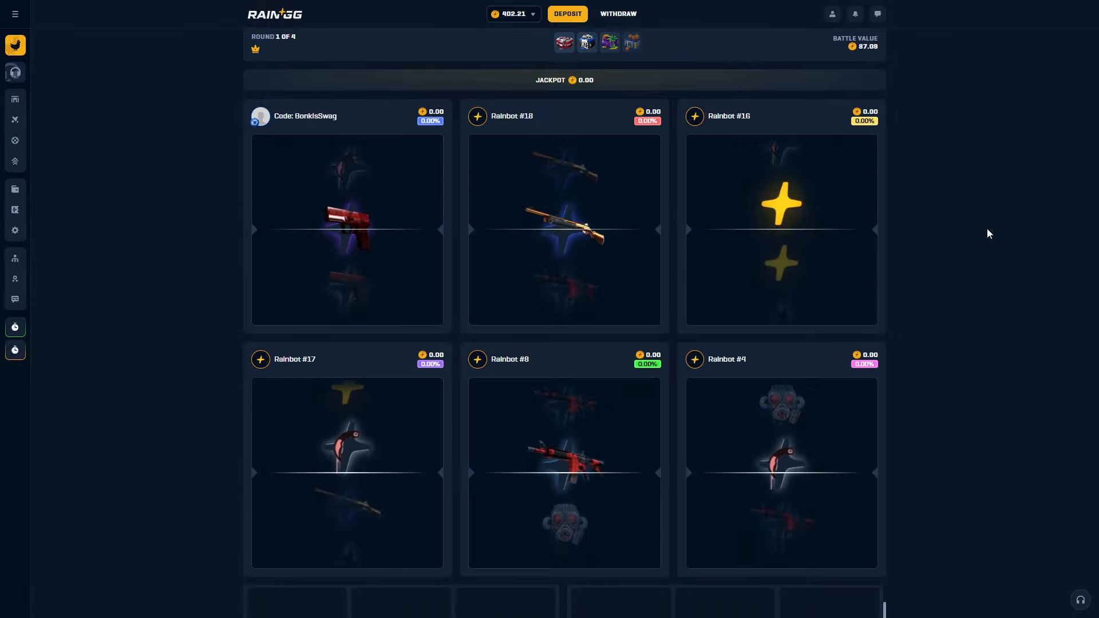
Step: Inspect the Hqteful and Platty's Paradise case drops and dismiss both popups
left_click(564, 42)
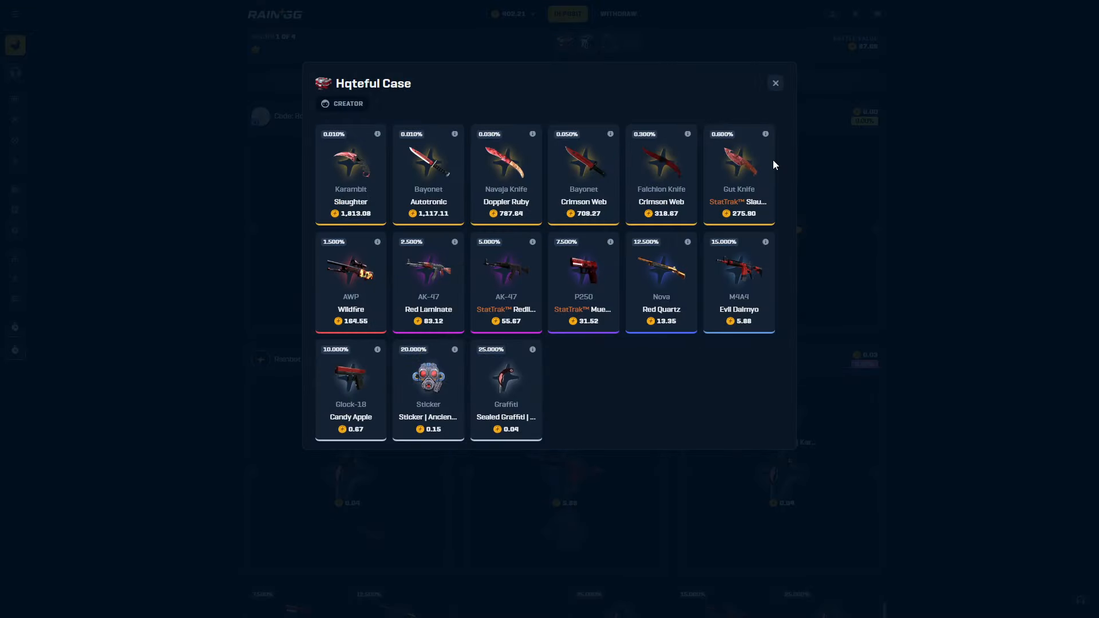
mouse_move(859, 174)
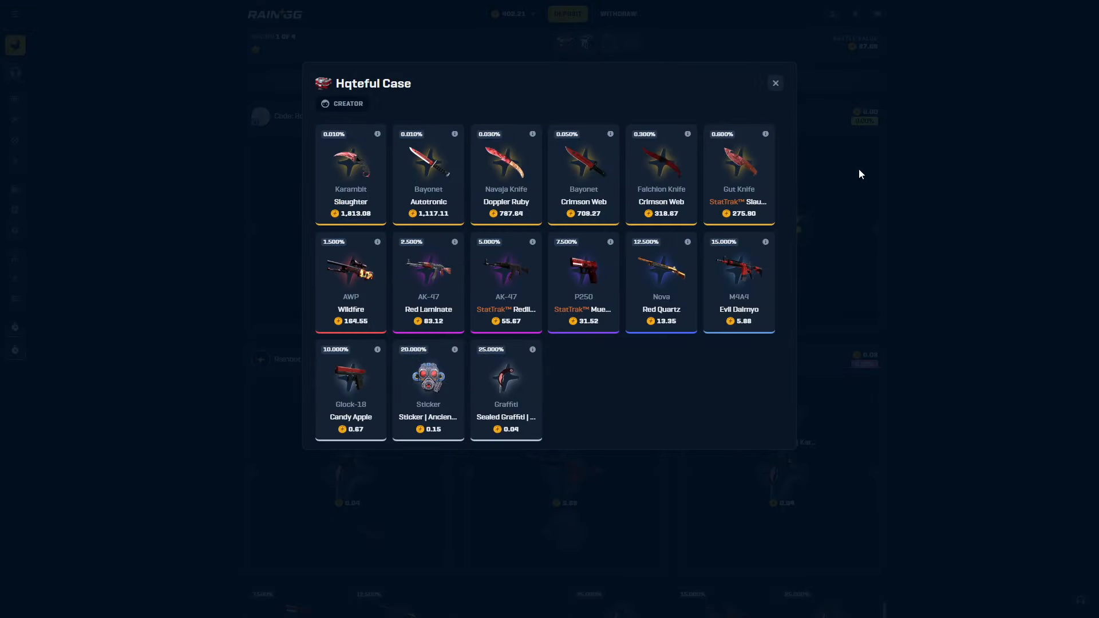
left_click(775, 82)
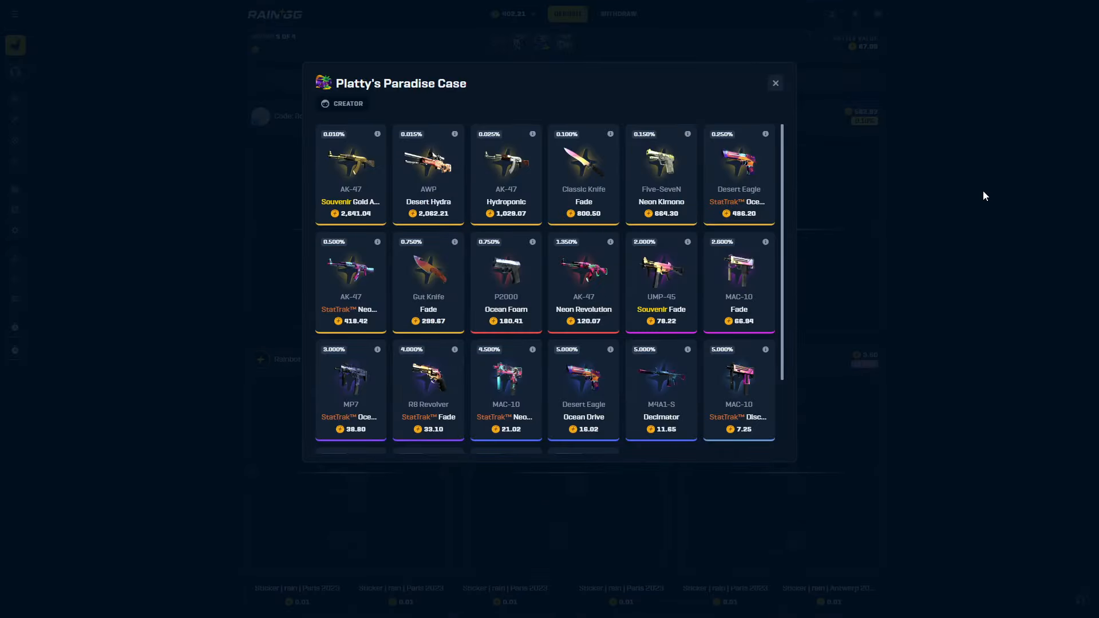
left_click(774, 82)
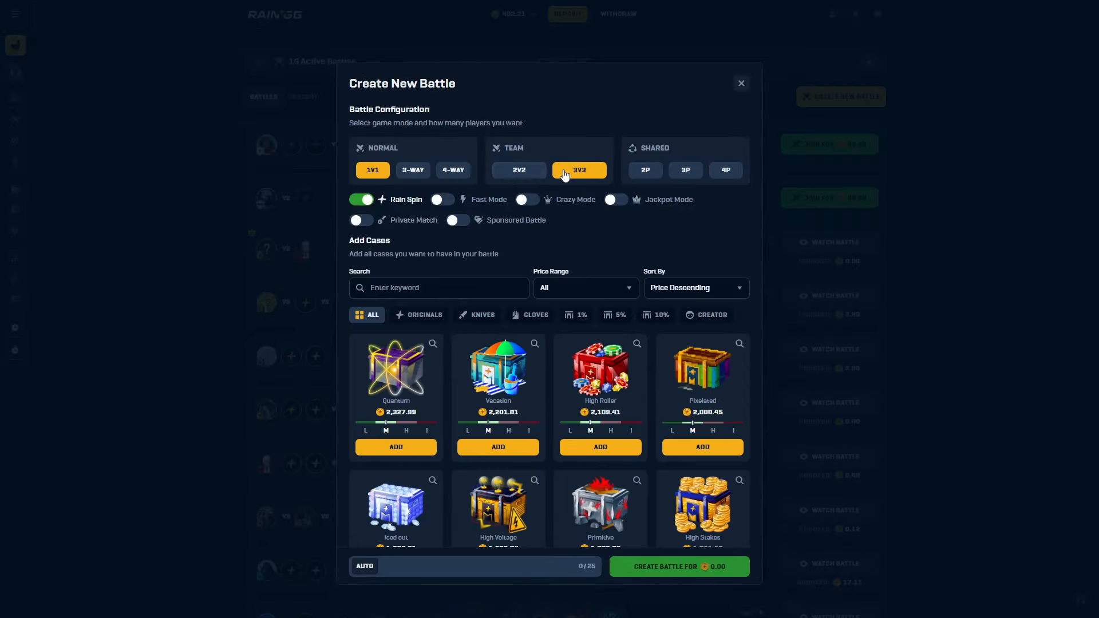
Step: Make the battle 3v3 and add creator cases including Platty's Paradise and Cheddarbob, totalling 139.81
left_click(694, 287)
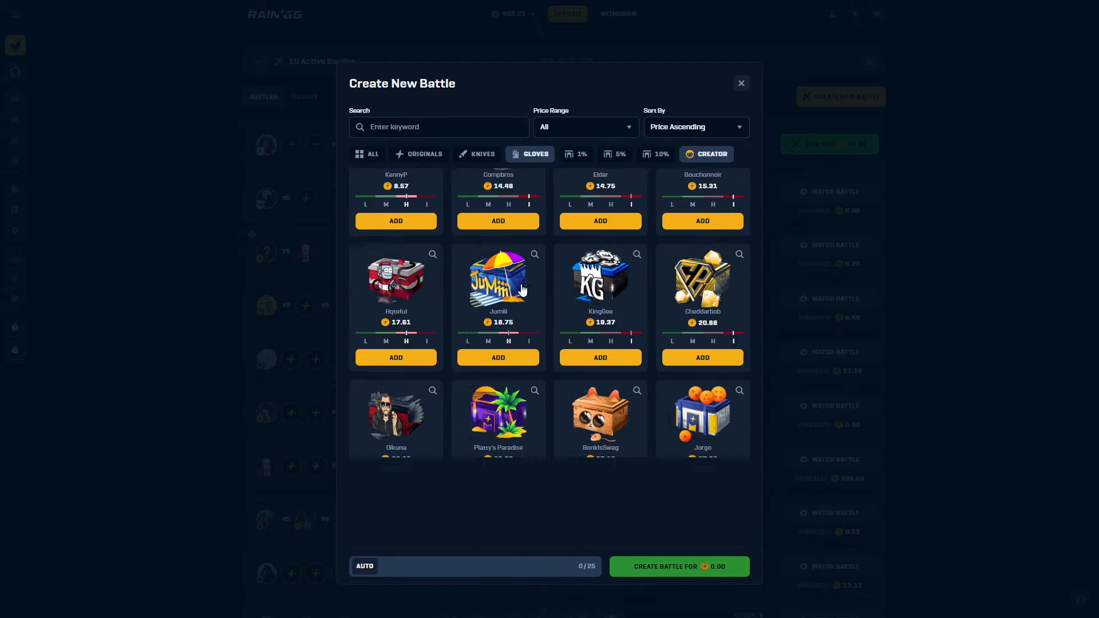
left_click(395, 363)
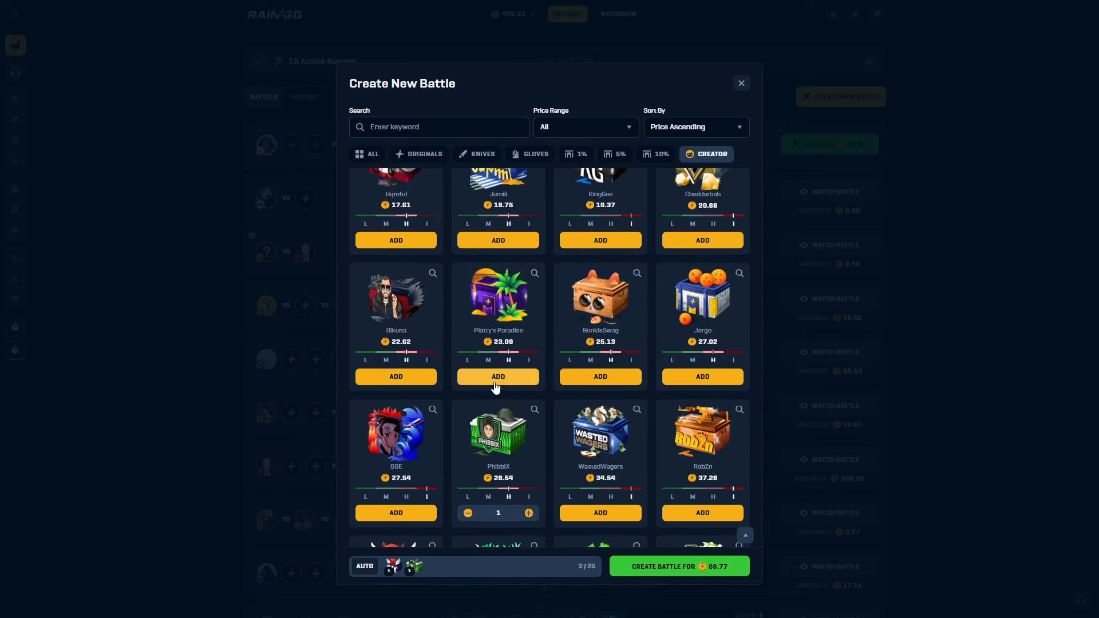
left_click(433, 410)
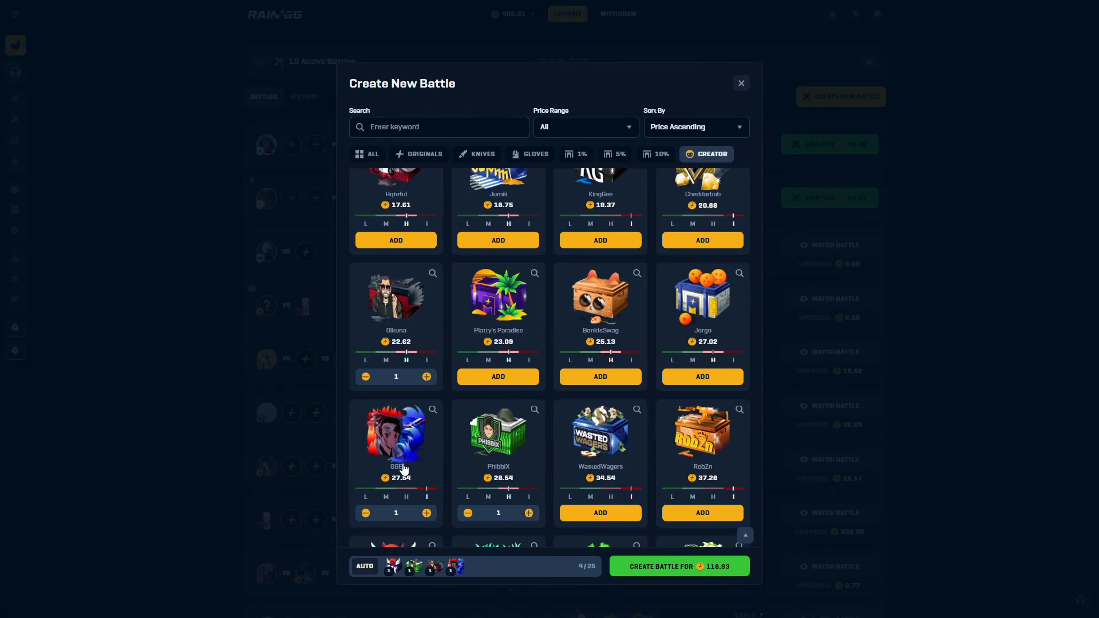
scroll("up", 3)
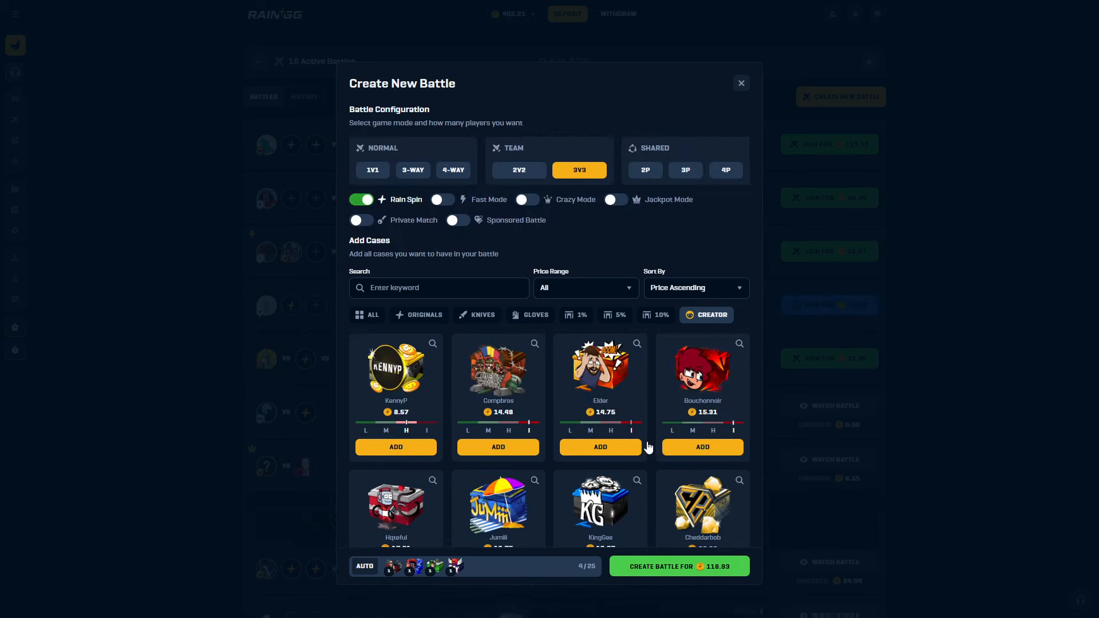
scroll("down", 3)
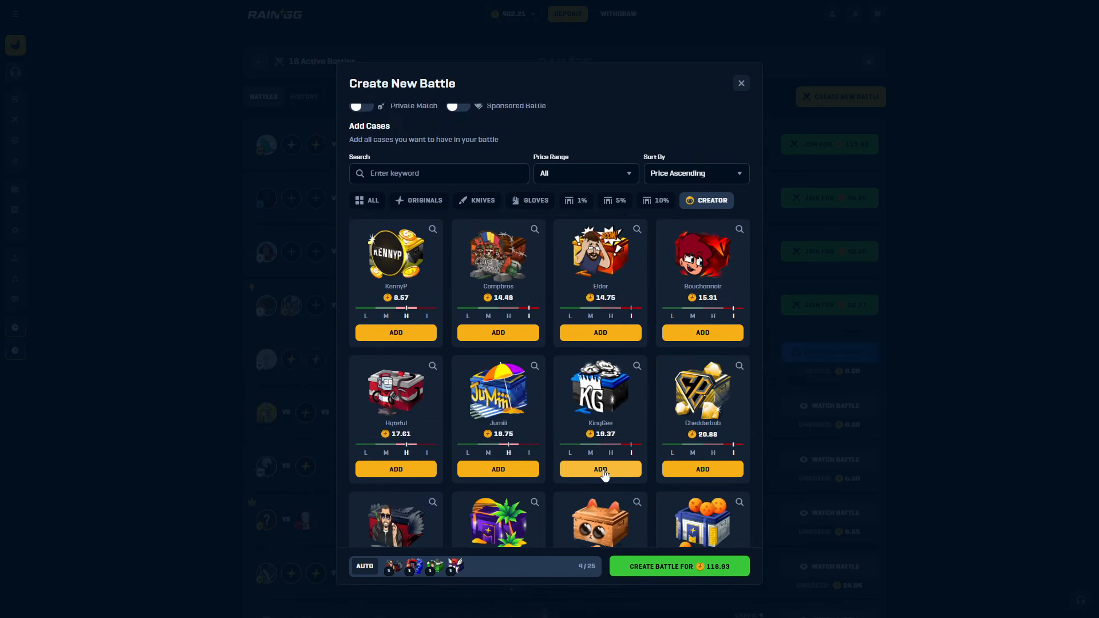
left_click(702, 470)
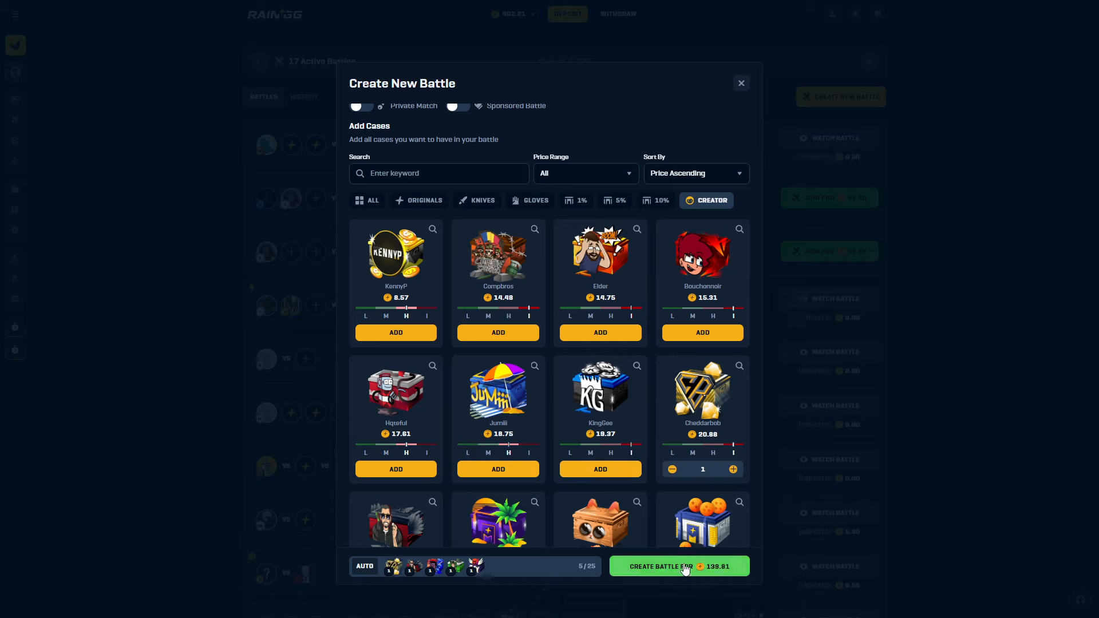
Step: Create the 139.81 five-case 3v3 battle and fill the last empty seat with a bot
left_click(678, 566)
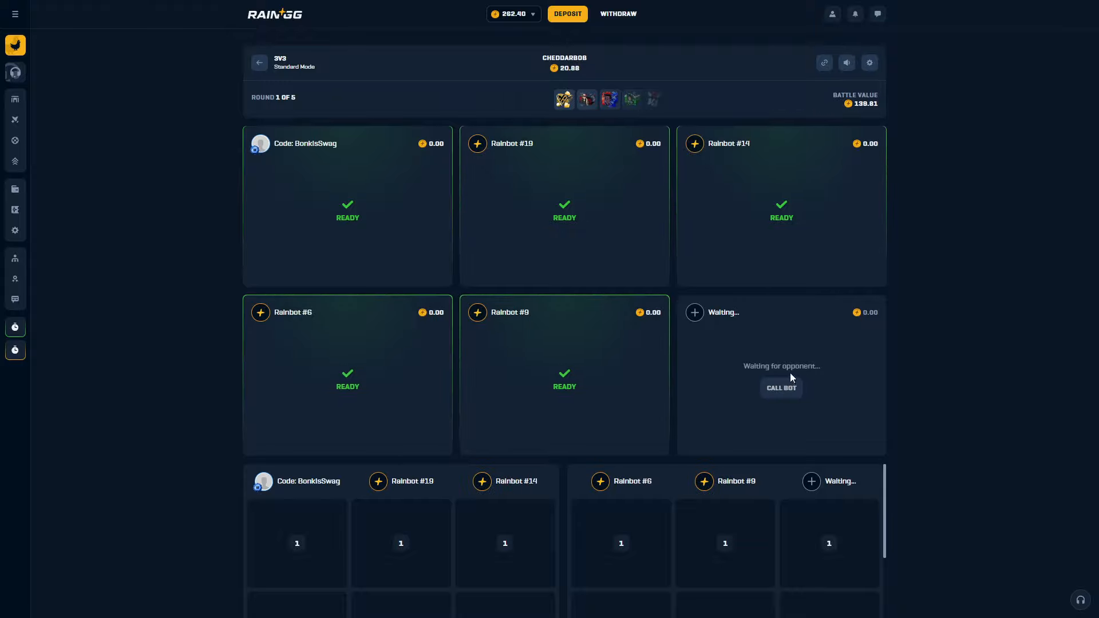
left_click(781, 388)
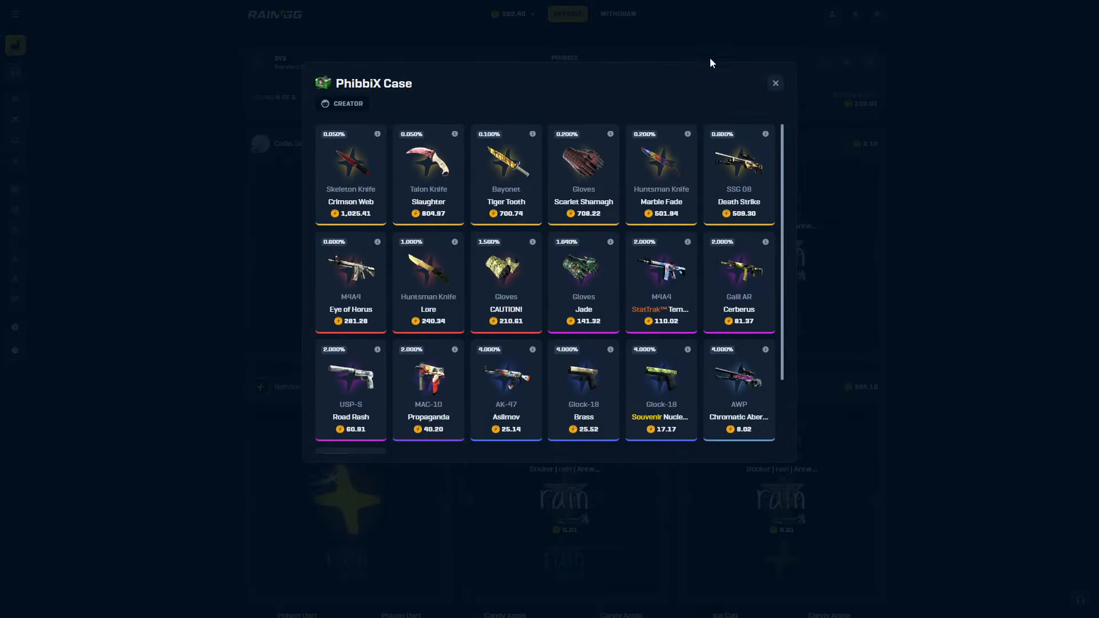
Step: Dismiss the PhibbiX Case contents popup to return toward the battles list
left_click(775, 83)
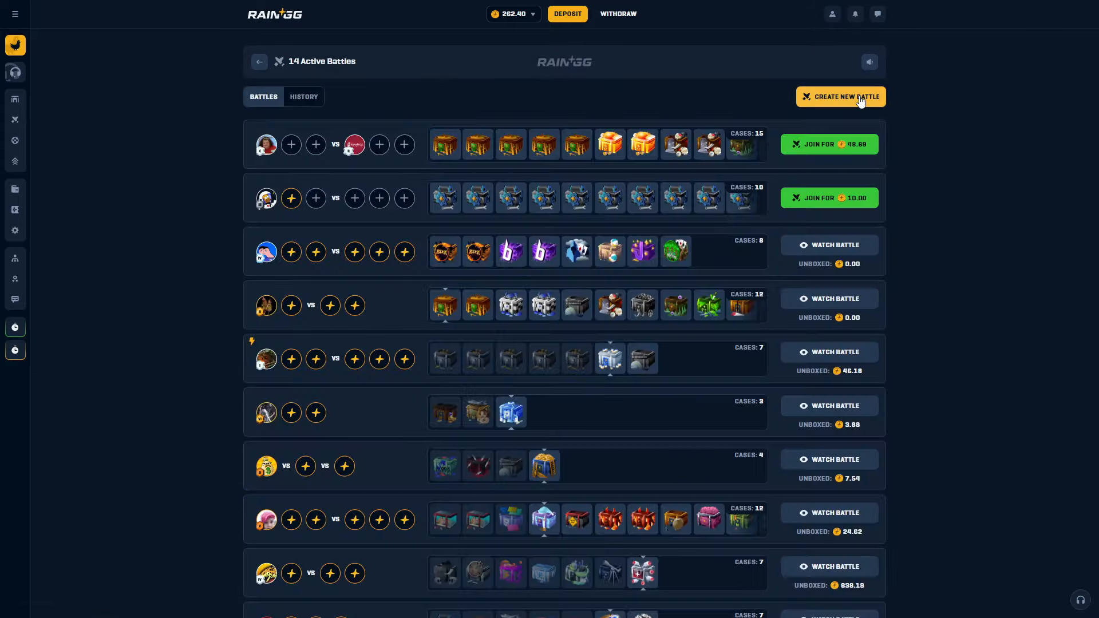
left_click(840, 96)
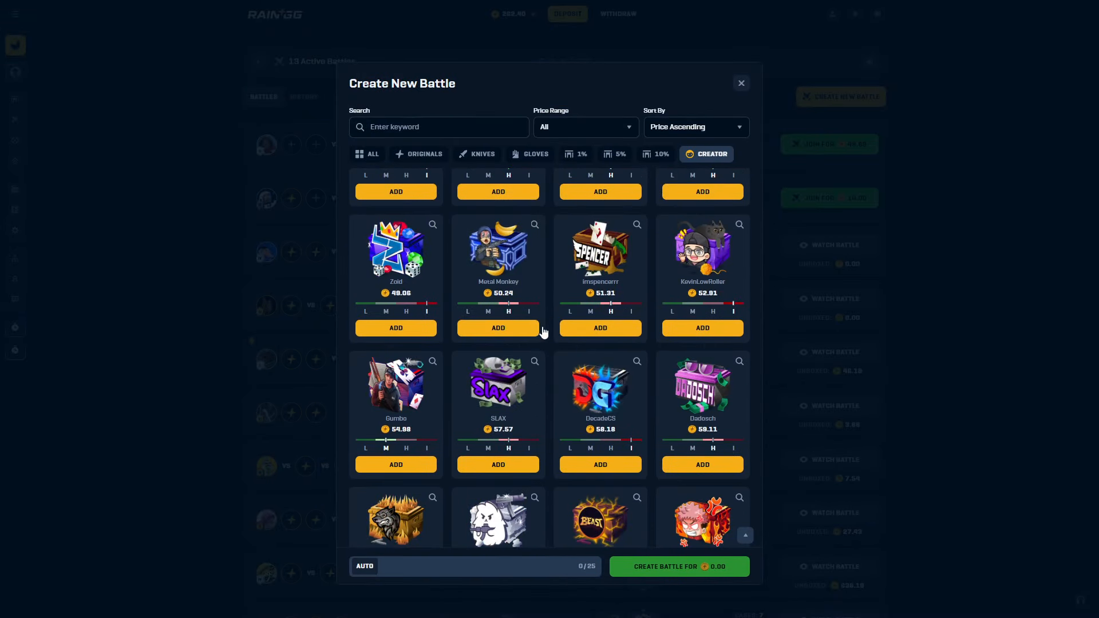
left_click(702, 327)
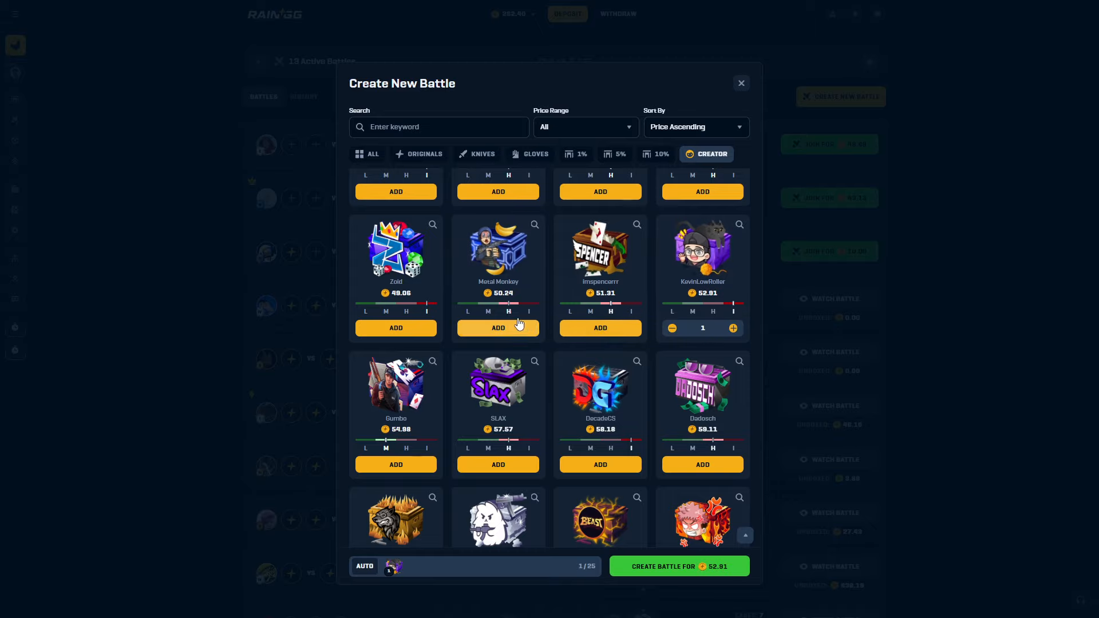
scroll("up", 3)
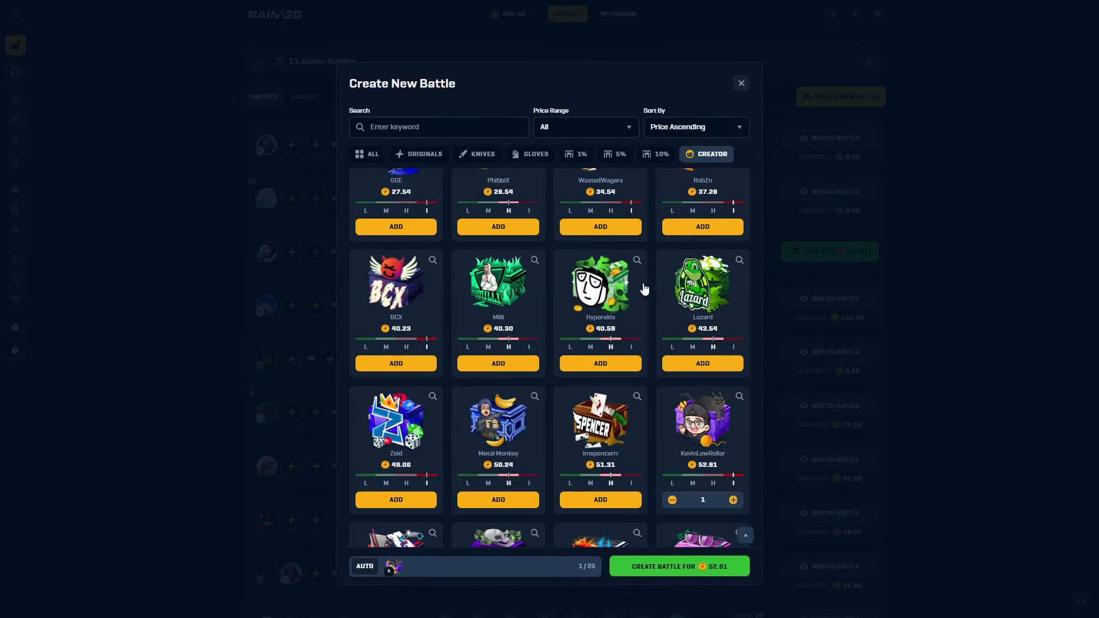
left_click(637, 260)
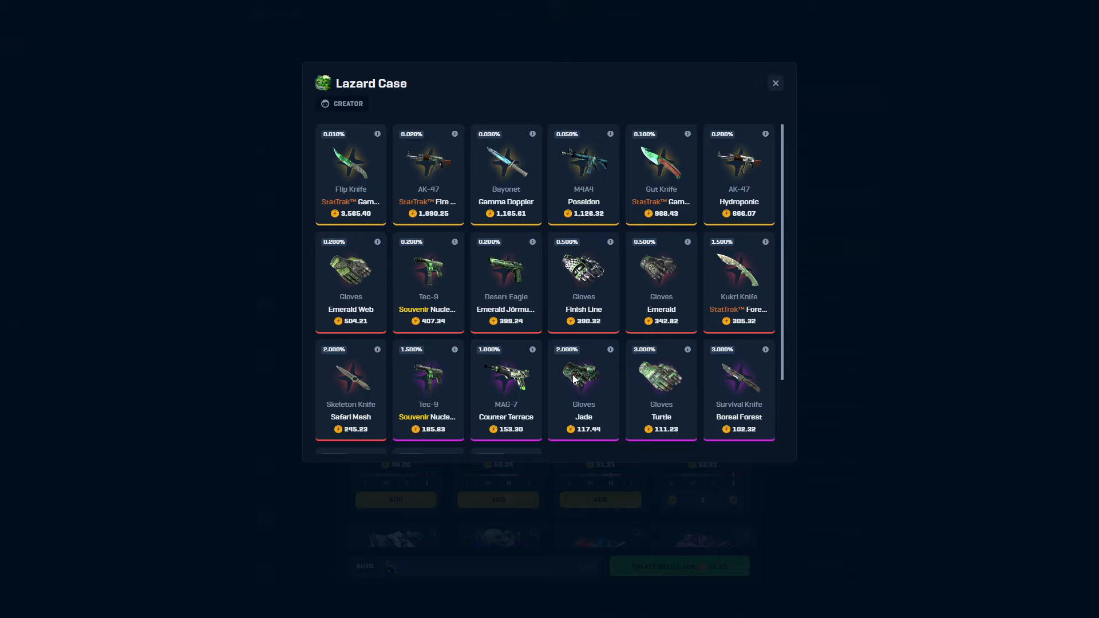
Step: Add BonkisSwag and create the four-case 3v3 battle for 140.95
scroll("down", 3)
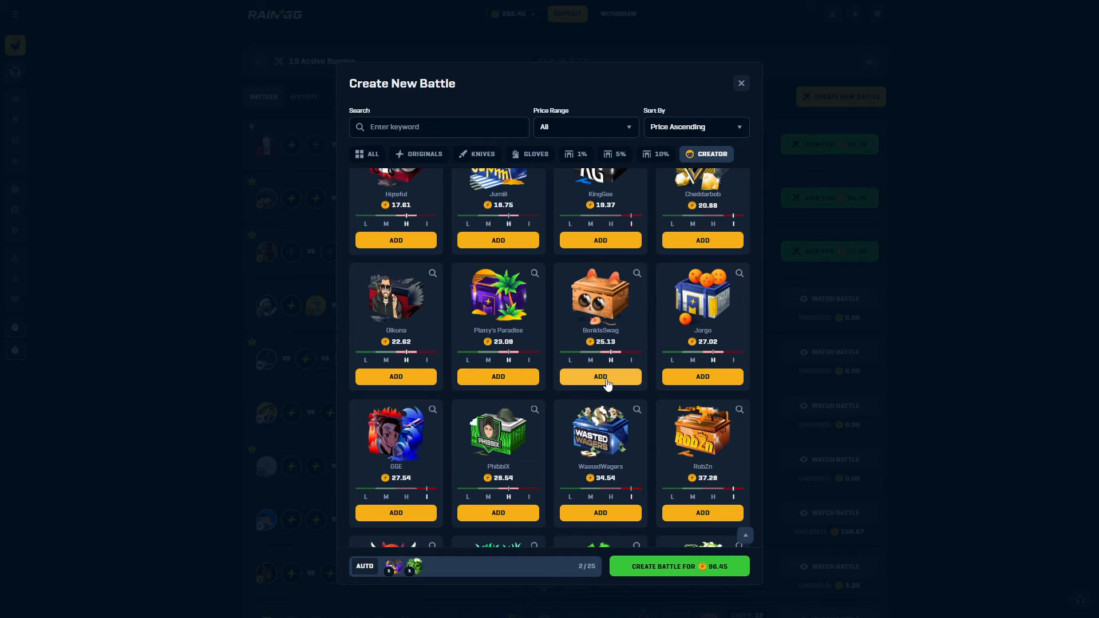
left_click(598, 376)
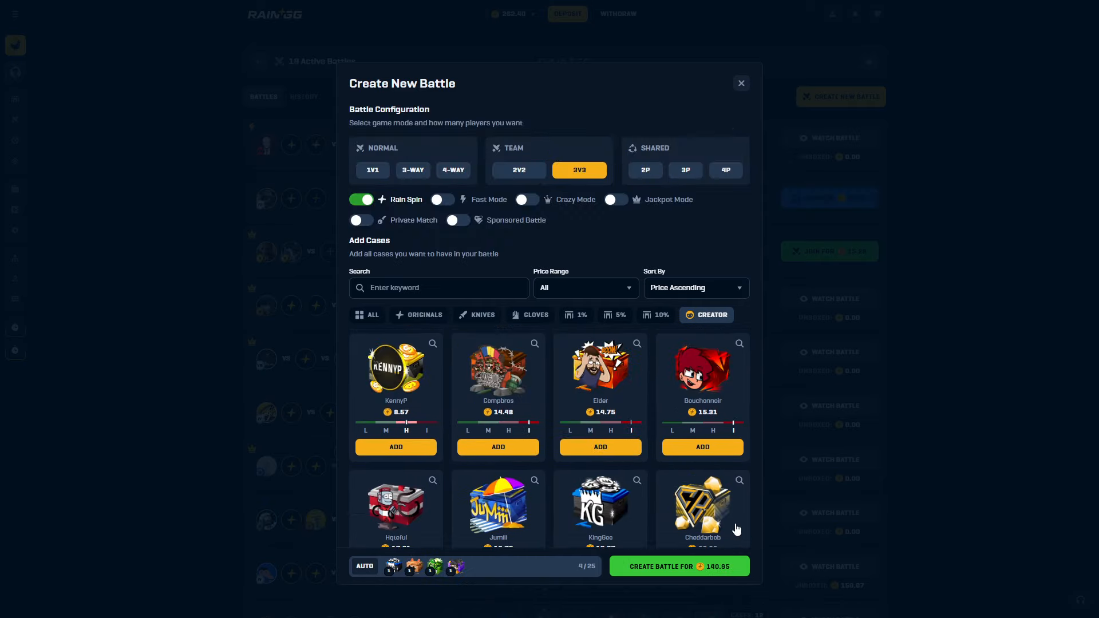
left_click(741, 82)
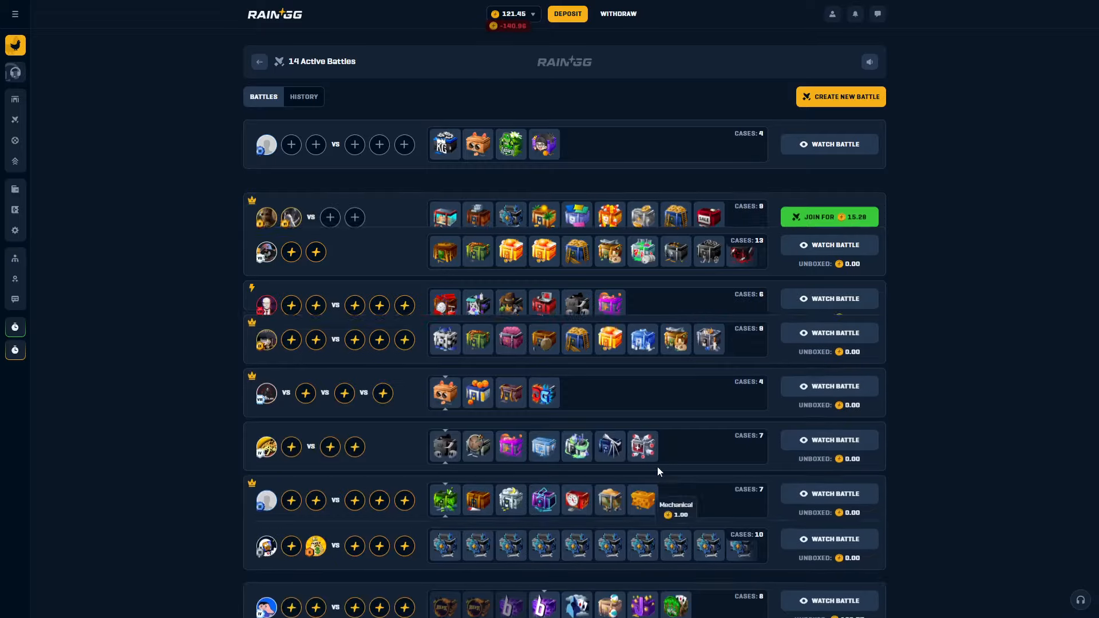
Step: Join the battle with bots, sell the won AK-47 for 100.72 and return to the battle list
left_click(833, 144)
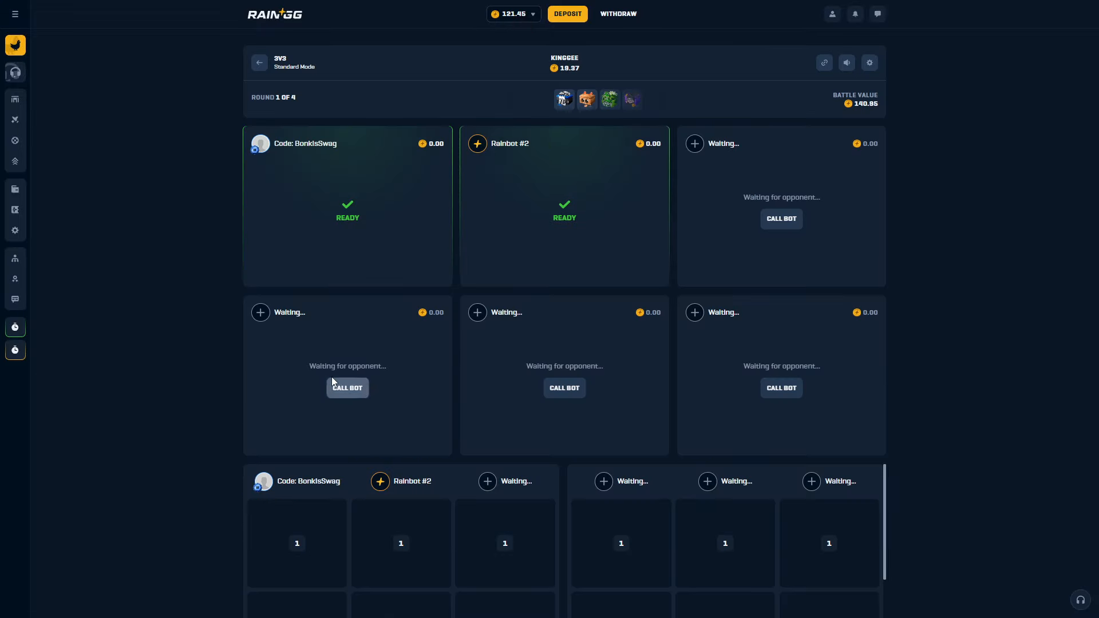
left_click(565, 388)
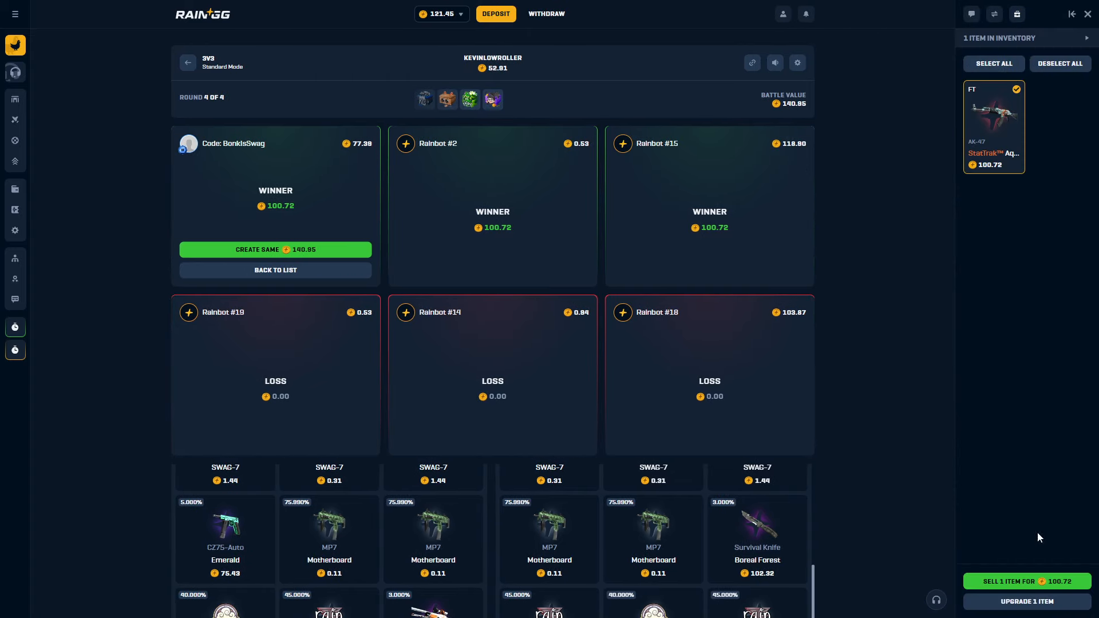
left_click(971, 13)
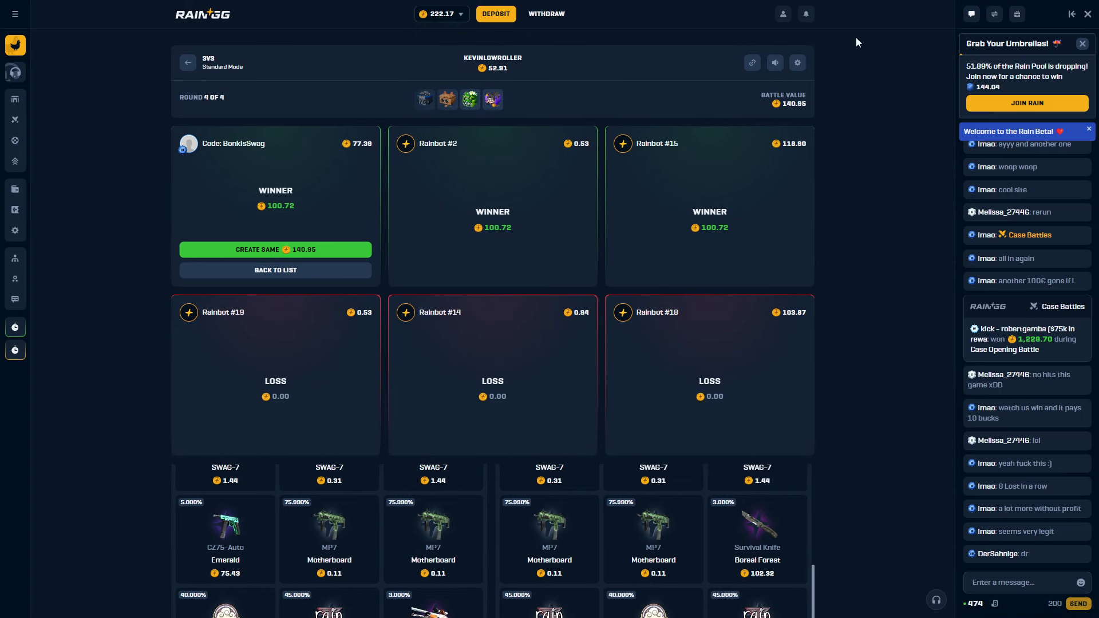
left_click(1085, 13)
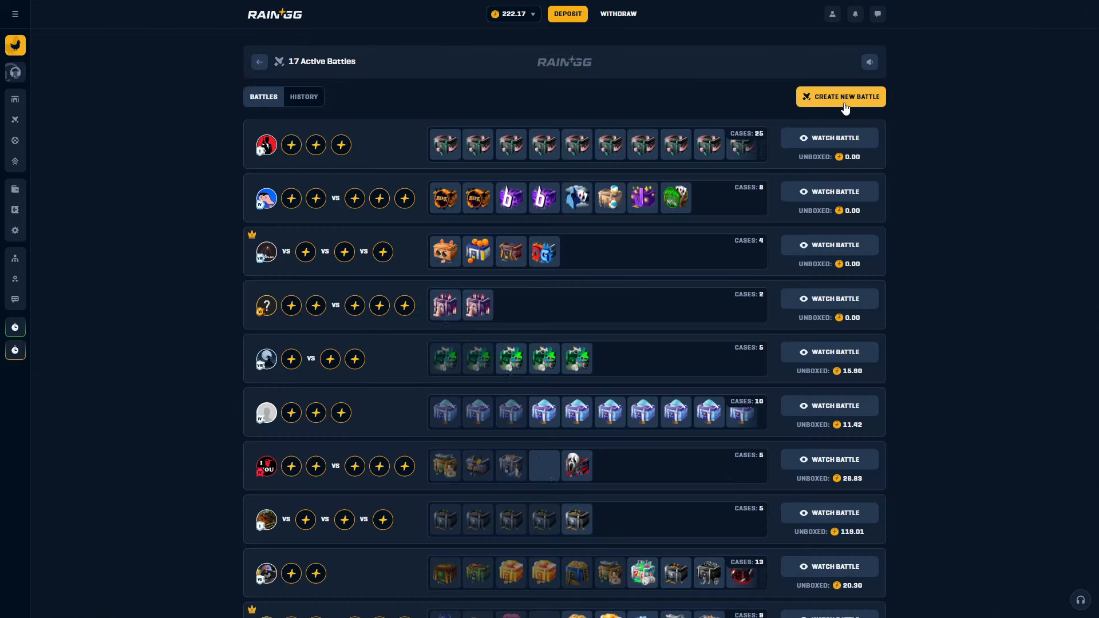
Step: Start another battle setup with cases sorted most expensive first, closing the Gumbo preview
left_click(840, 96)
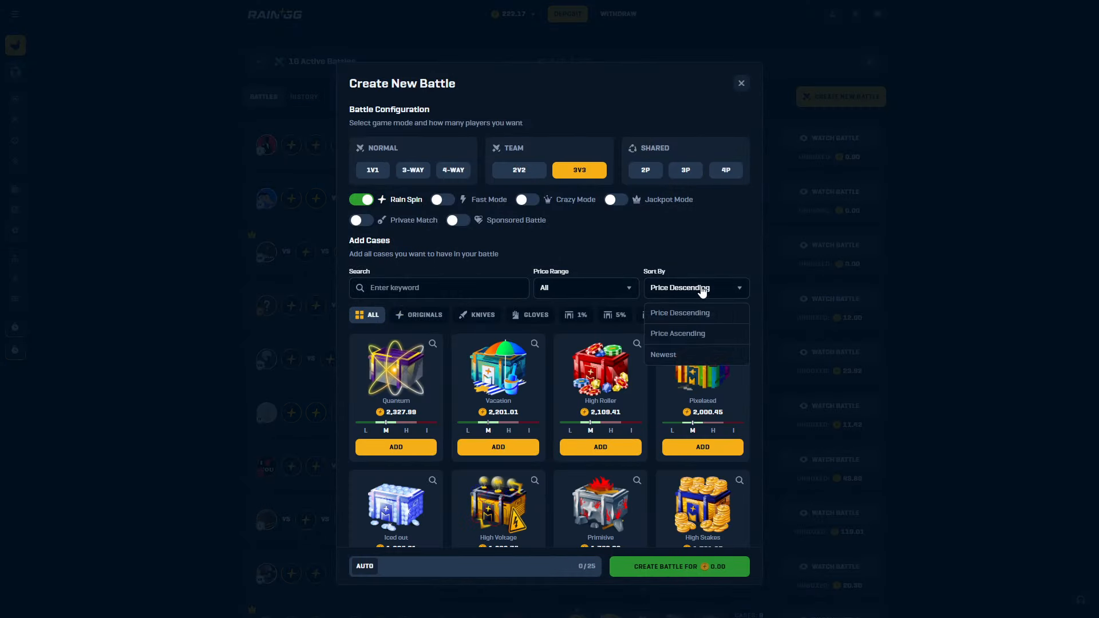
left_click(712, 153)
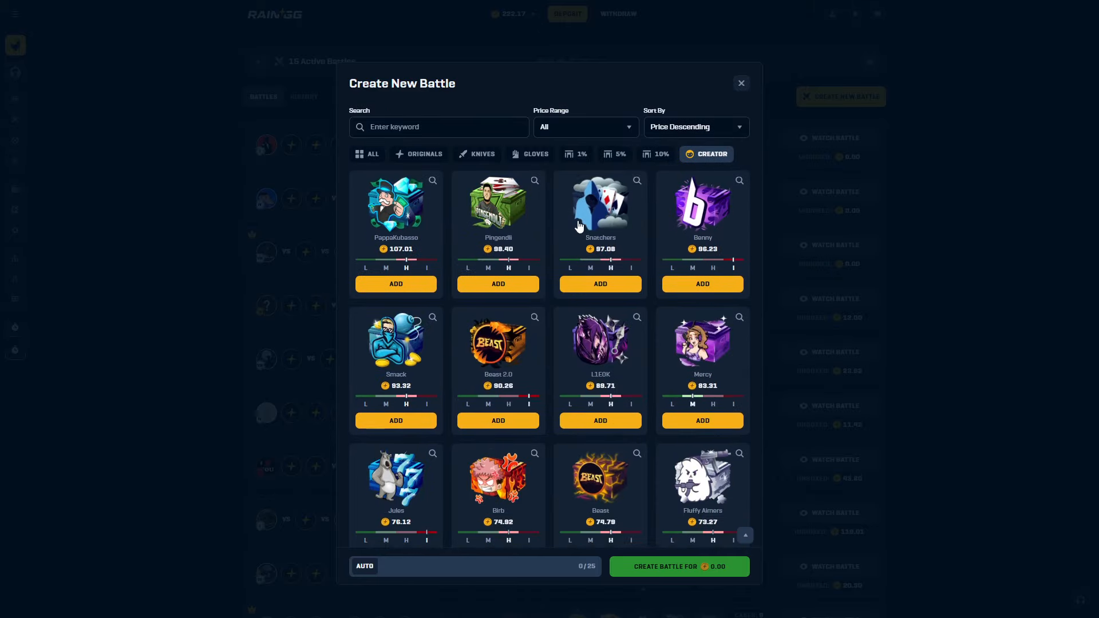
scroll("down", 3)
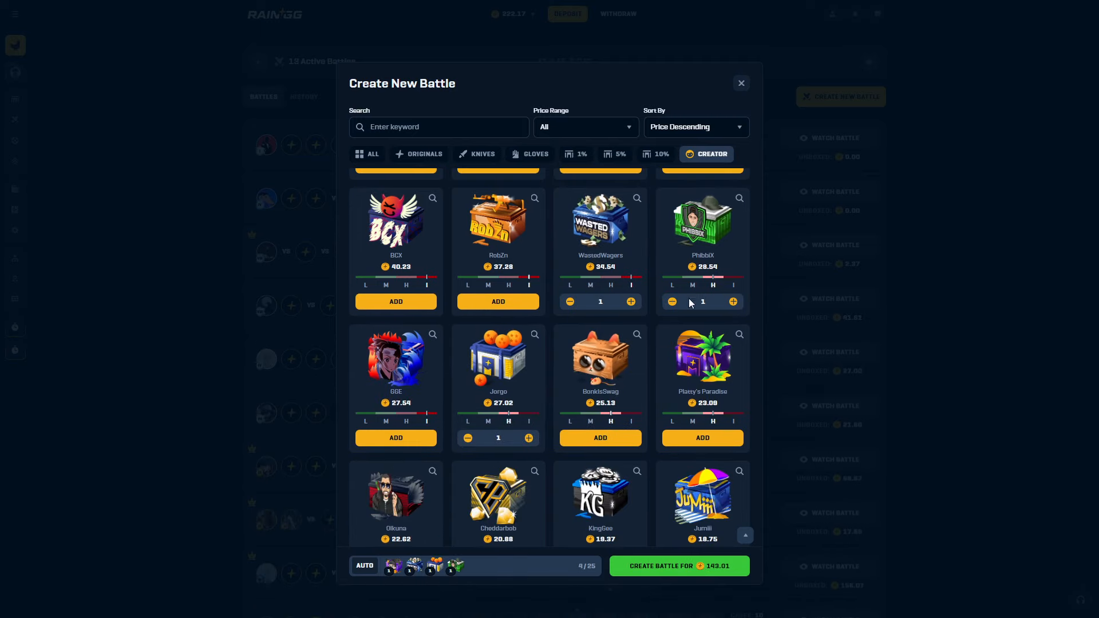
scroll("up", 3)
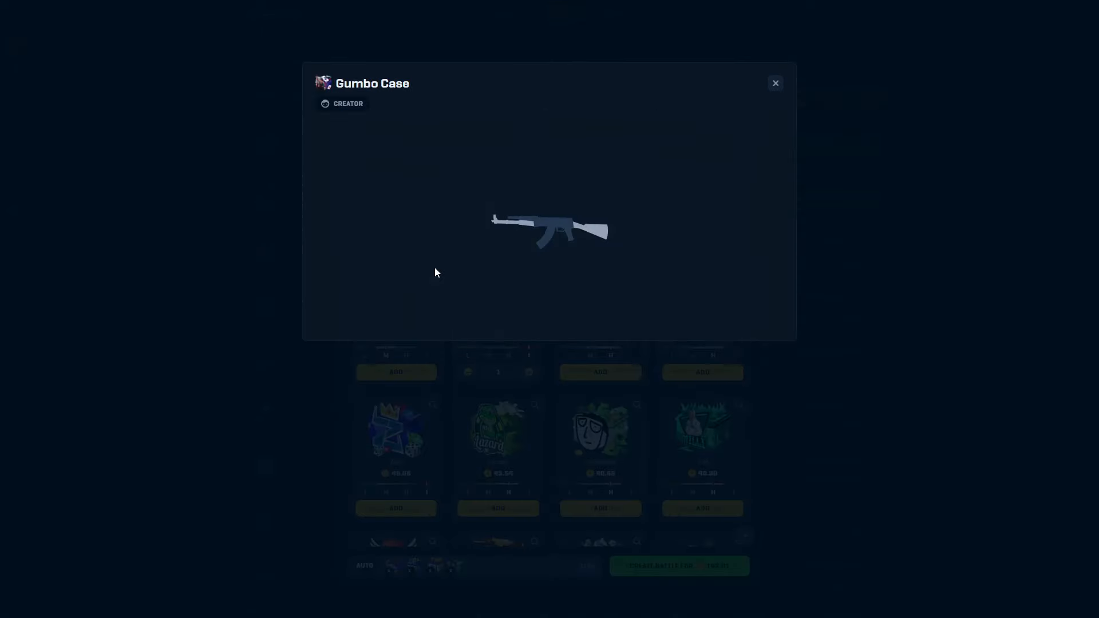
left_click(775, 82)
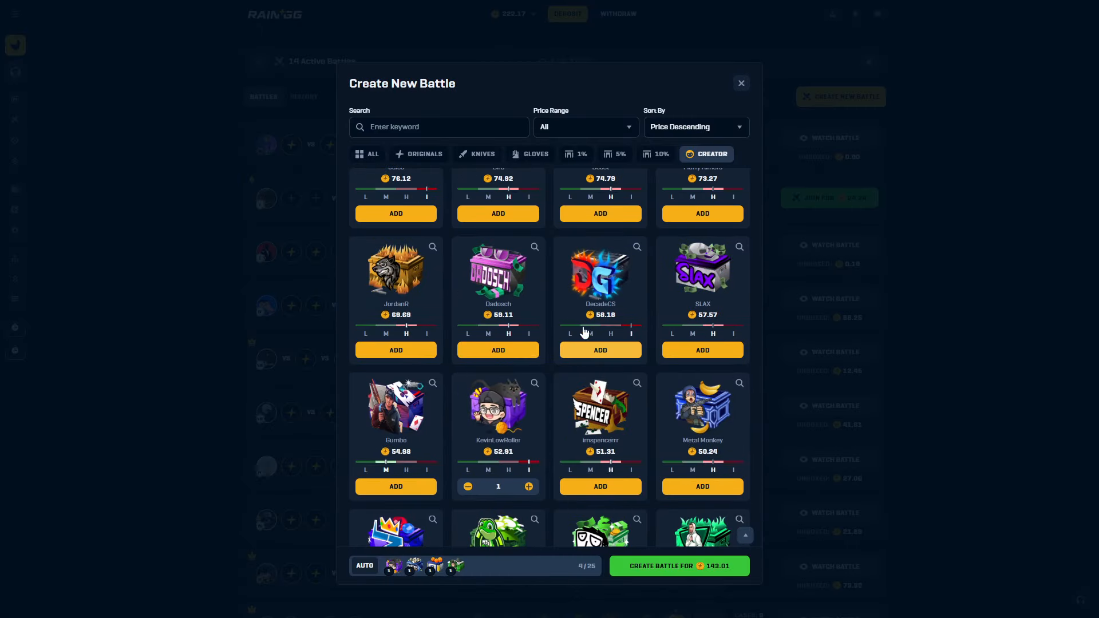
Step: Preview the Dadosch and Beast cases and return to the top of the setup
left_click(535, 247)
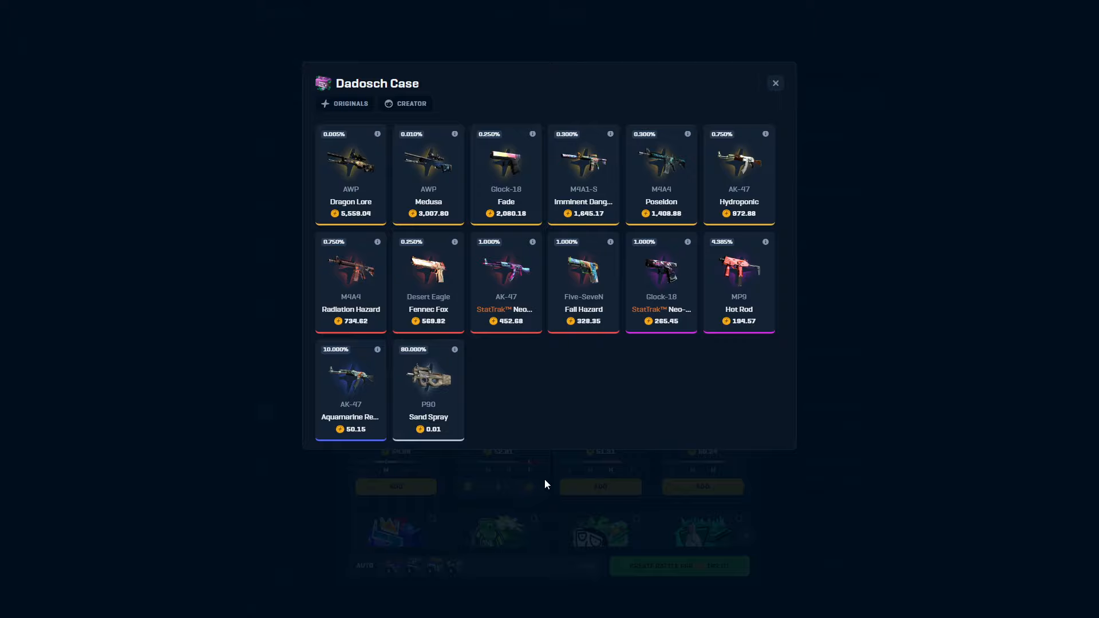
left_click(775, 83)
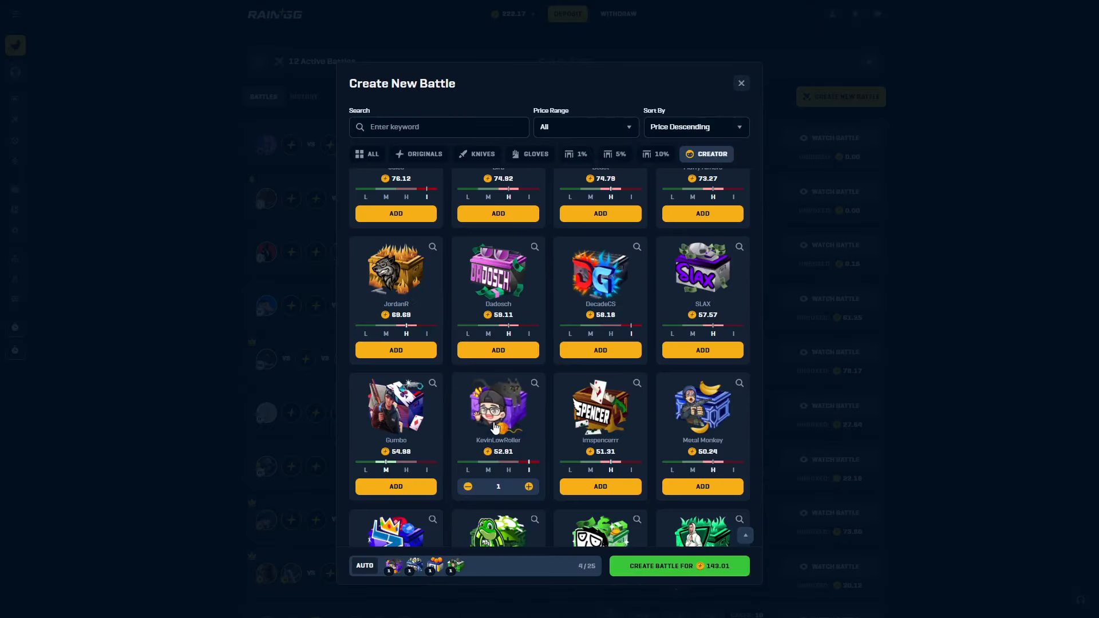
left_click(534, 384)
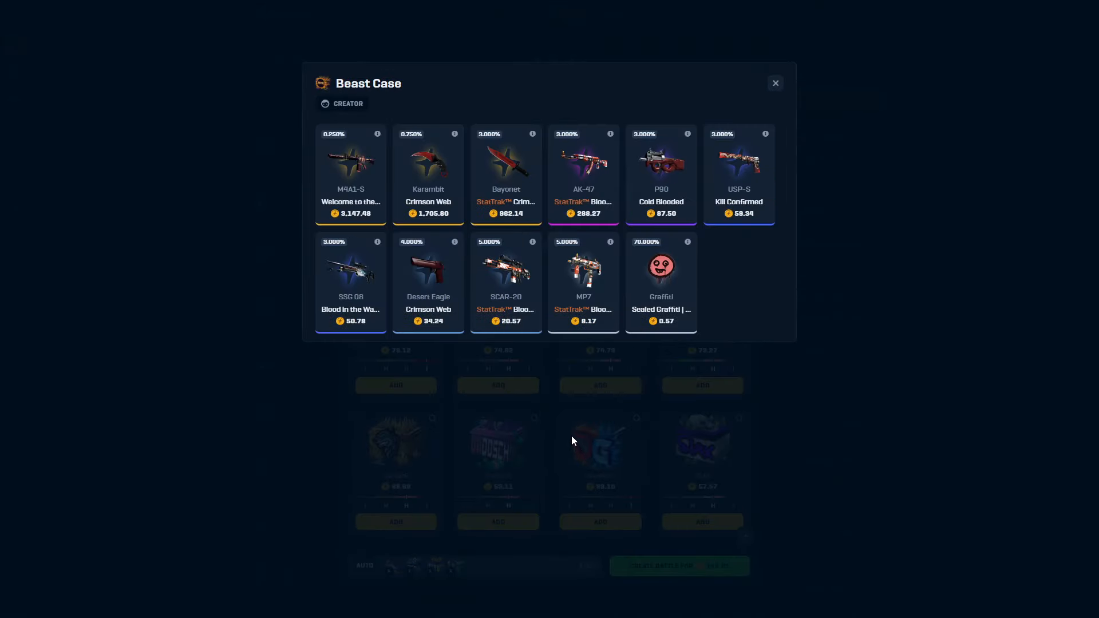
mouse_move(625, 378)
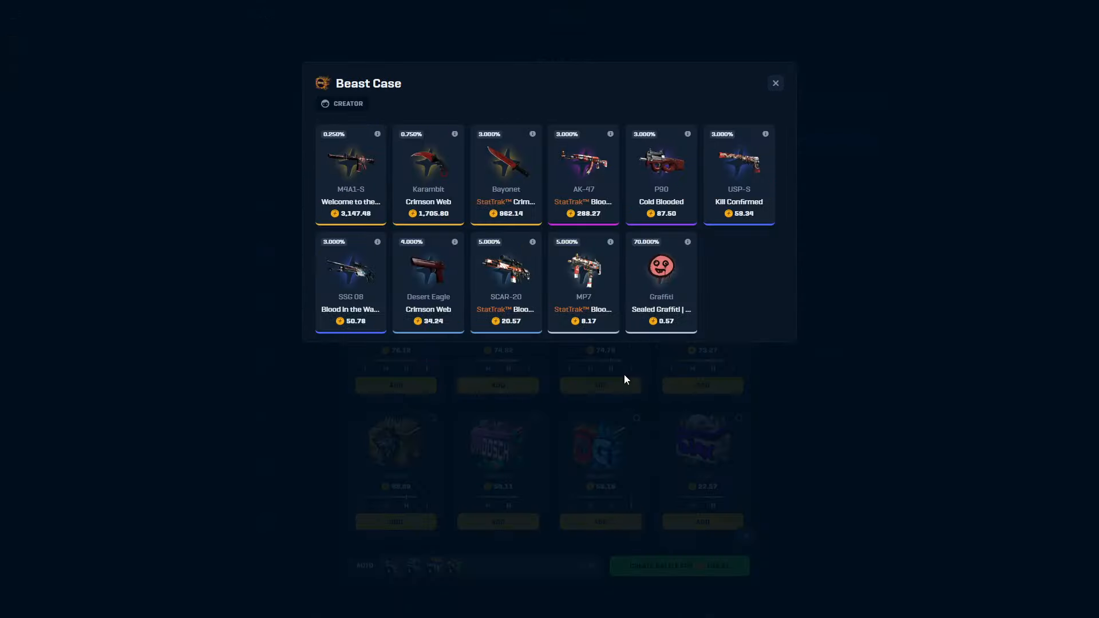
mouse_move(579, 422)
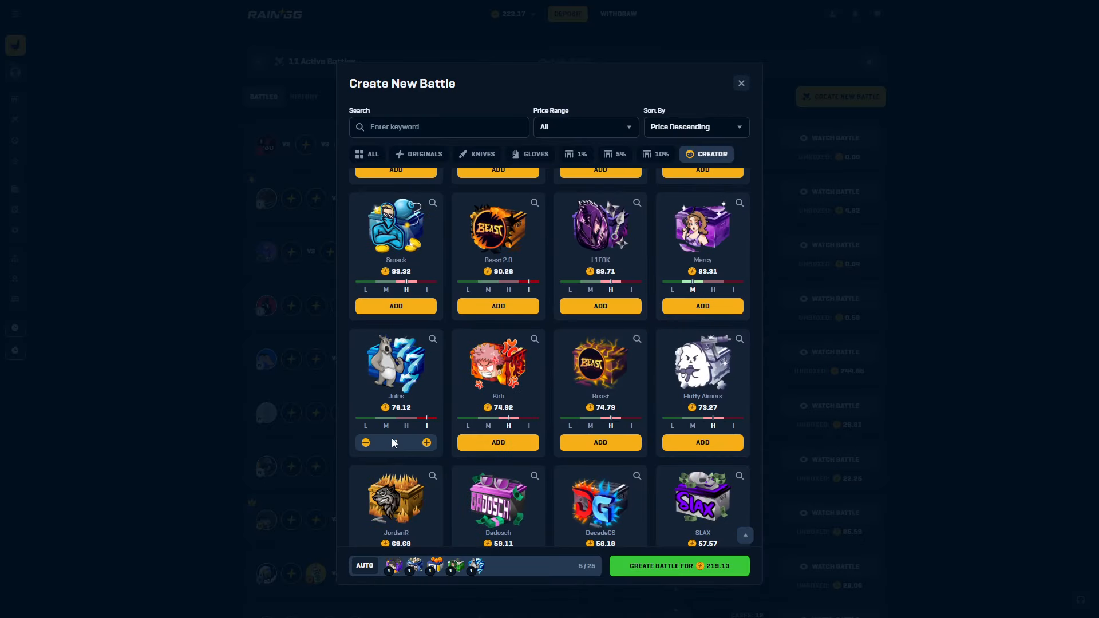
left_click(426, 442)
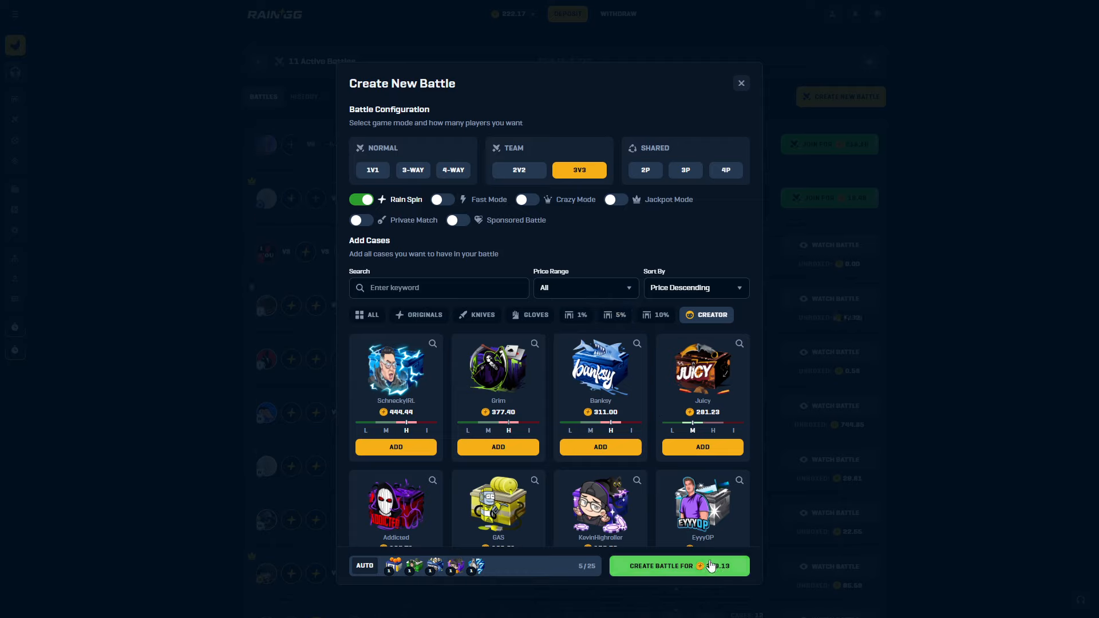
Step: Create the 219.13 3v3 battle, call bots for the empty seats and watch it play to a loss
left_click(678, 565)
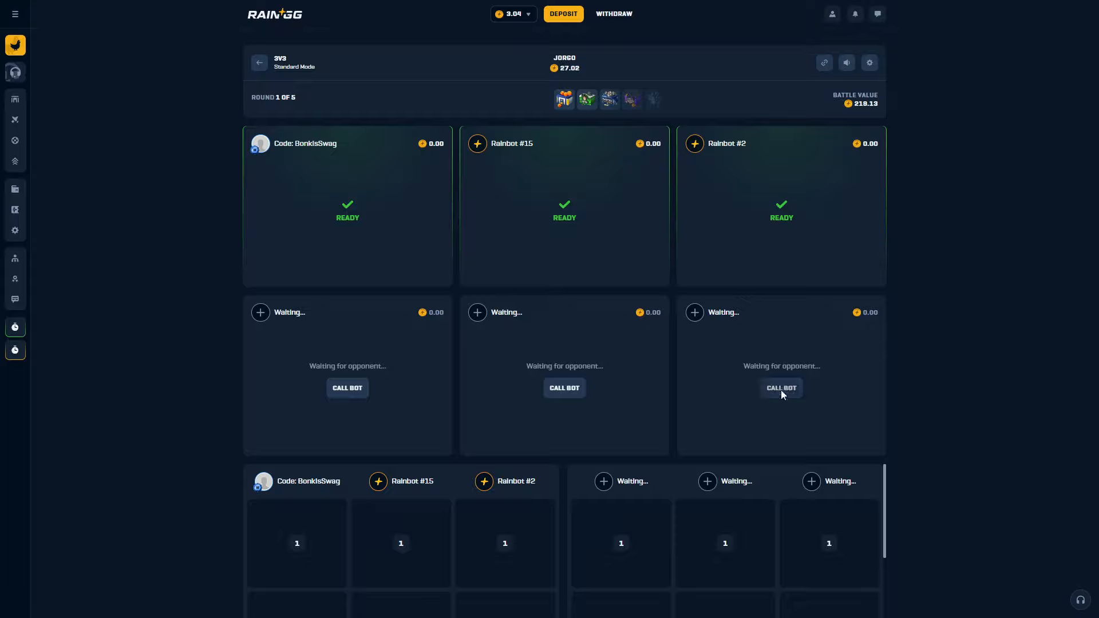
left_click(781, 388)
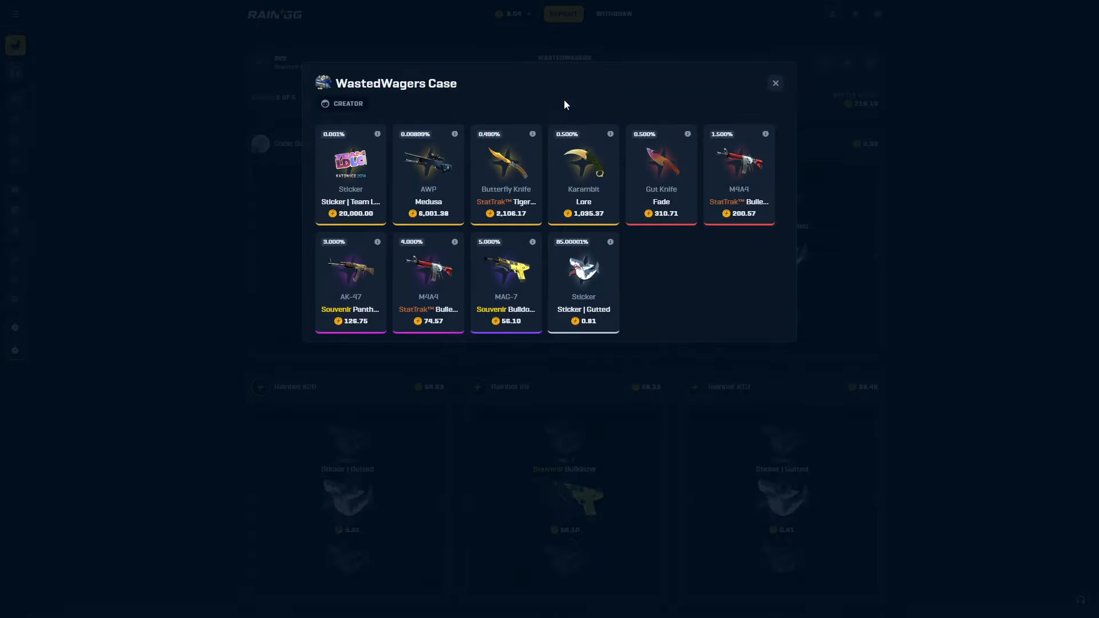
mouse_move(231, 169)
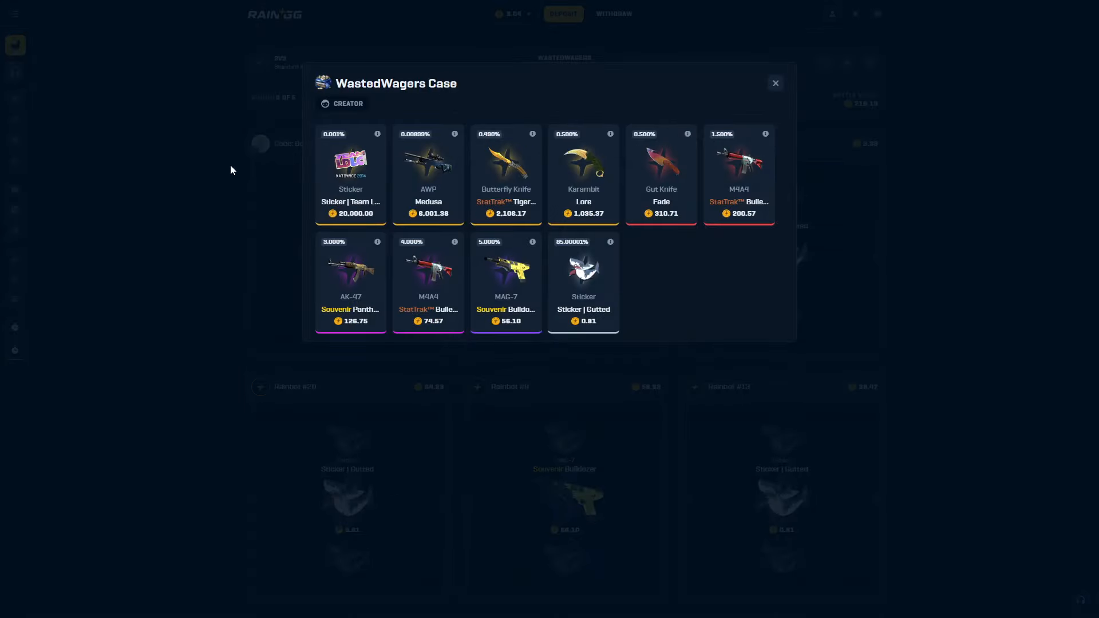
left_click(775, 82)
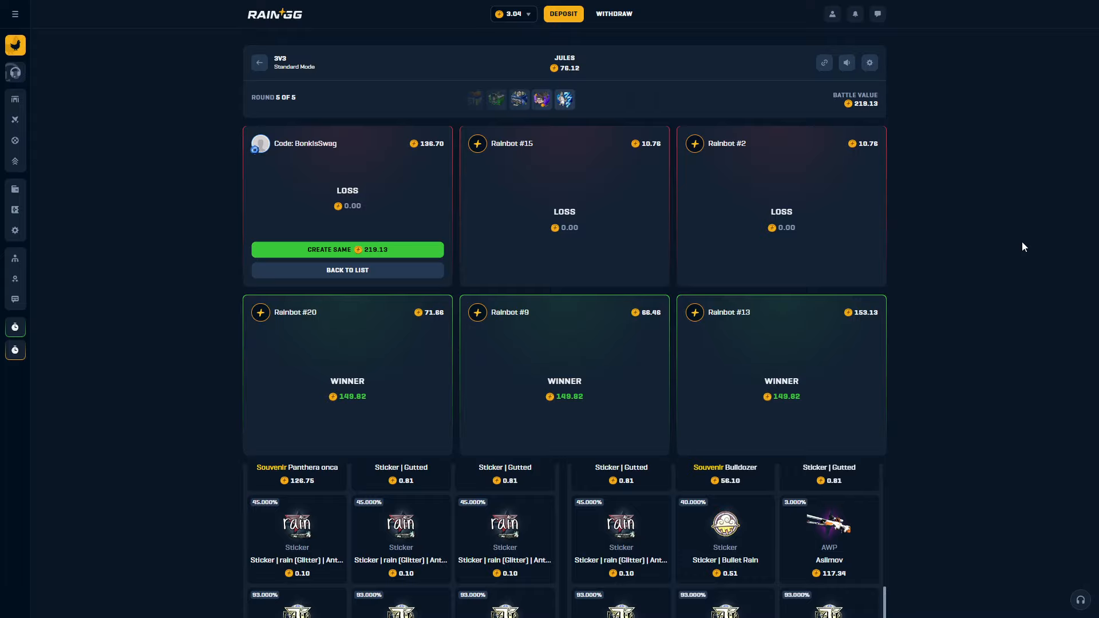
Step: Go to the Double game and set the bet to the whole remaining balance
left_click(347, 270)
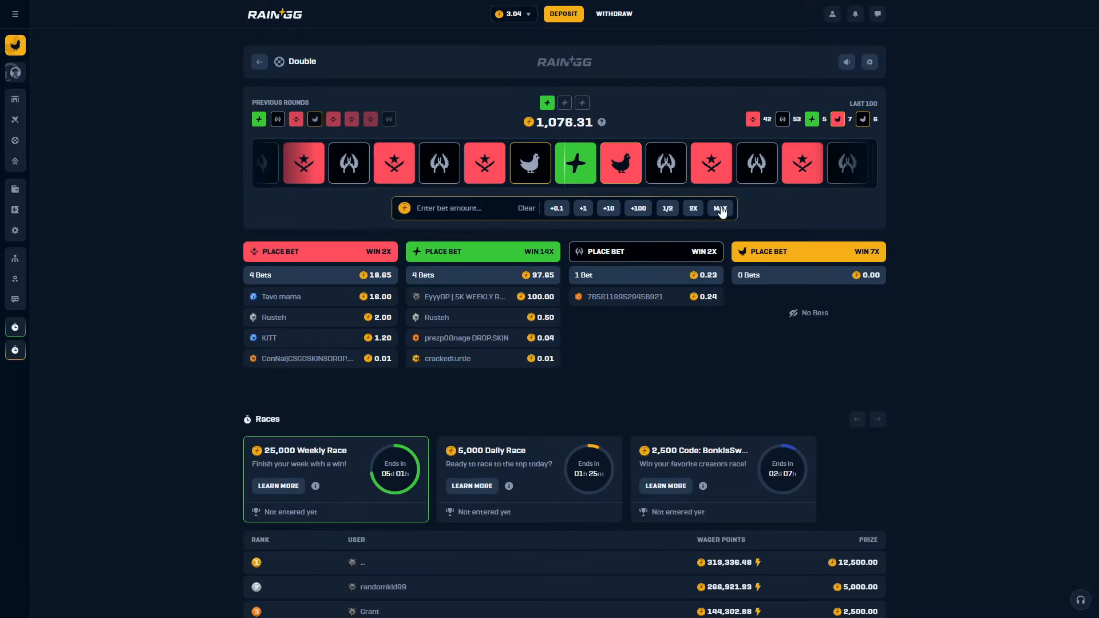
left_click(720, 209)
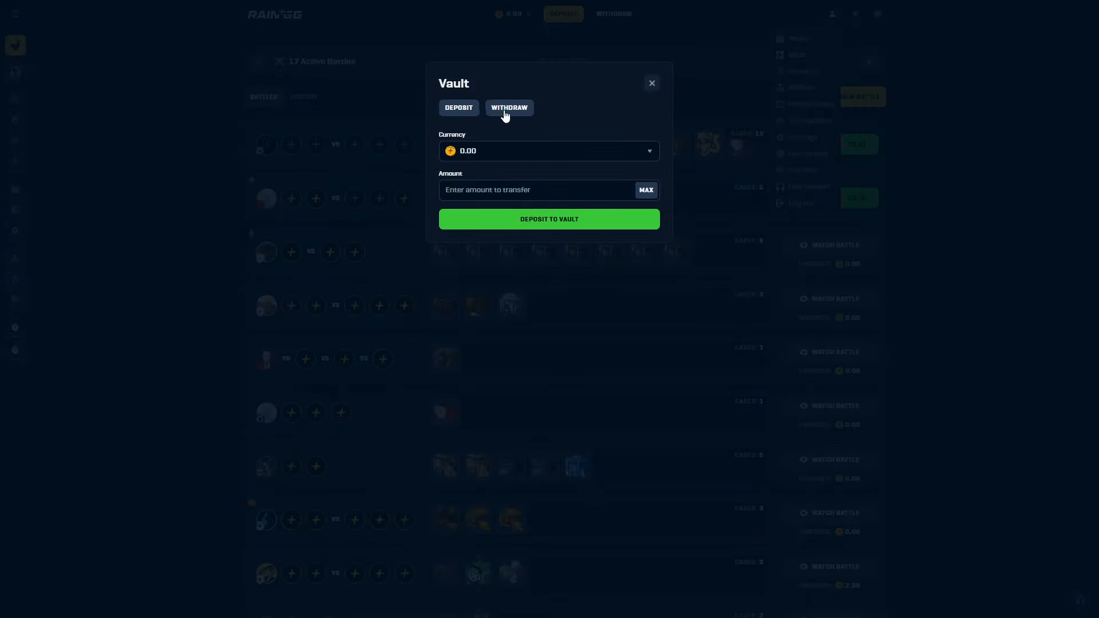
left_click(508, 107)
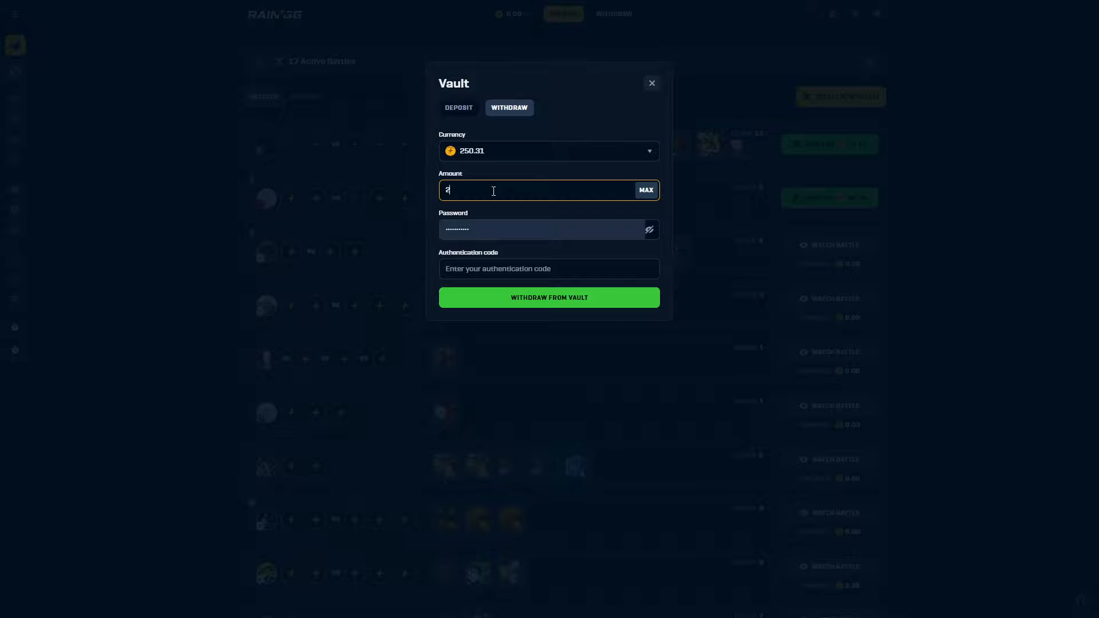
left_click(645, 190)
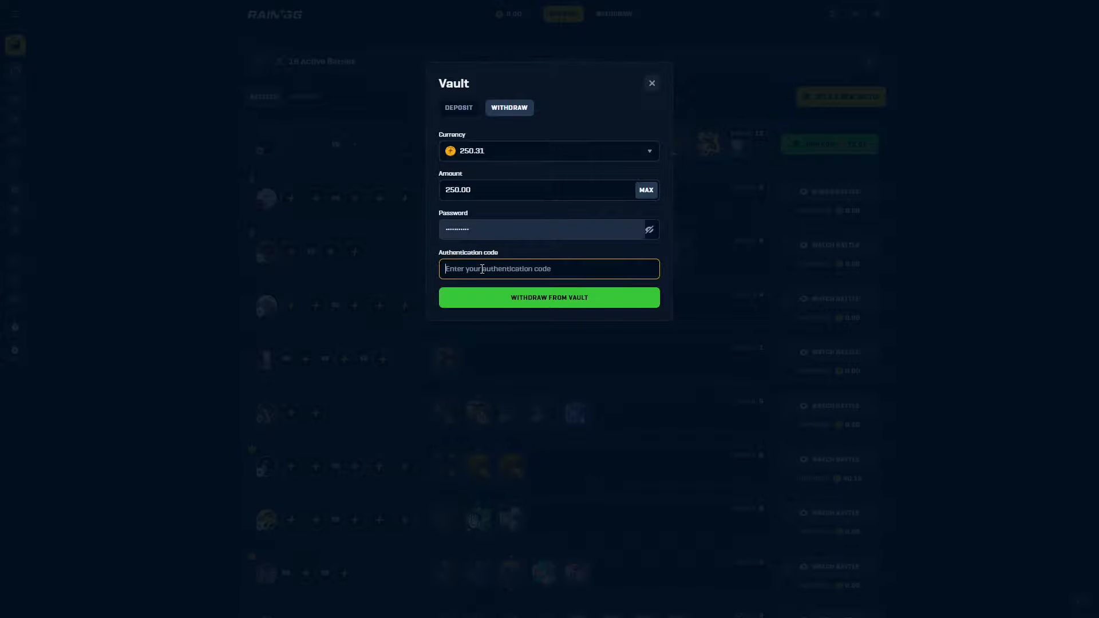
type("696")
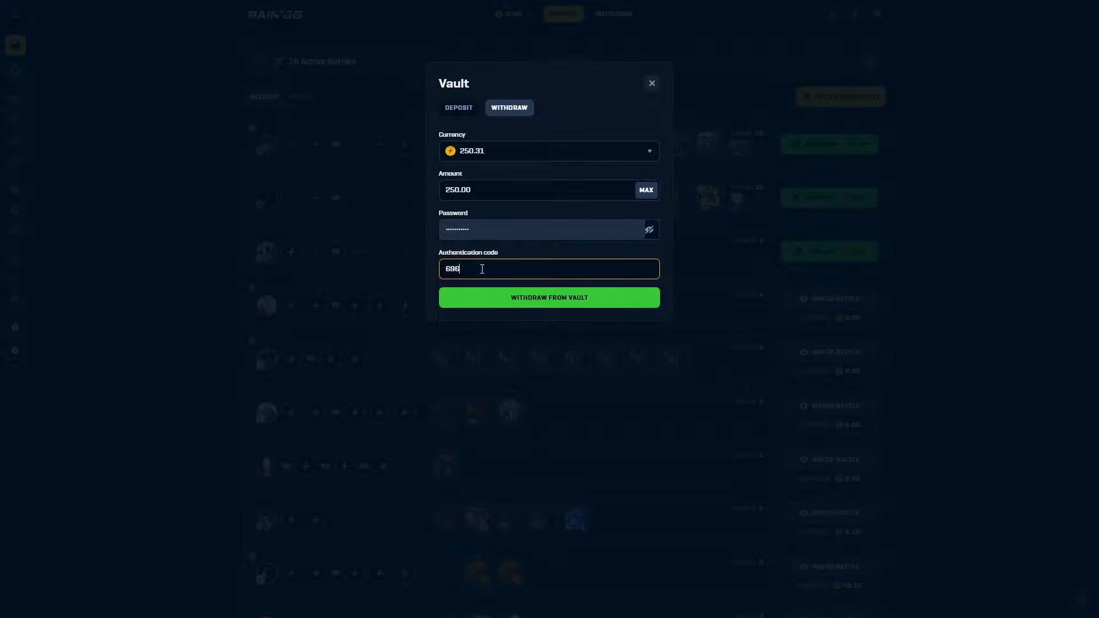
type("853")
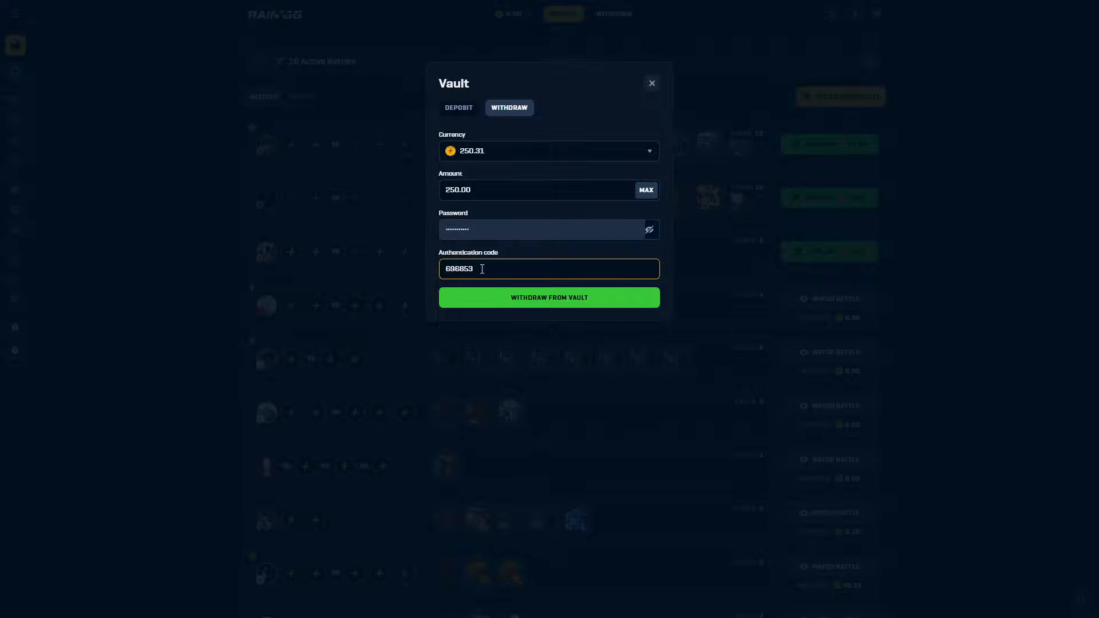
left_click(548, 297)
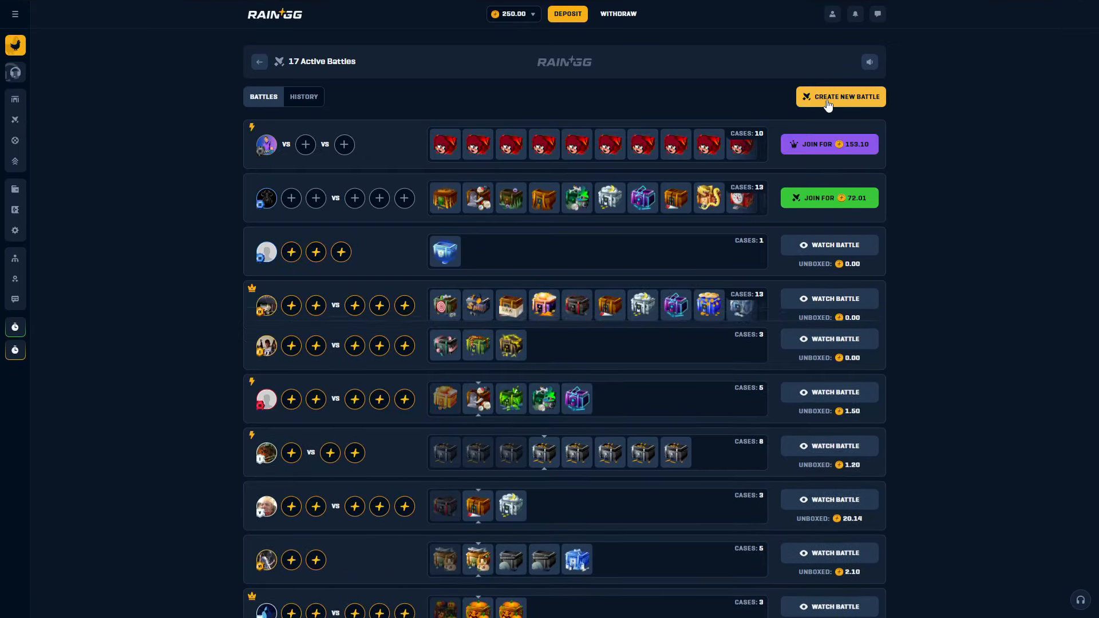
Step: Start a new battle and preview the KevinLowRoller and RobZn case contents
left_click(839, 97)
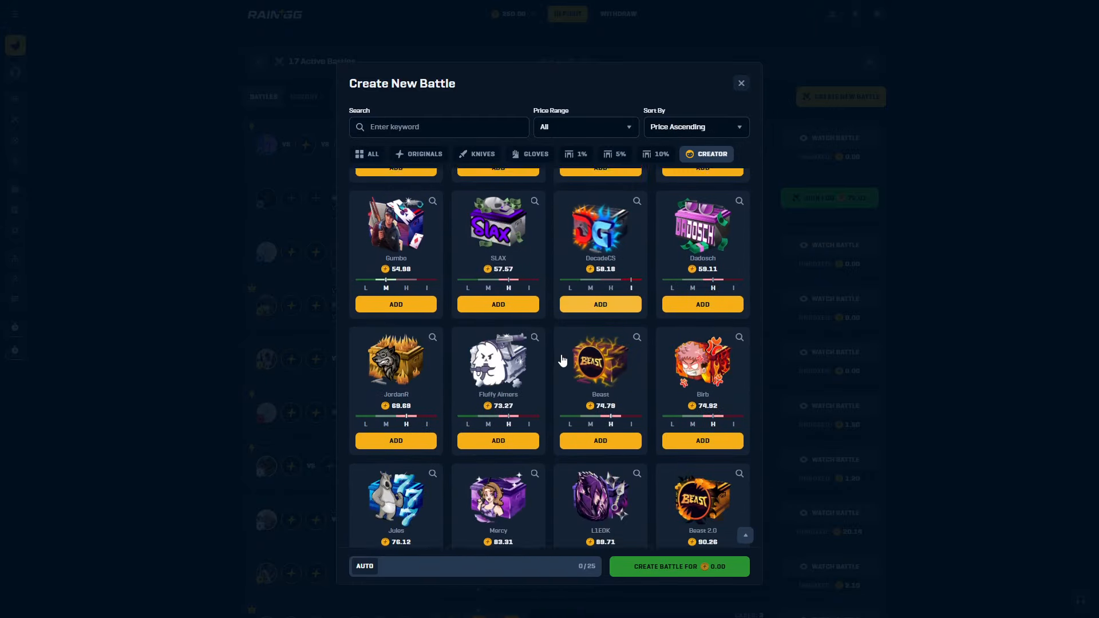
scroll("up", 3)
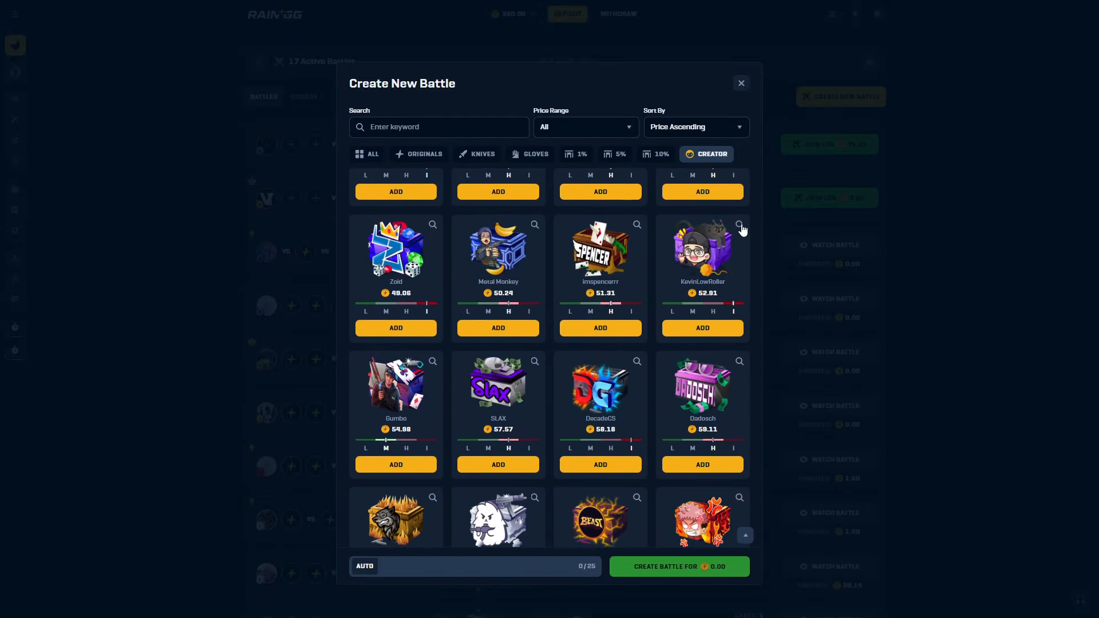
left_click(738, 225)
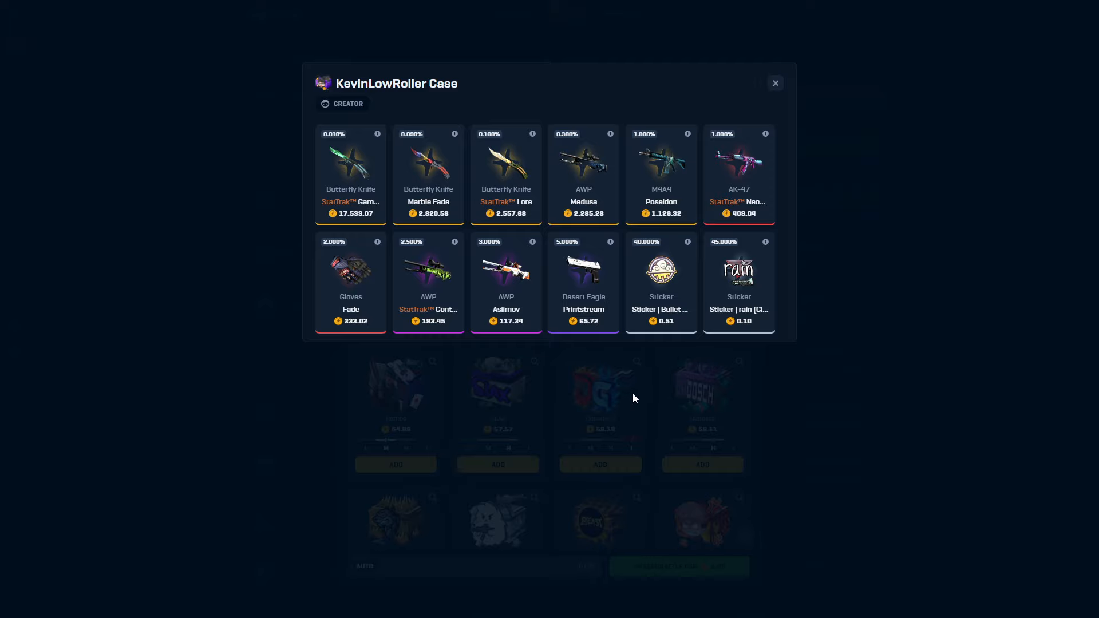
mouse_move(579, 275)
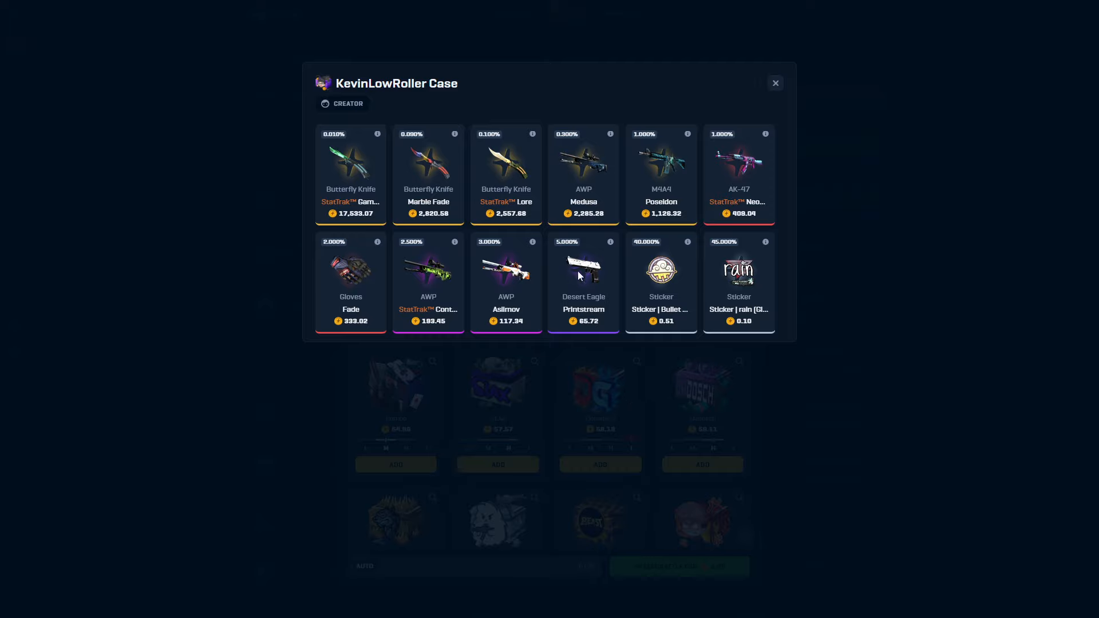
mouse_move(384, 169)
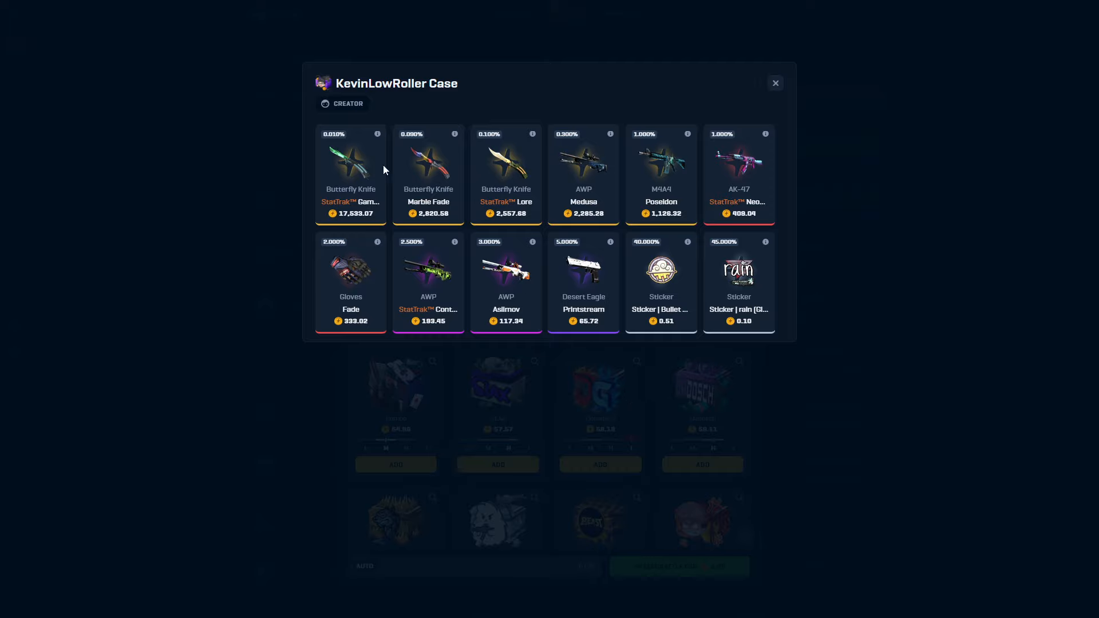
left_click(775, 83)
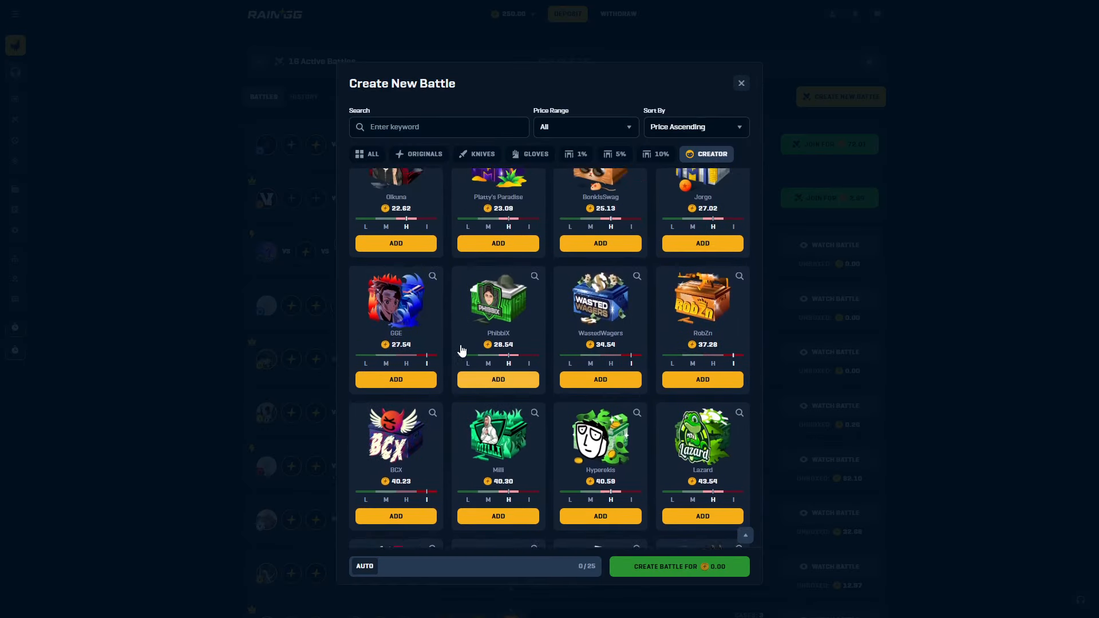
left_click(738, 276)
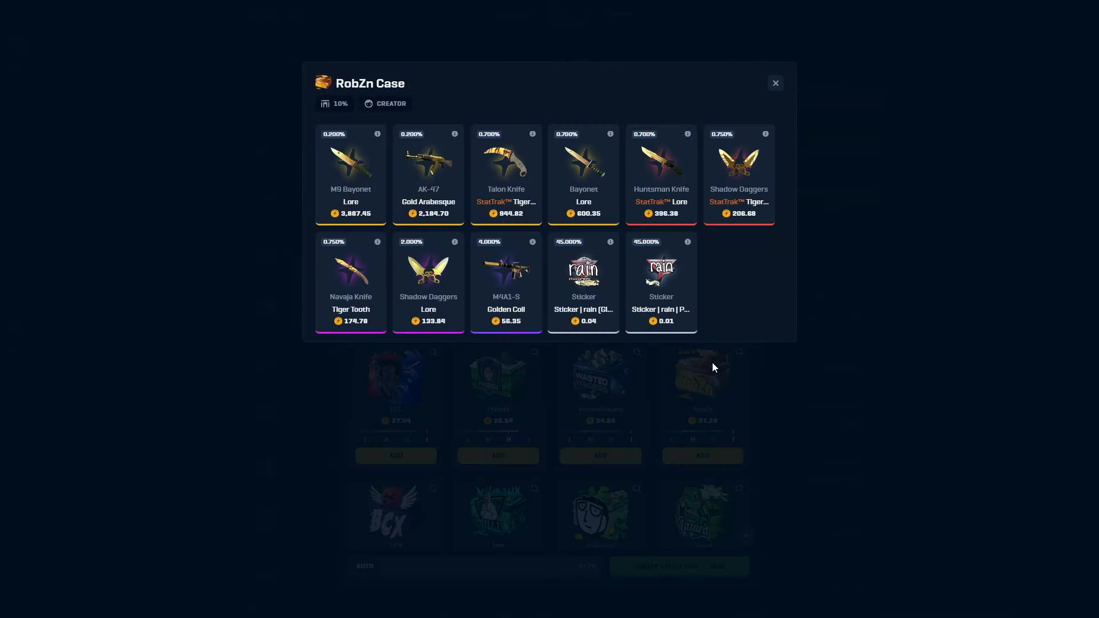
mouse_move(638, 381)
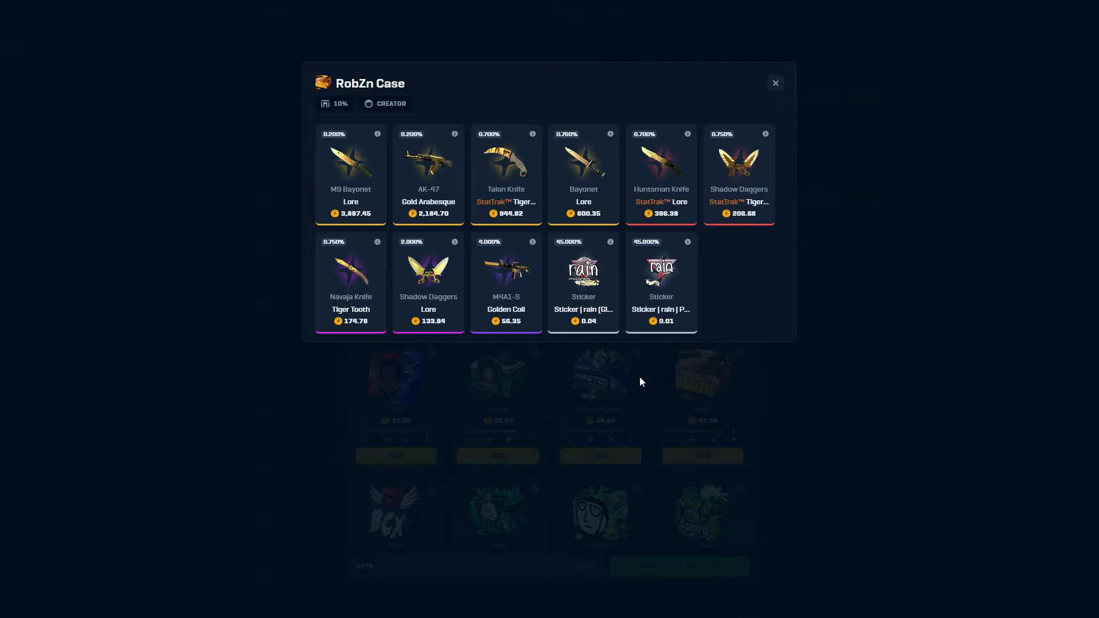
left_click(775, 82)
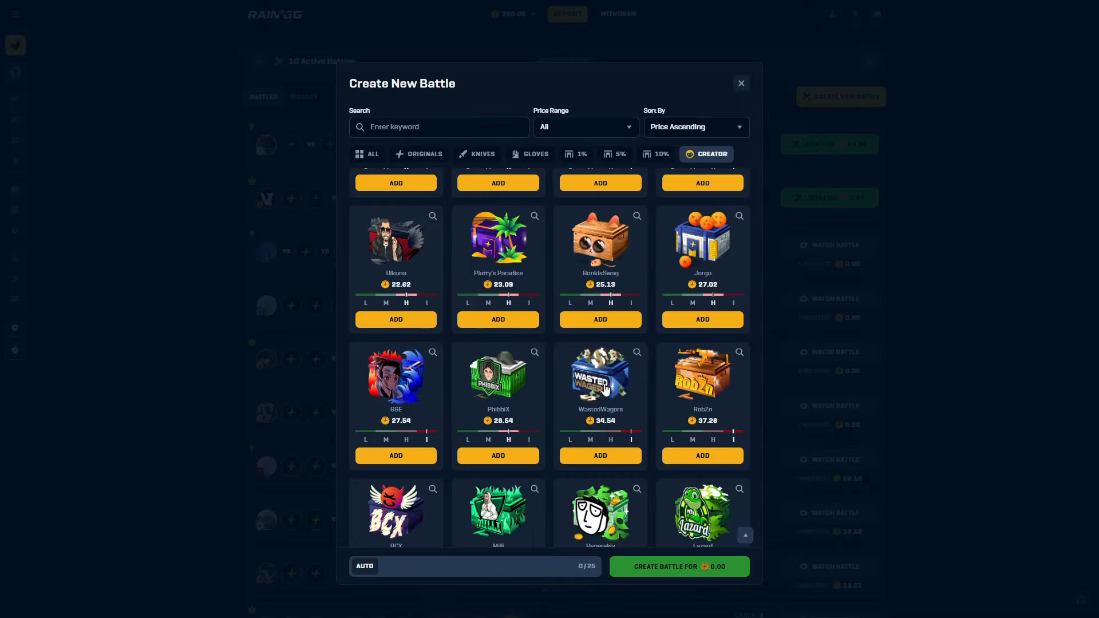
Step: Preview Jorgo, Milli, Metal Monkey, Zoid and Imspencerrr cases while adding Jorgo, Zoid and Metal Monkey
left_click(739, 215)
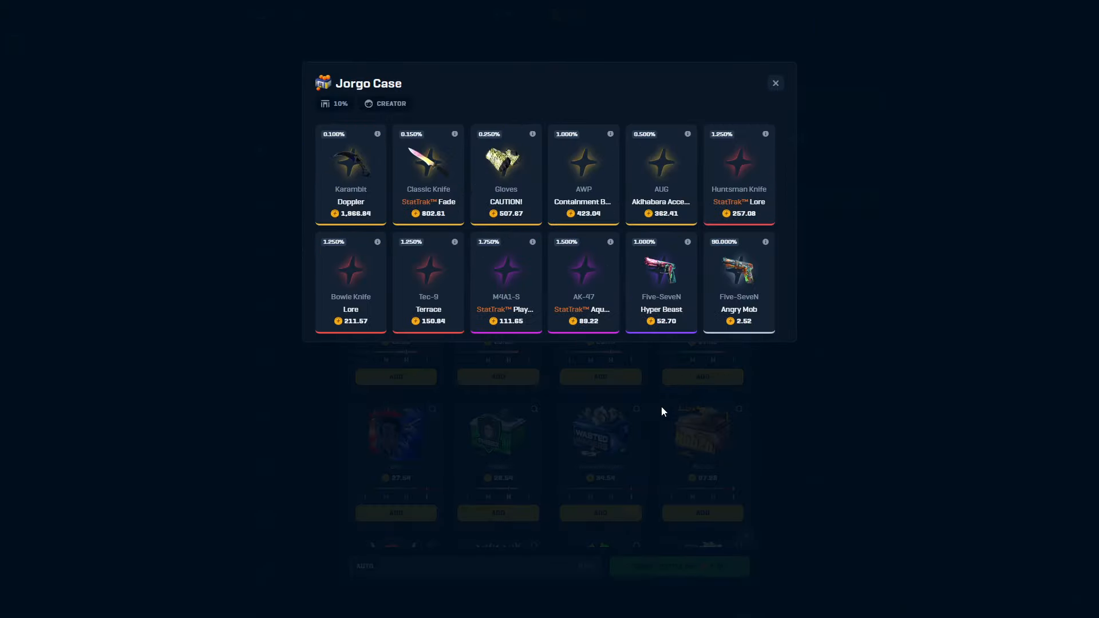
left_click(775, 83)
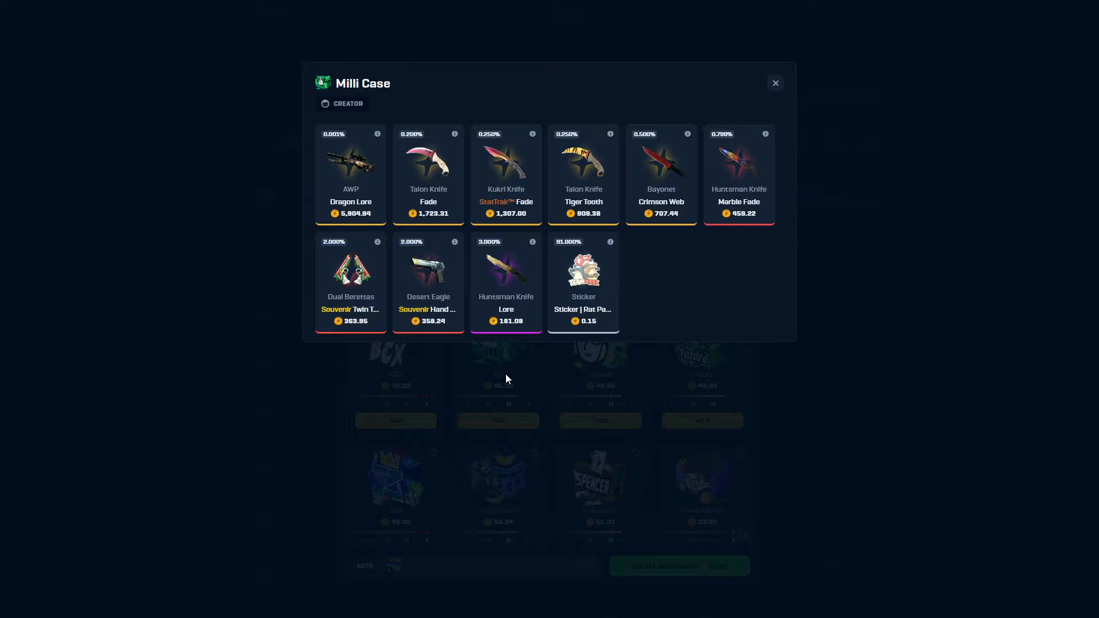
left_click(775, 83)
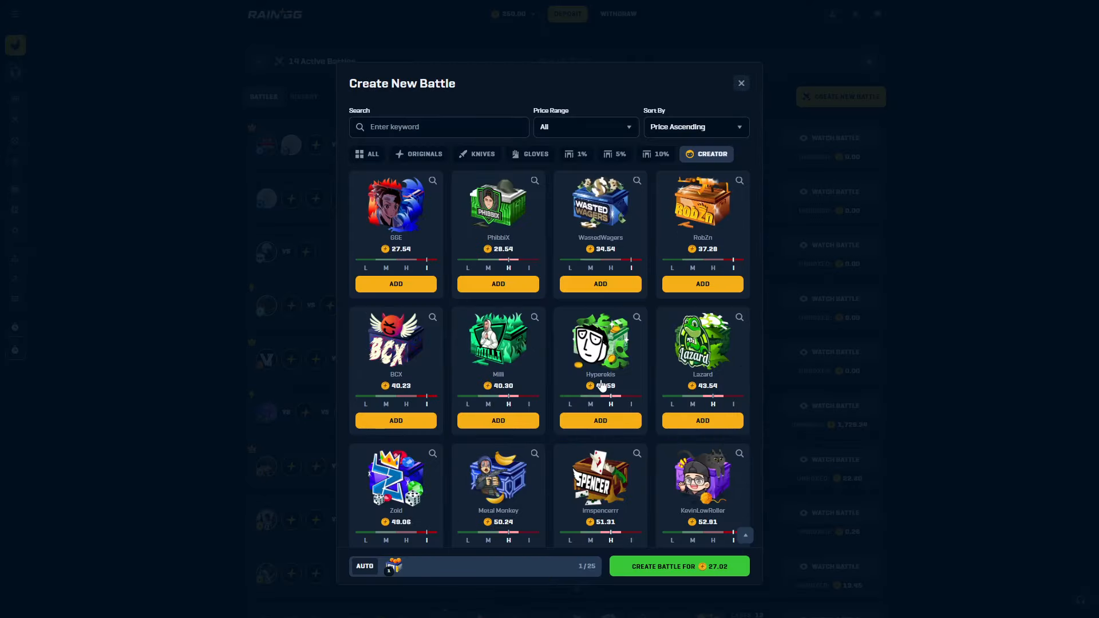
left_click(534, 453)
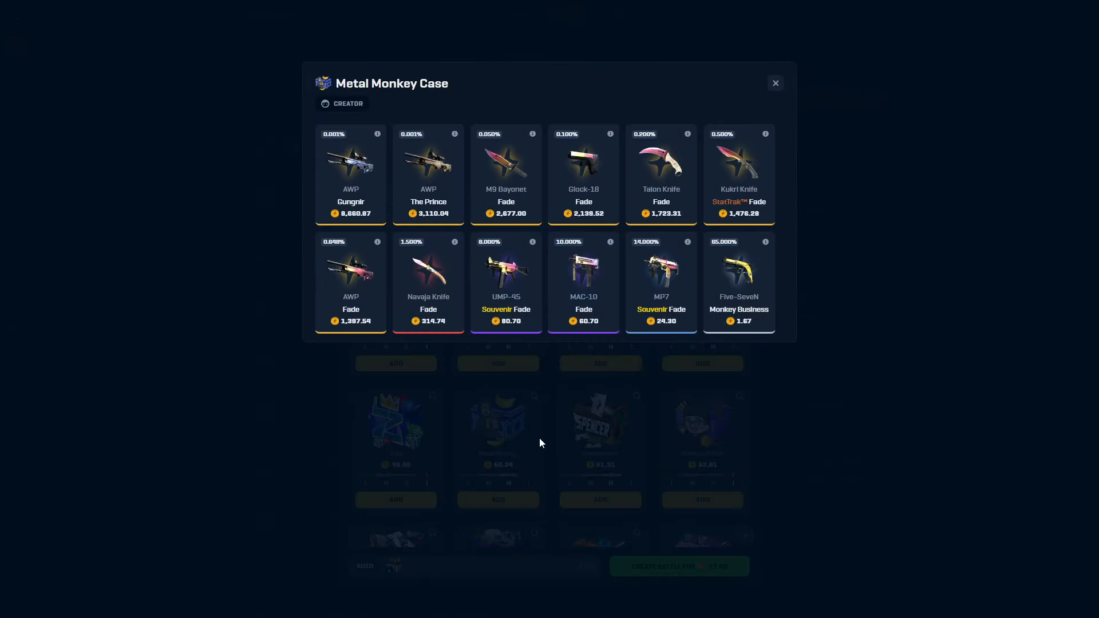
mouse_move(531, 423)
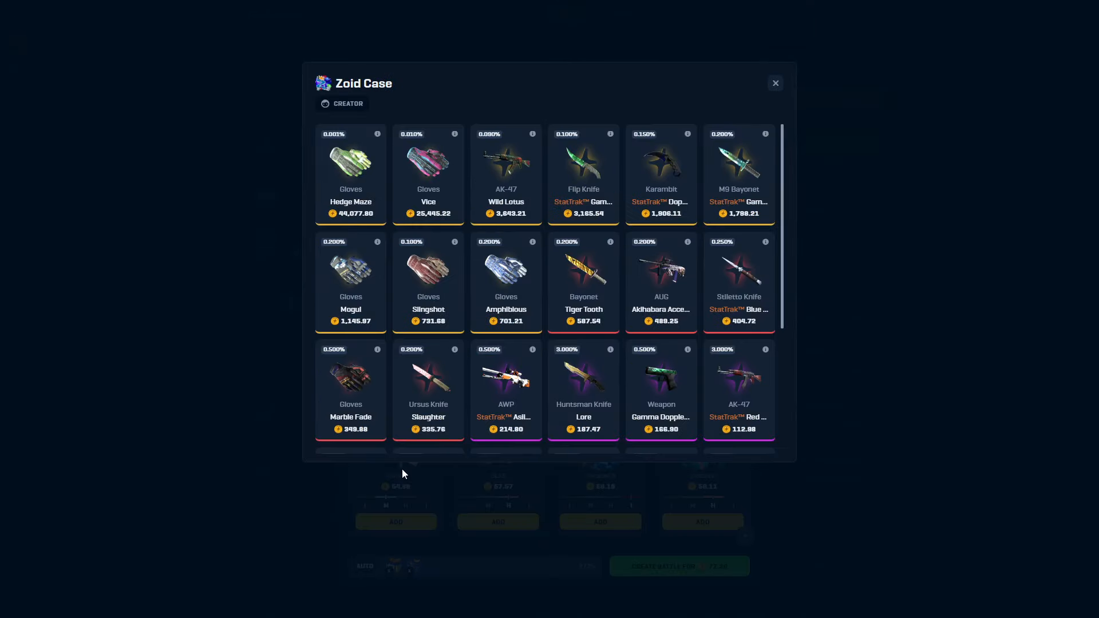
left_click(775, 82)
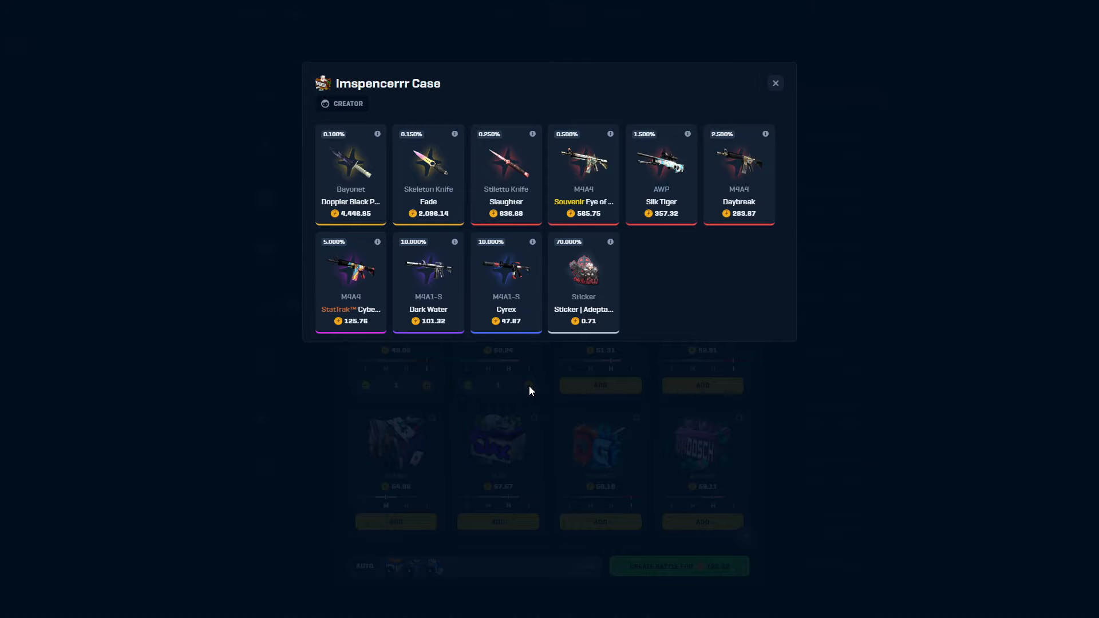
left_click(775, 82)
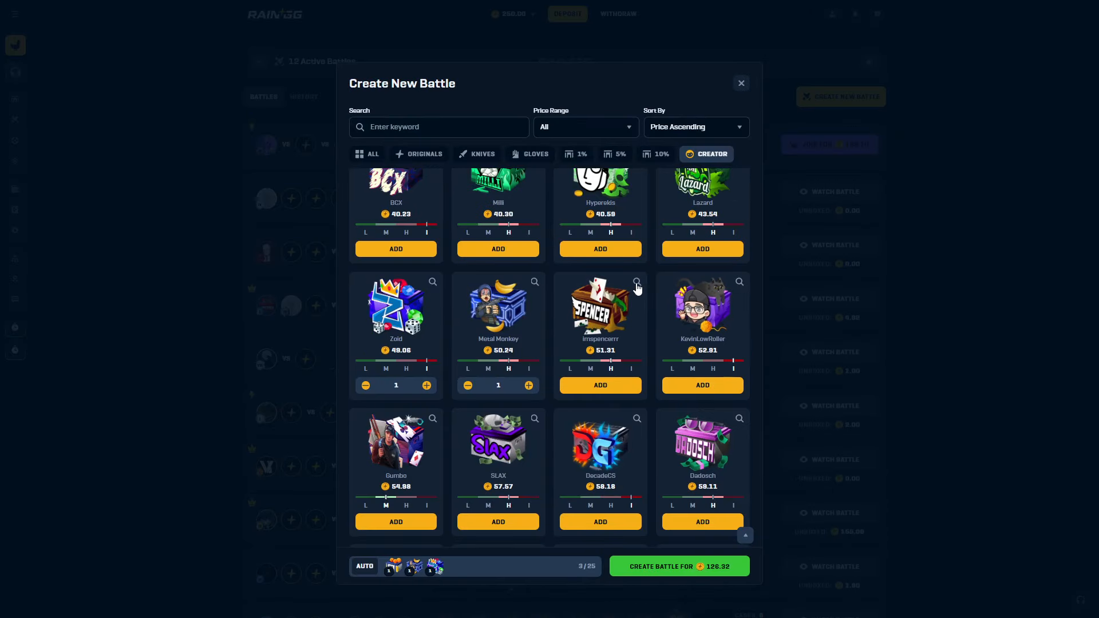
Step: Browse down to the BCX case preview, then add and remove KennyP
scroll("down", 3)
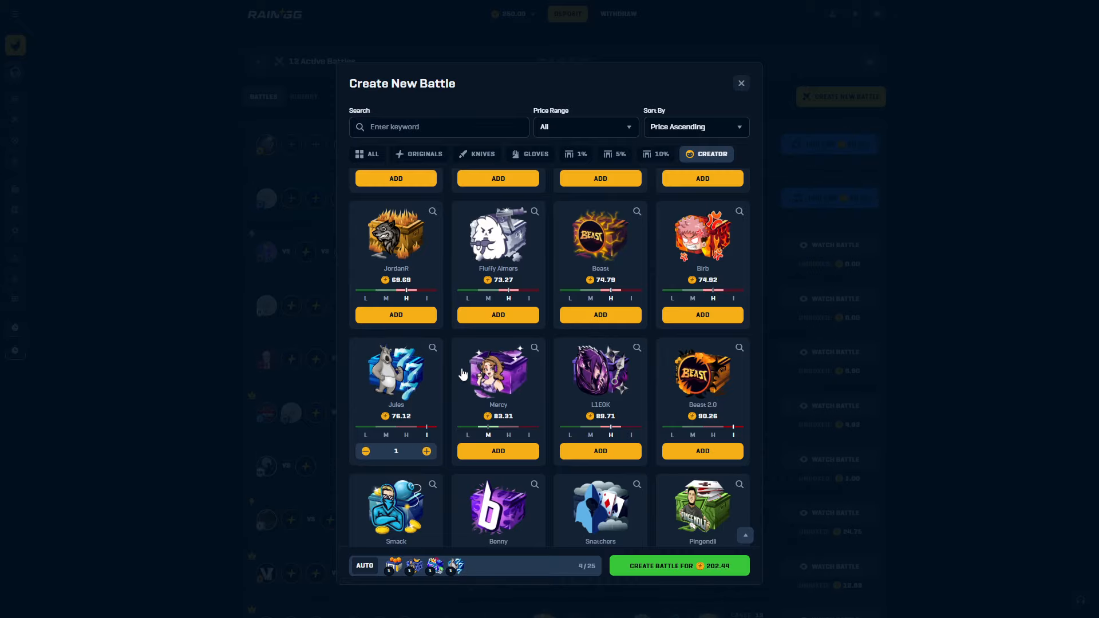
scroll("down", 3)
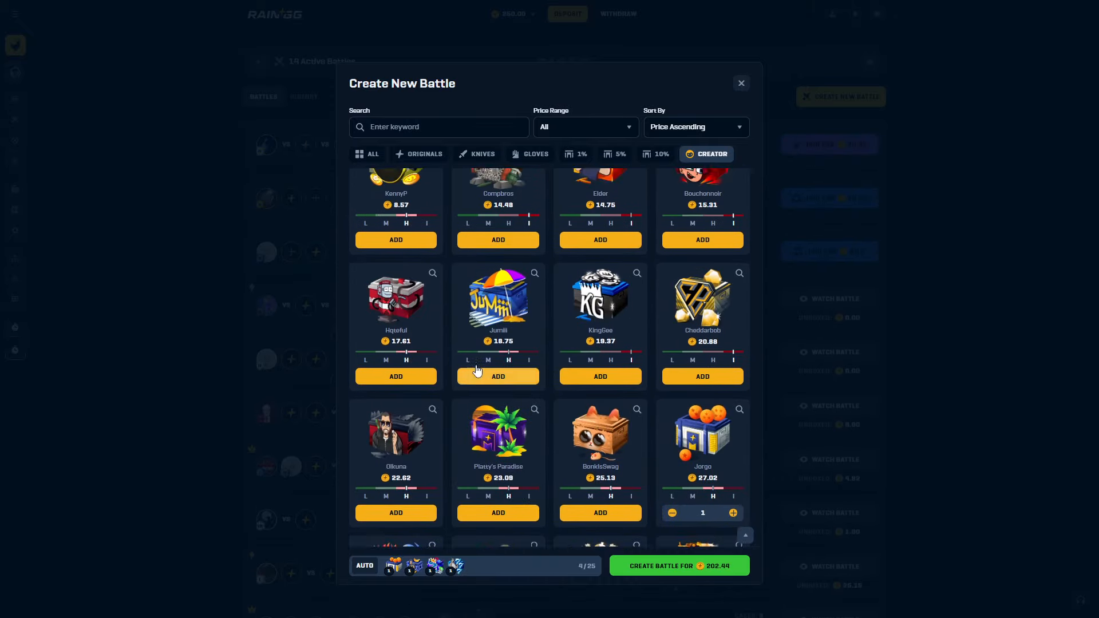
scroll("down", 3)
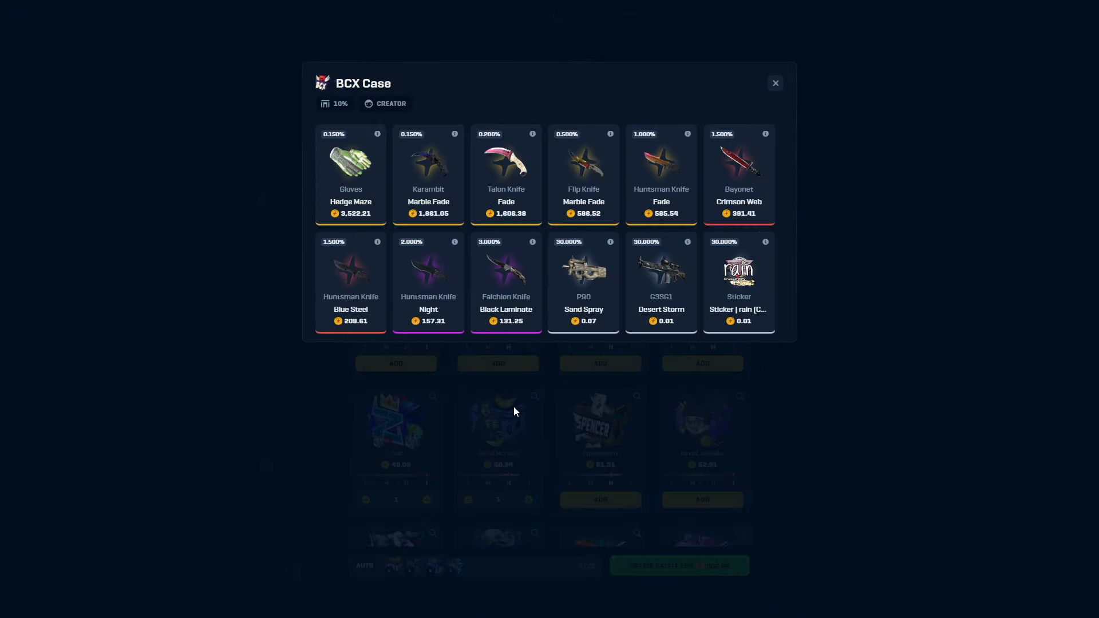
left_click(775, 83)
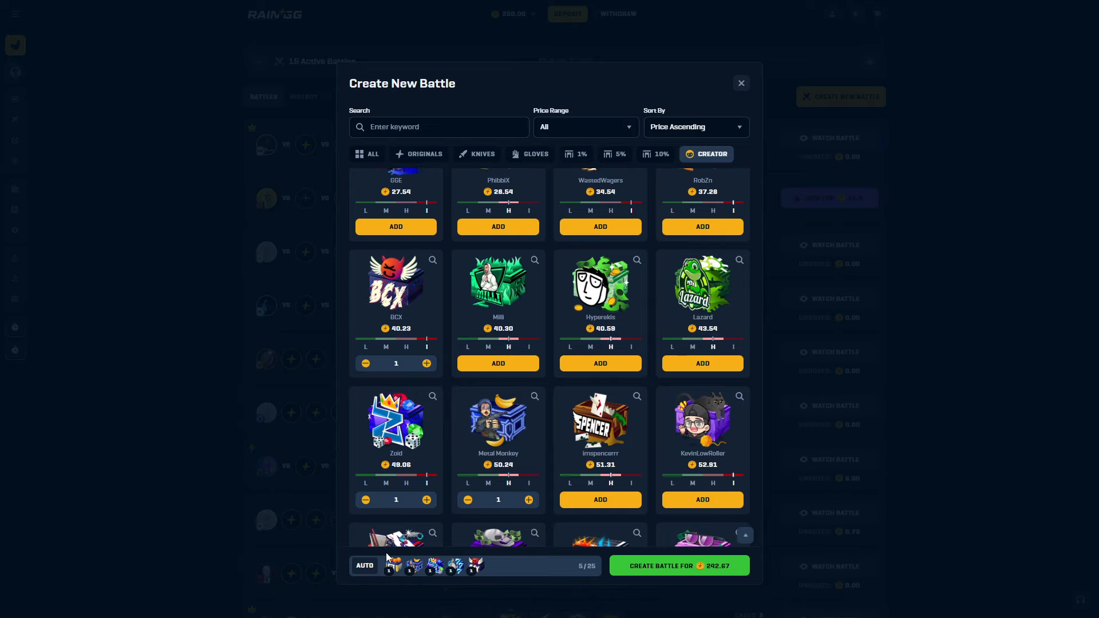
scroll("up", 3)
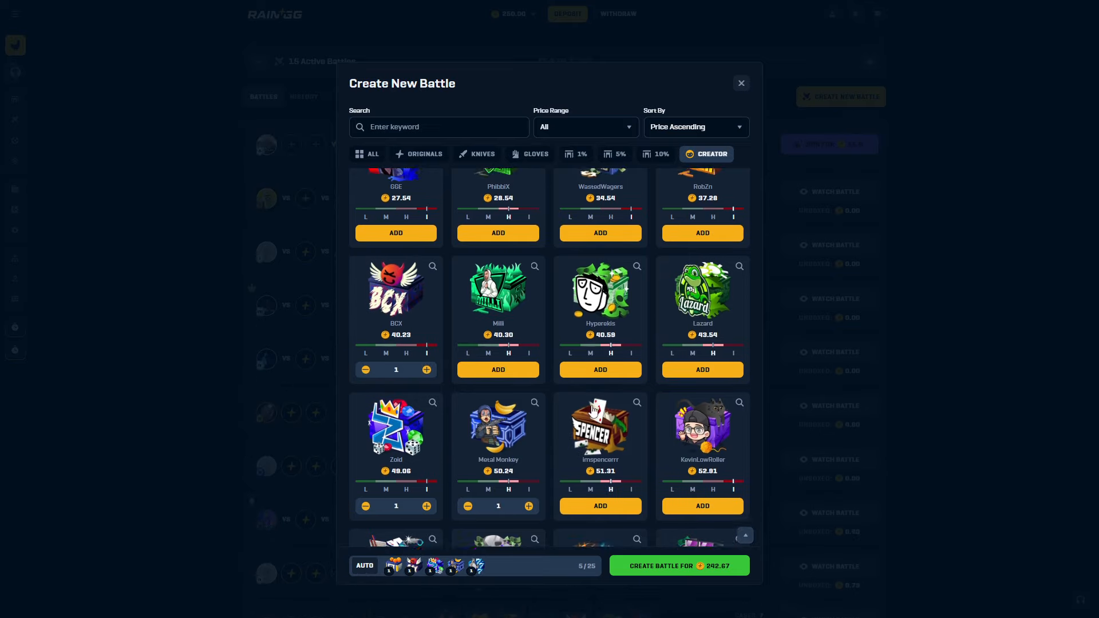
scroll("up", 3)
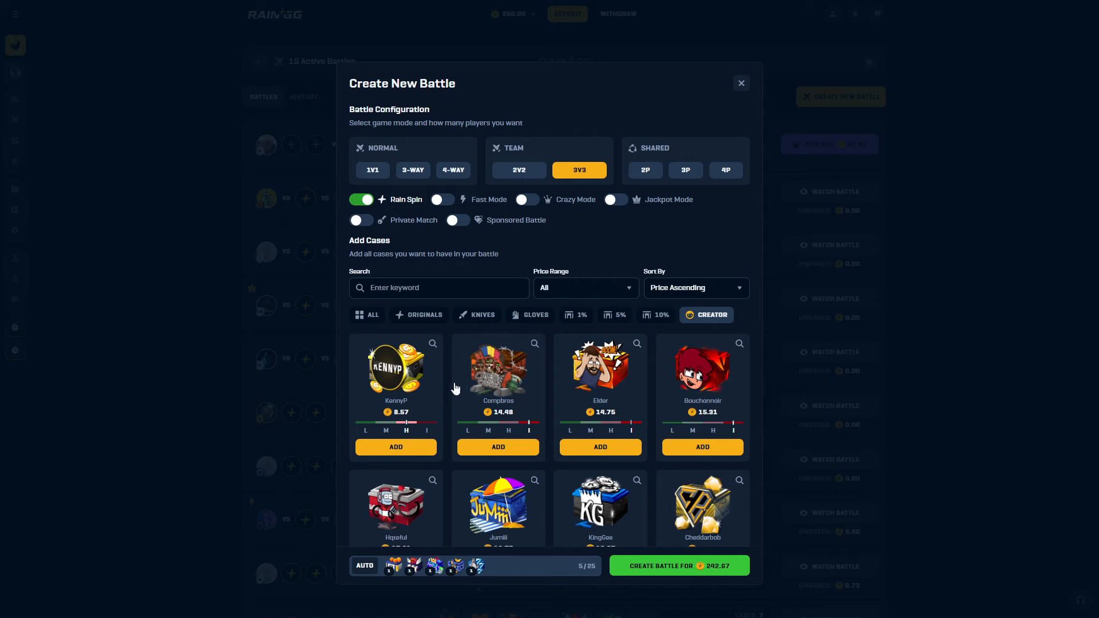
left_click(395, 447)
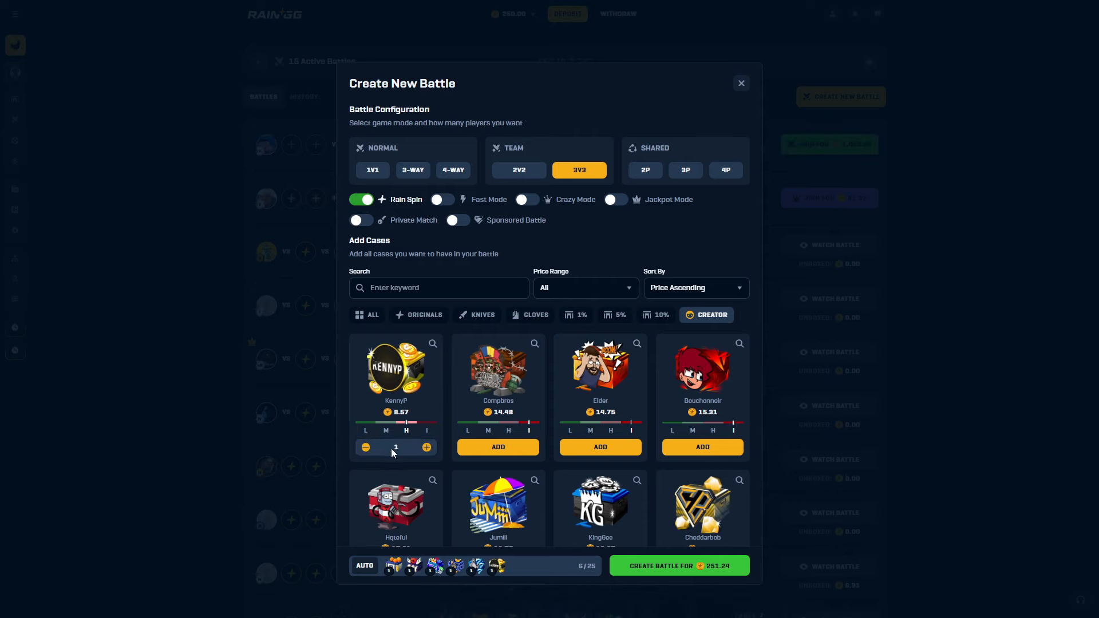
left_click(365, 448)
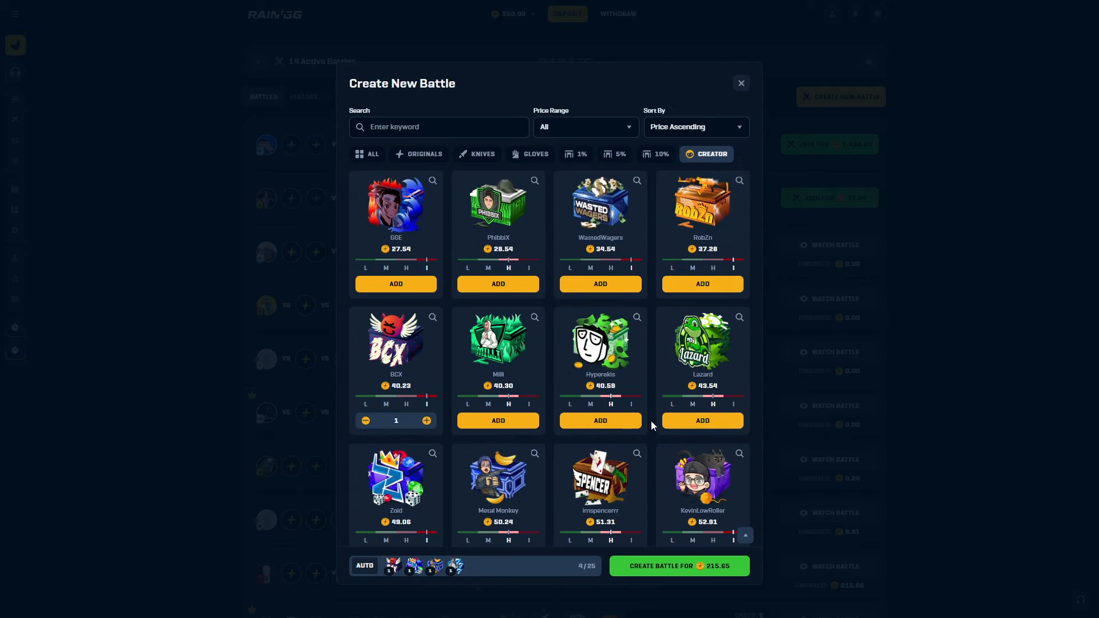
Step: Add and remove Lazard, then add PhibbiX to reach a 244.19 total
scroll("down", 3)
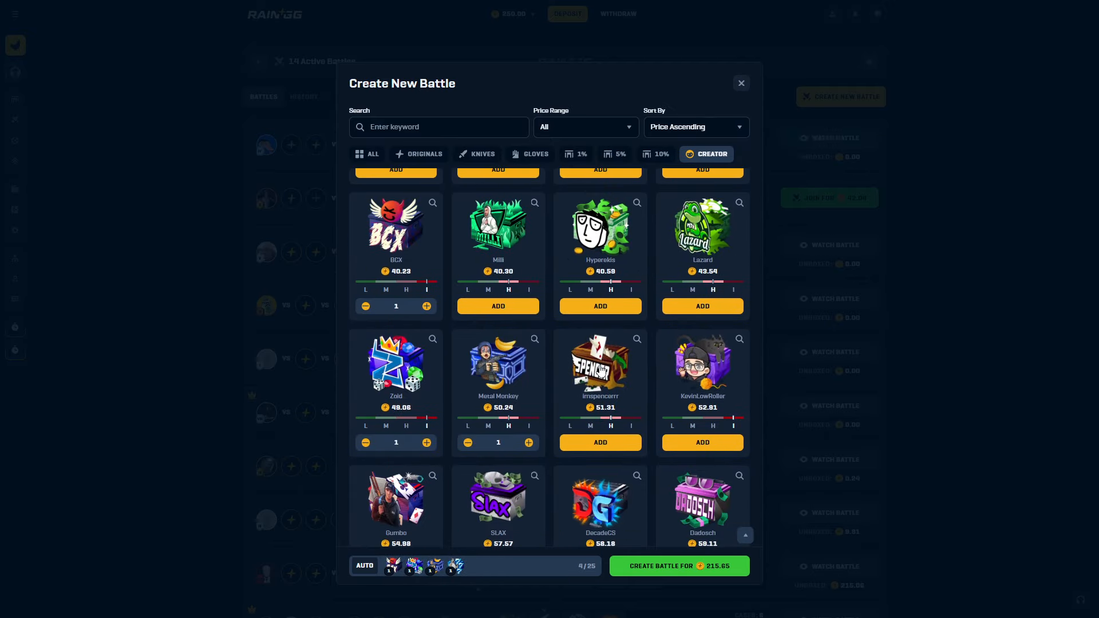
left_click(702, 306)
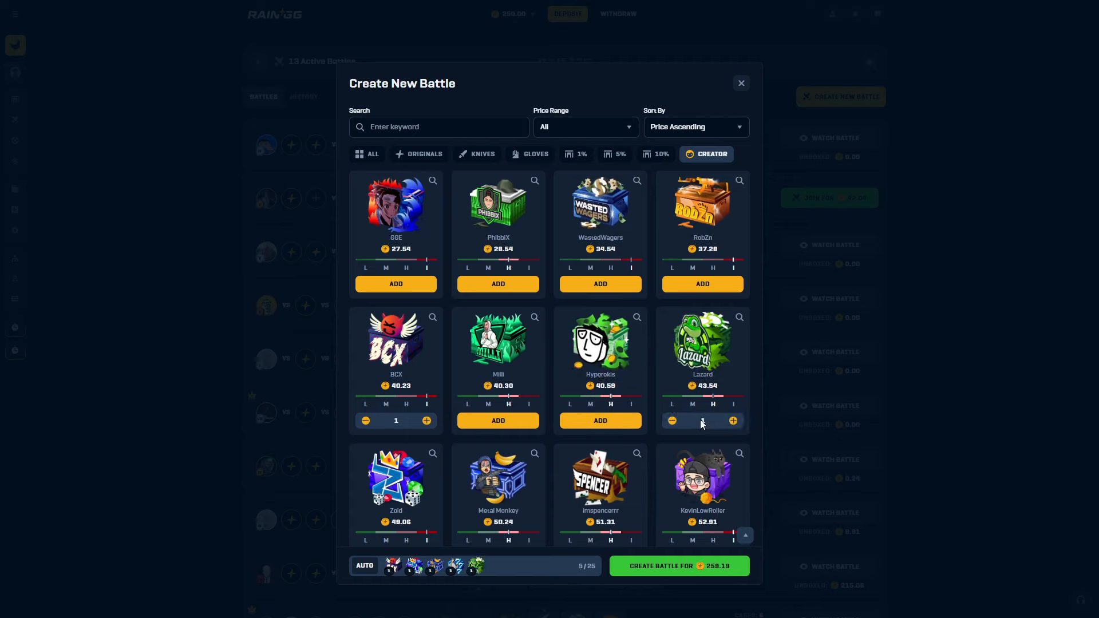
left_click(672, 420)
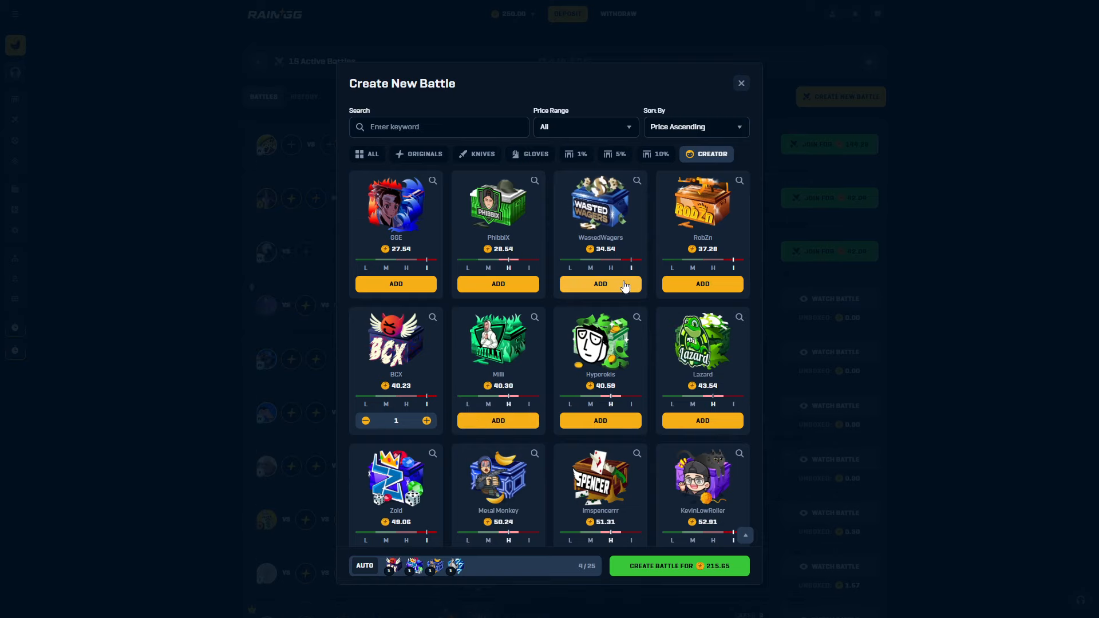
mouse_move(538, 287)
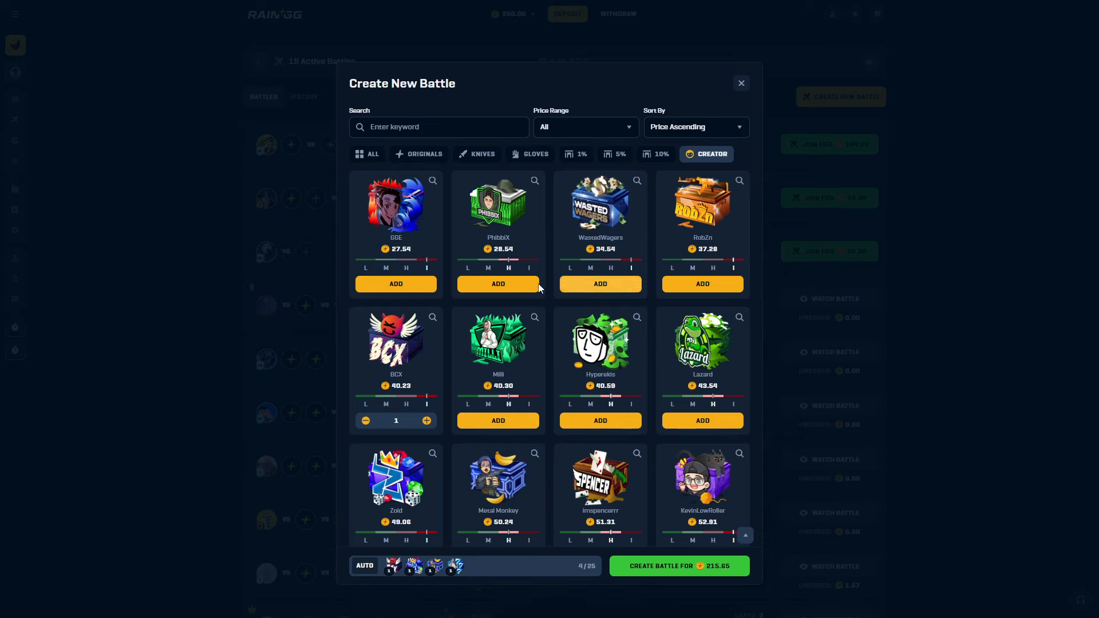
left_click(498, 284)
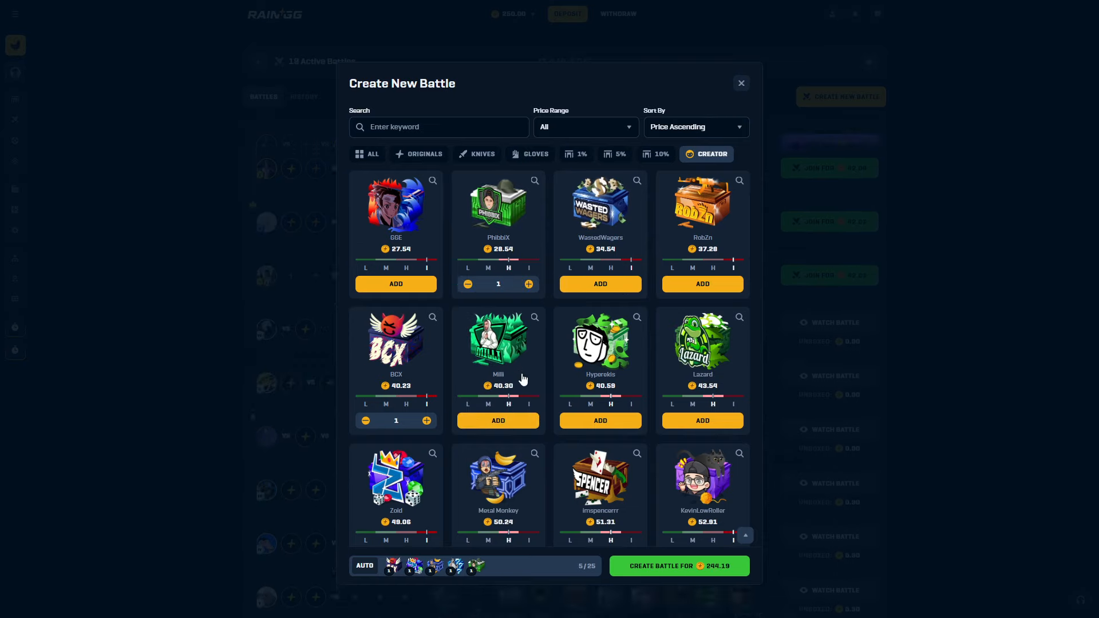
scroll("up", 3)
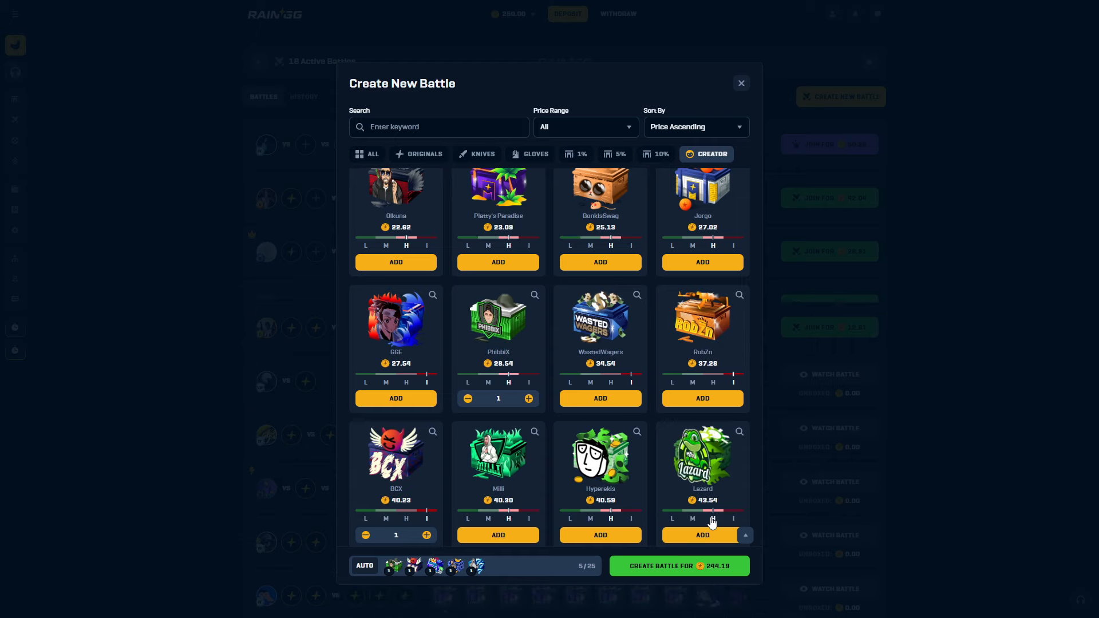
scroll("up", 3)
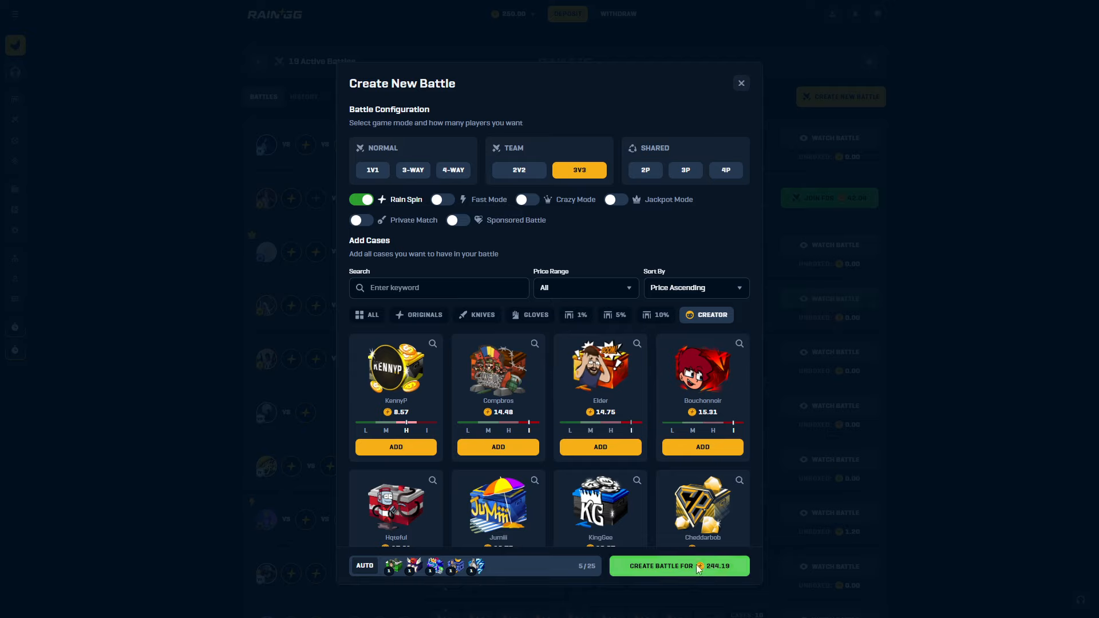
Step: Create the 244.19 battle and call bots into the empty Waiting slots
left_click(678, 565)
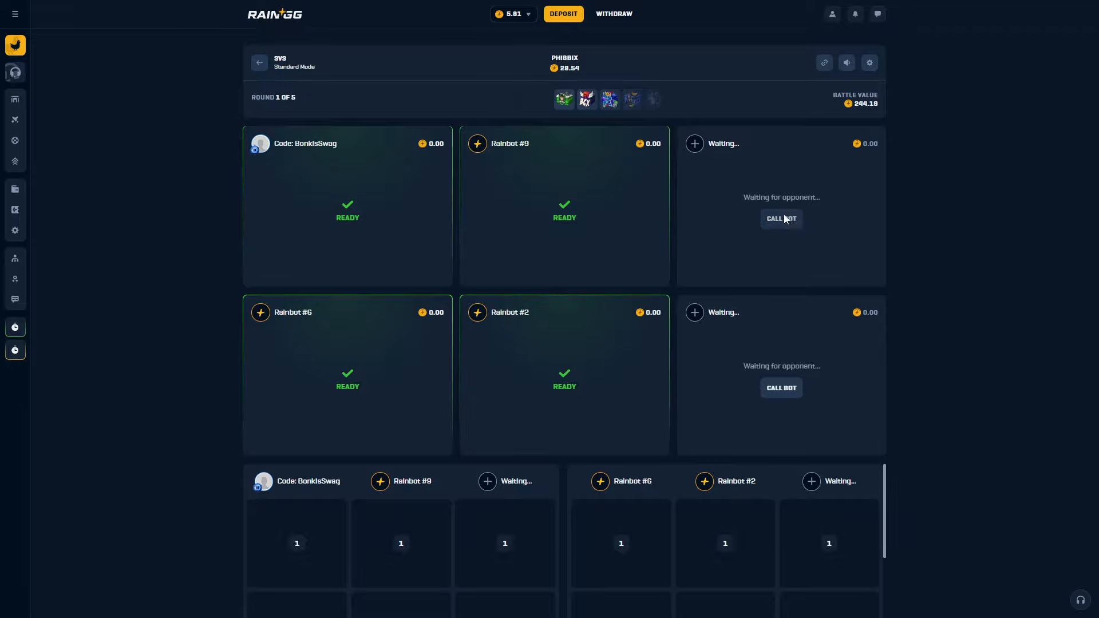
left_click(781, 217)
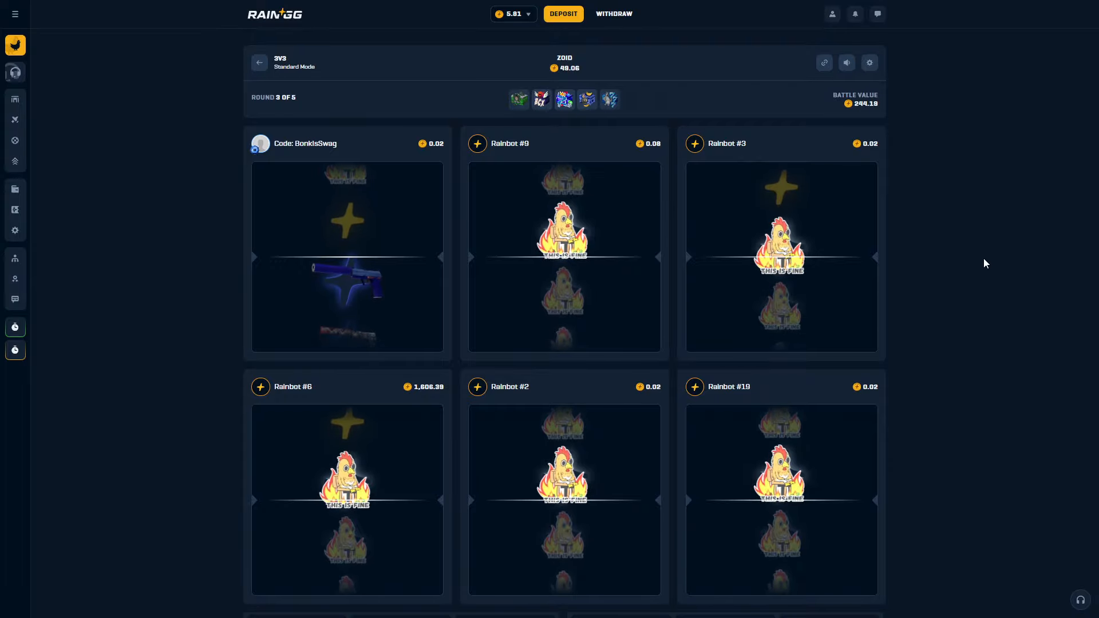
Step: Preview the Metal Monkey and Jules case contents while the final rounds finish in a loss
left_click(540, 99)
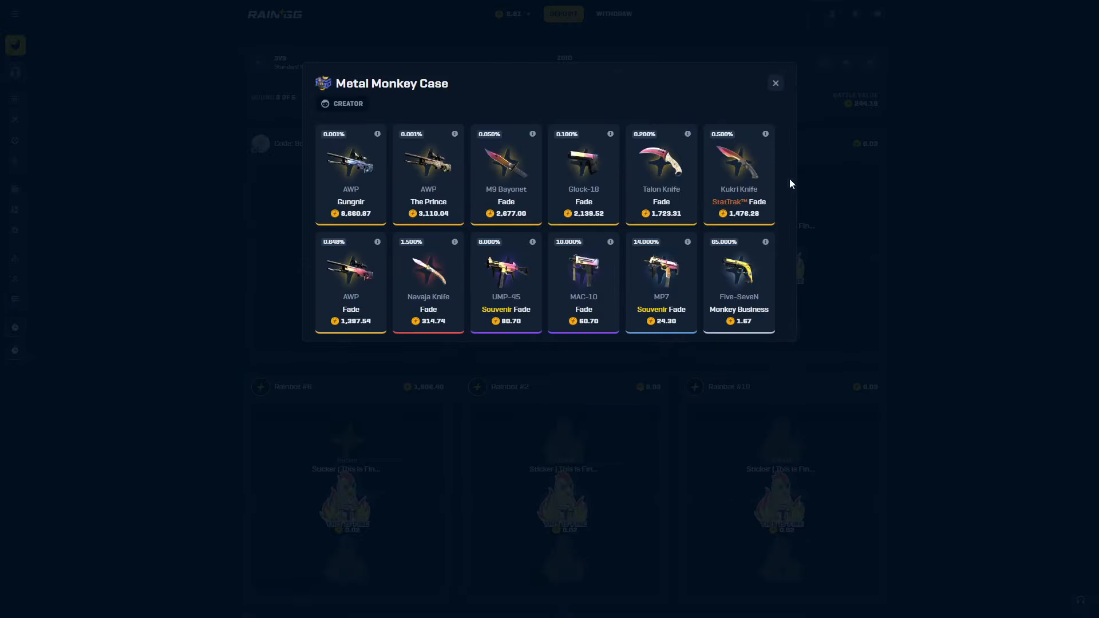
left_click(775, 83)
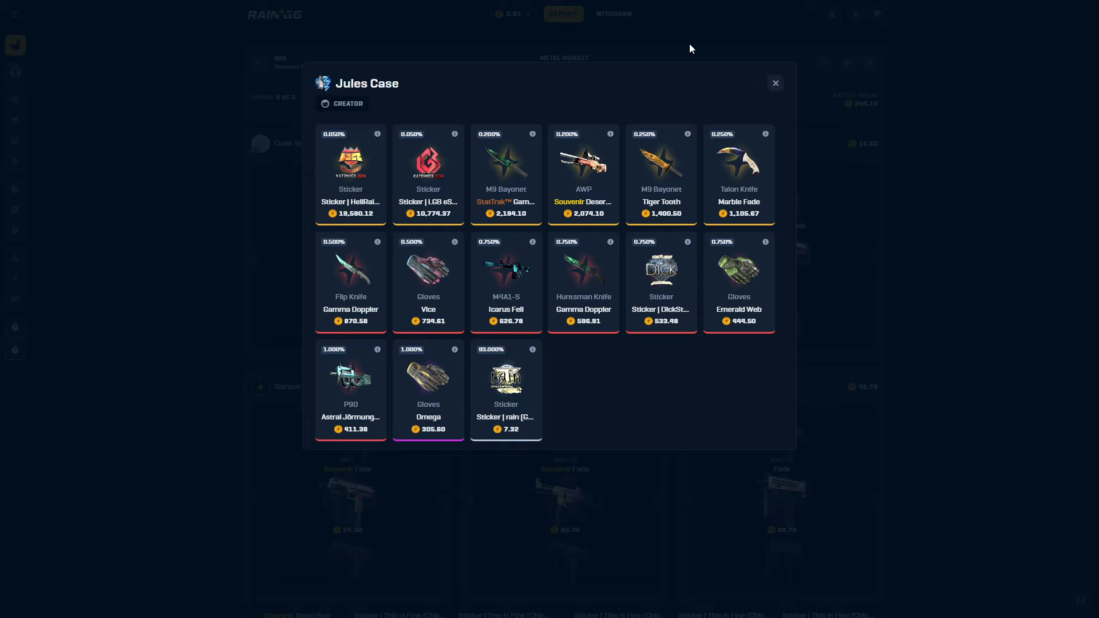
left_click(775, 82)
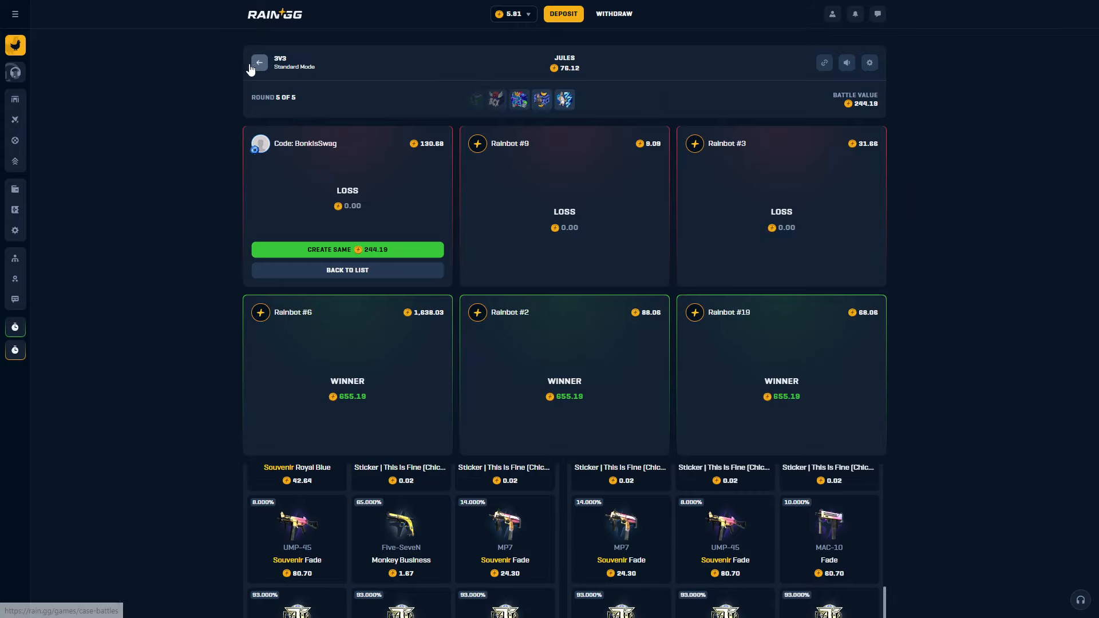
Step: Leave the finished battle and stake the whole 5.81 balance on green (WIN 14X) in Double
left_click(259, 62)
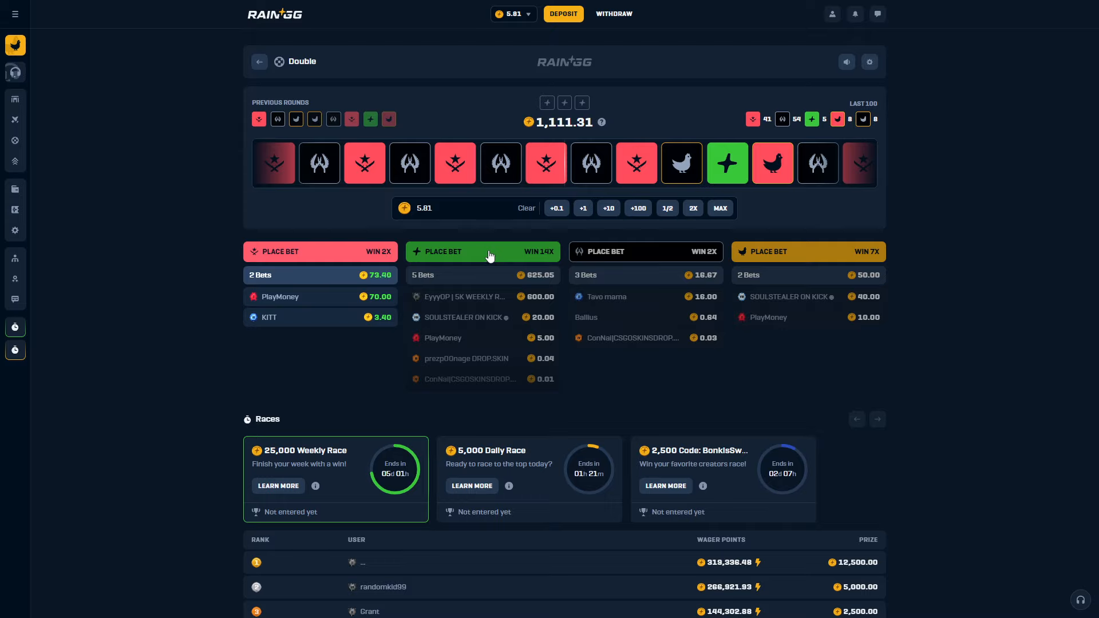
left_click(482, 252)
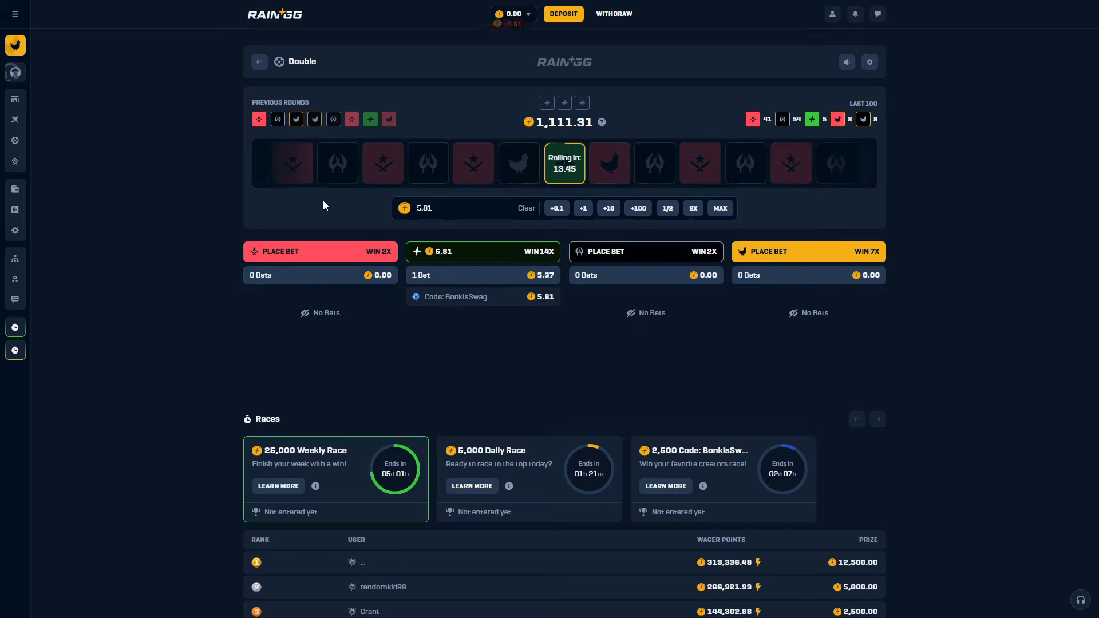